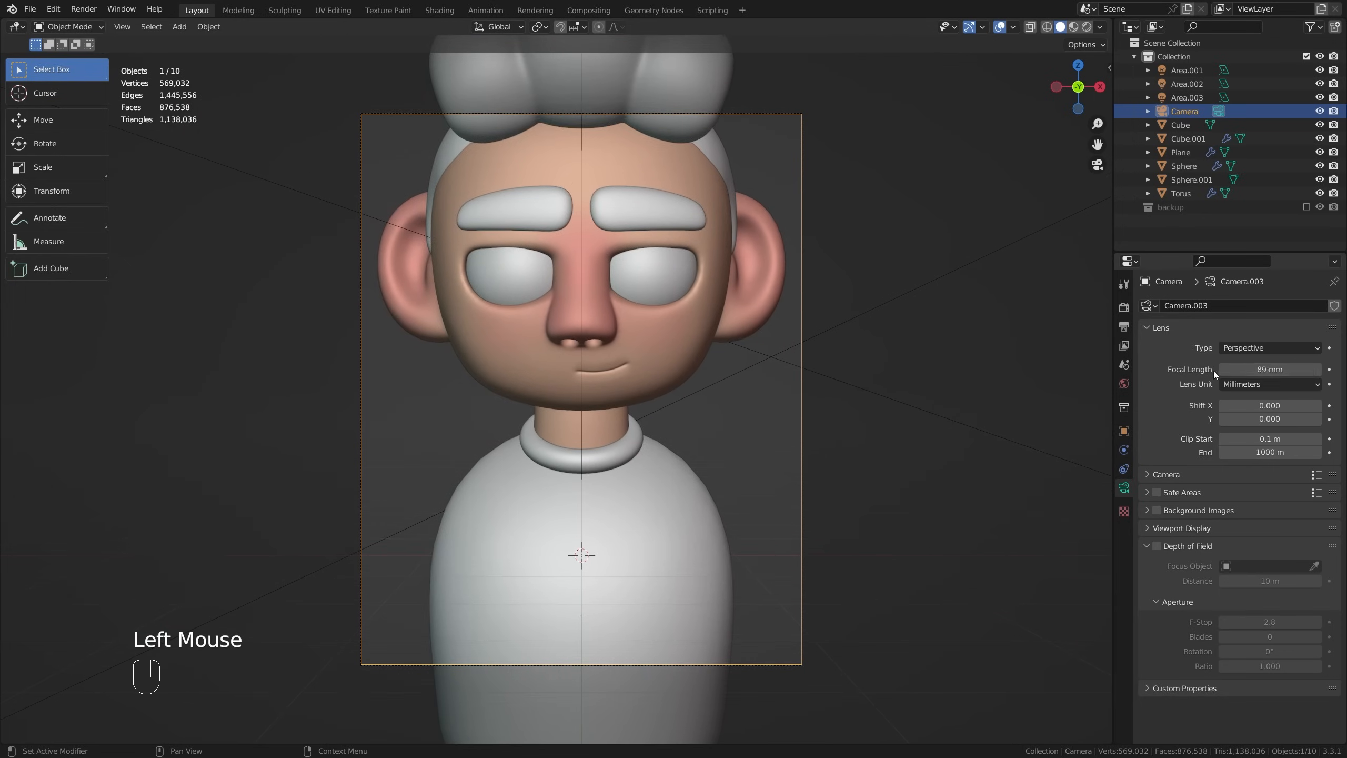
# Step: Switch the camera lens type to orthographic and preview the final scene rendered in the viewport
pyautogui.click(1269, 347)
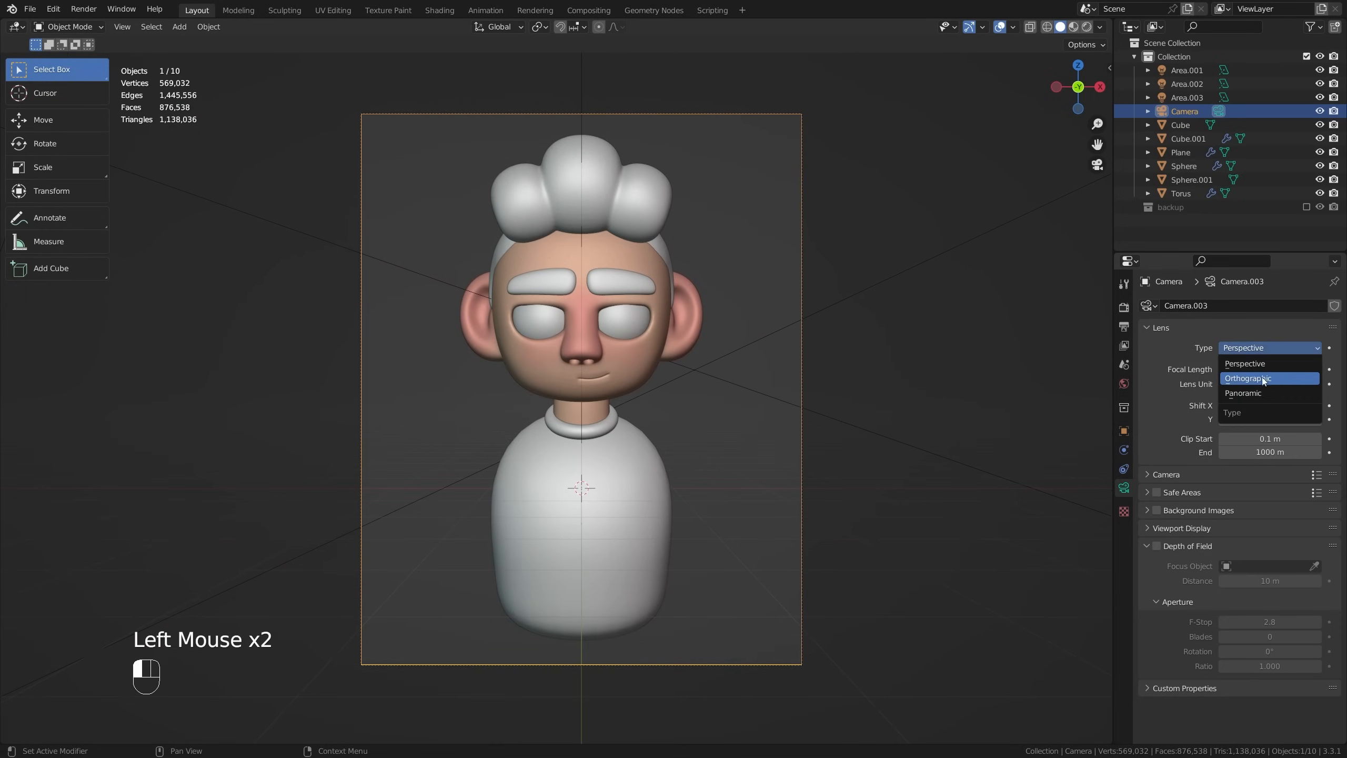
pyautogui.click(1248, 379)
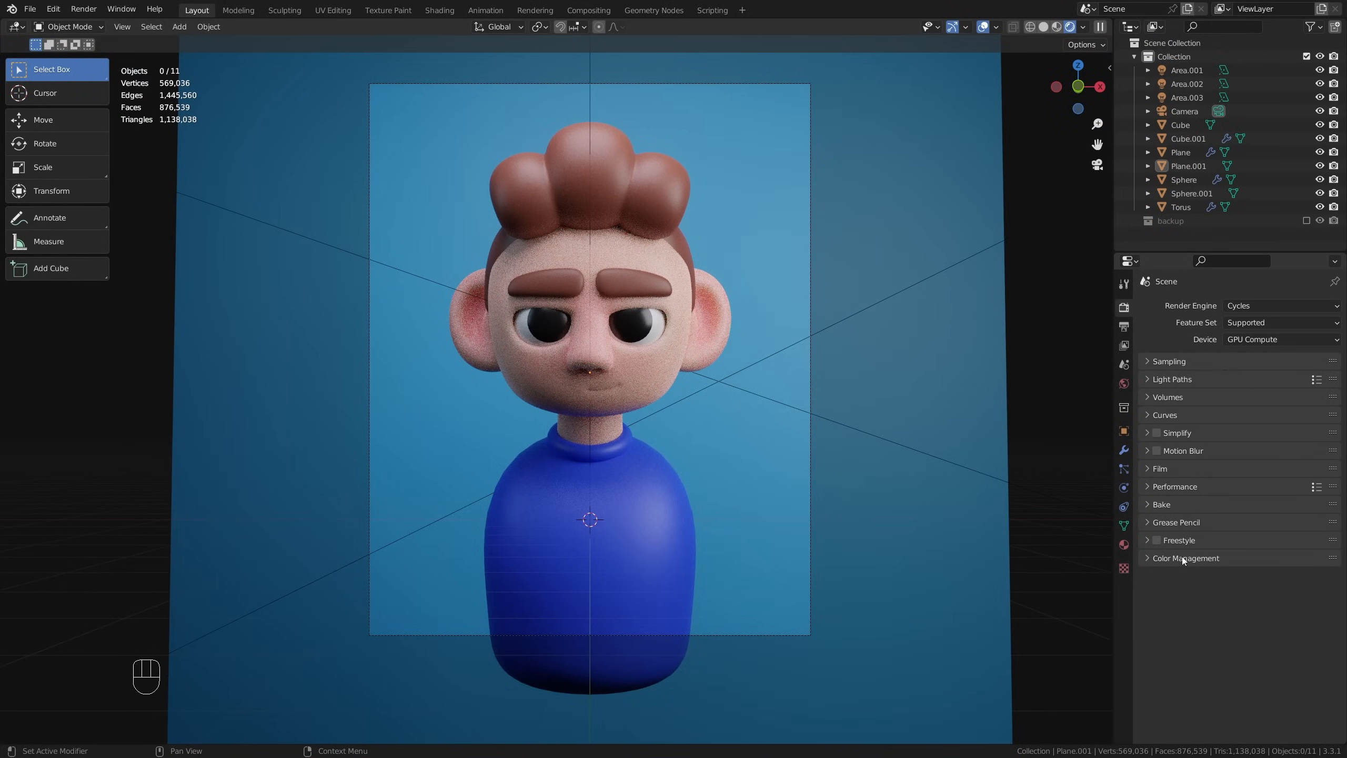
pyautogui.click(1282, 305)
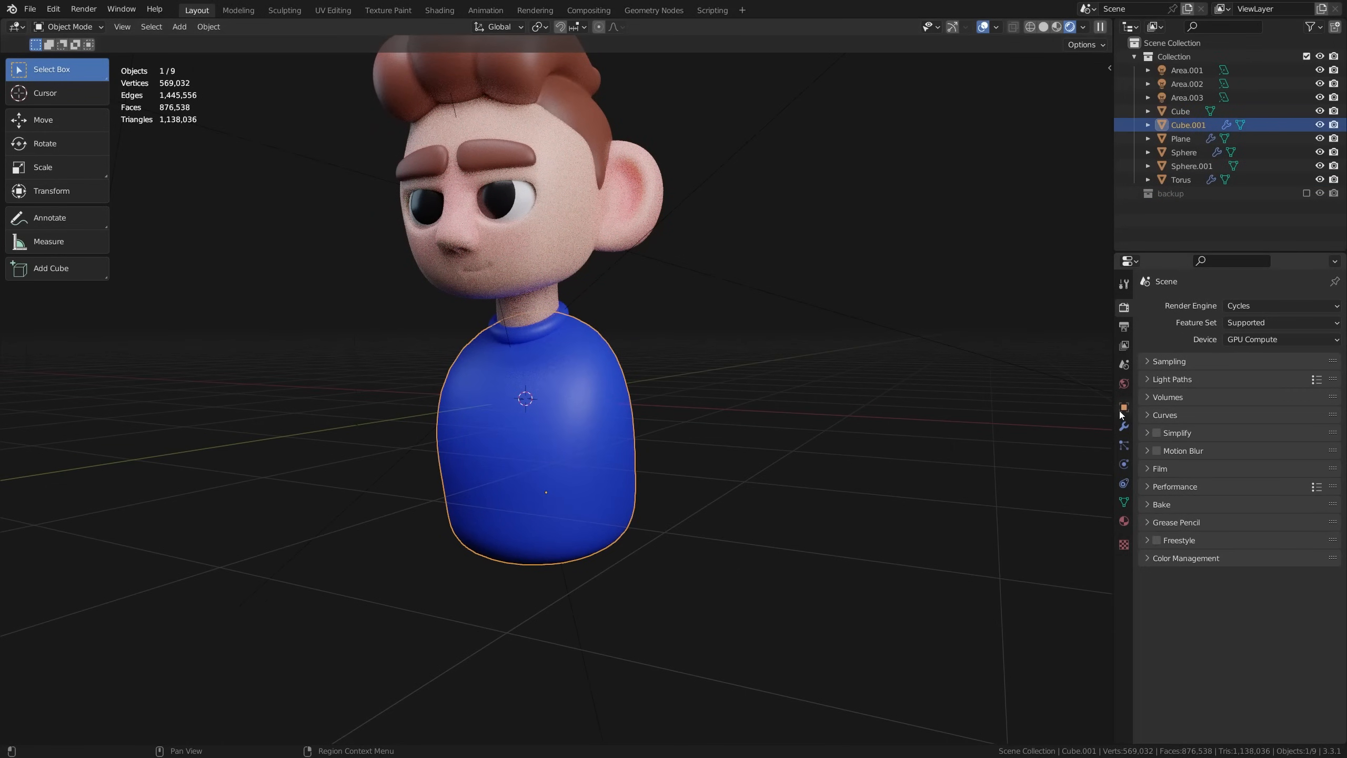
pyautogui.click(1124, 425)
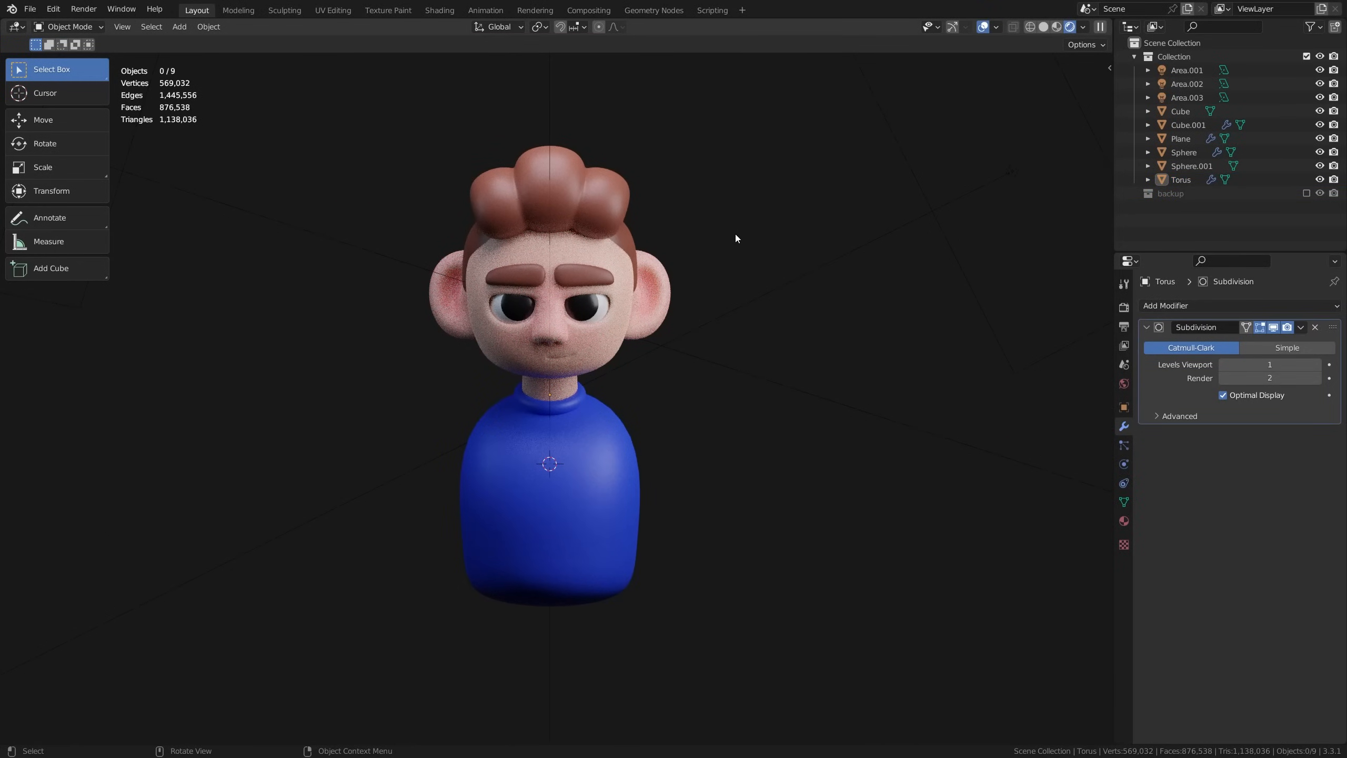
pyautogui.moveTo(505, 482)
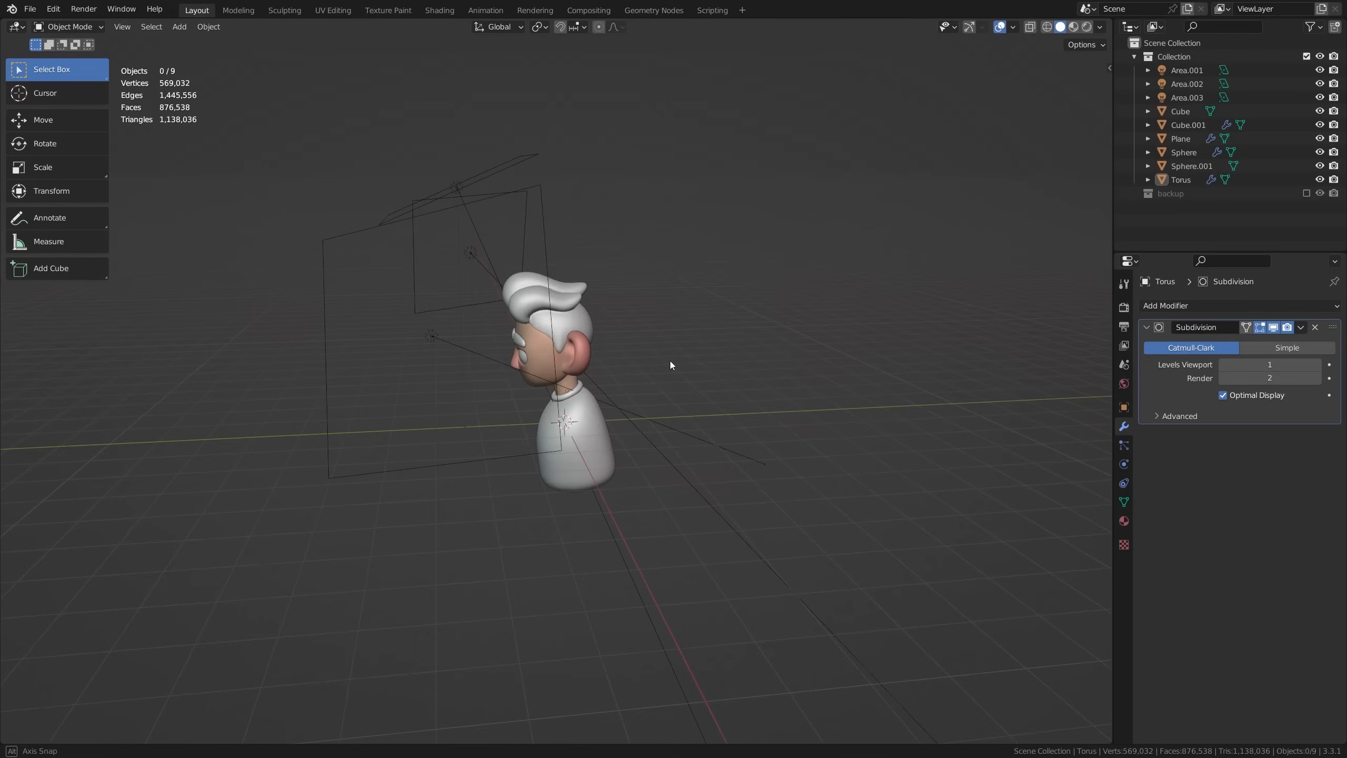
# Step: Add a new camera to the scene from the Add menu
pyautogui.moveTo(670, 365); pyautogui.dragTo(601, 393)
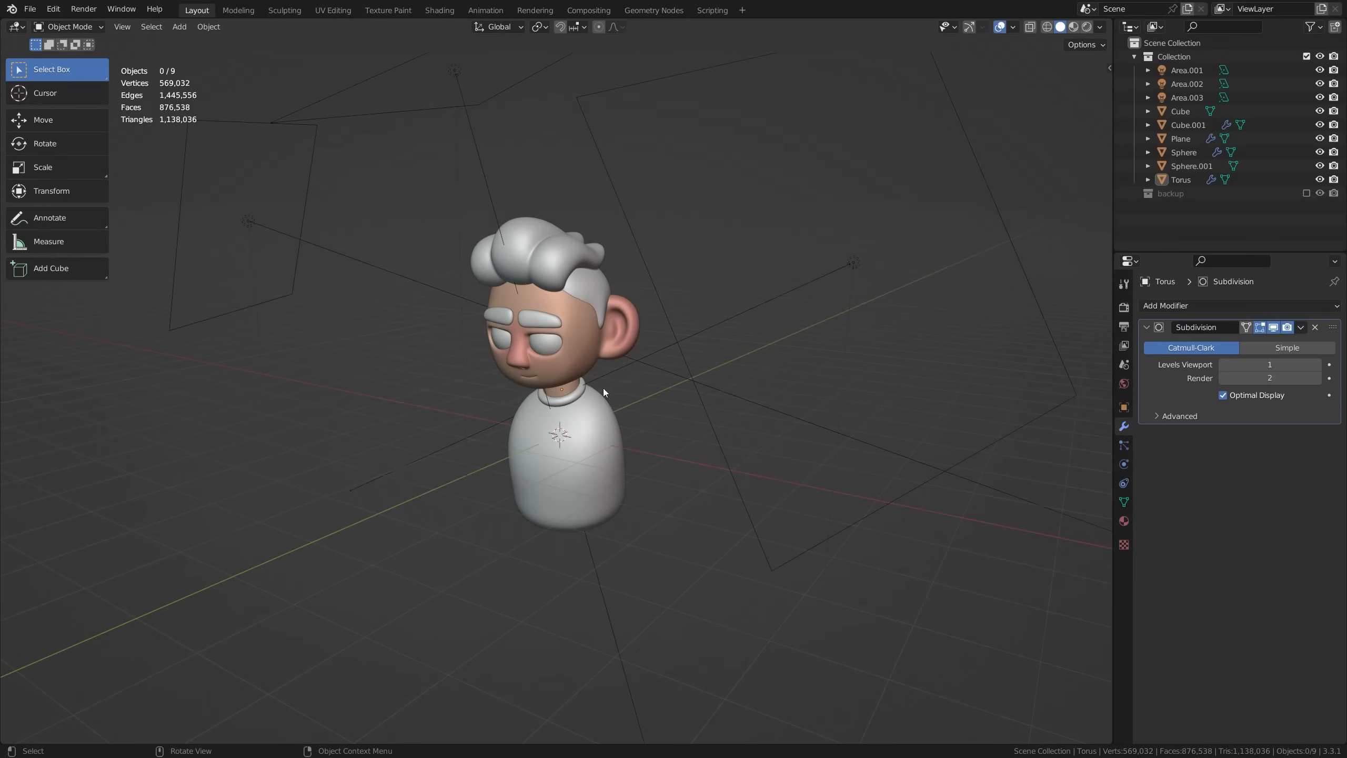
pyautogui.moveTo(798, 371)
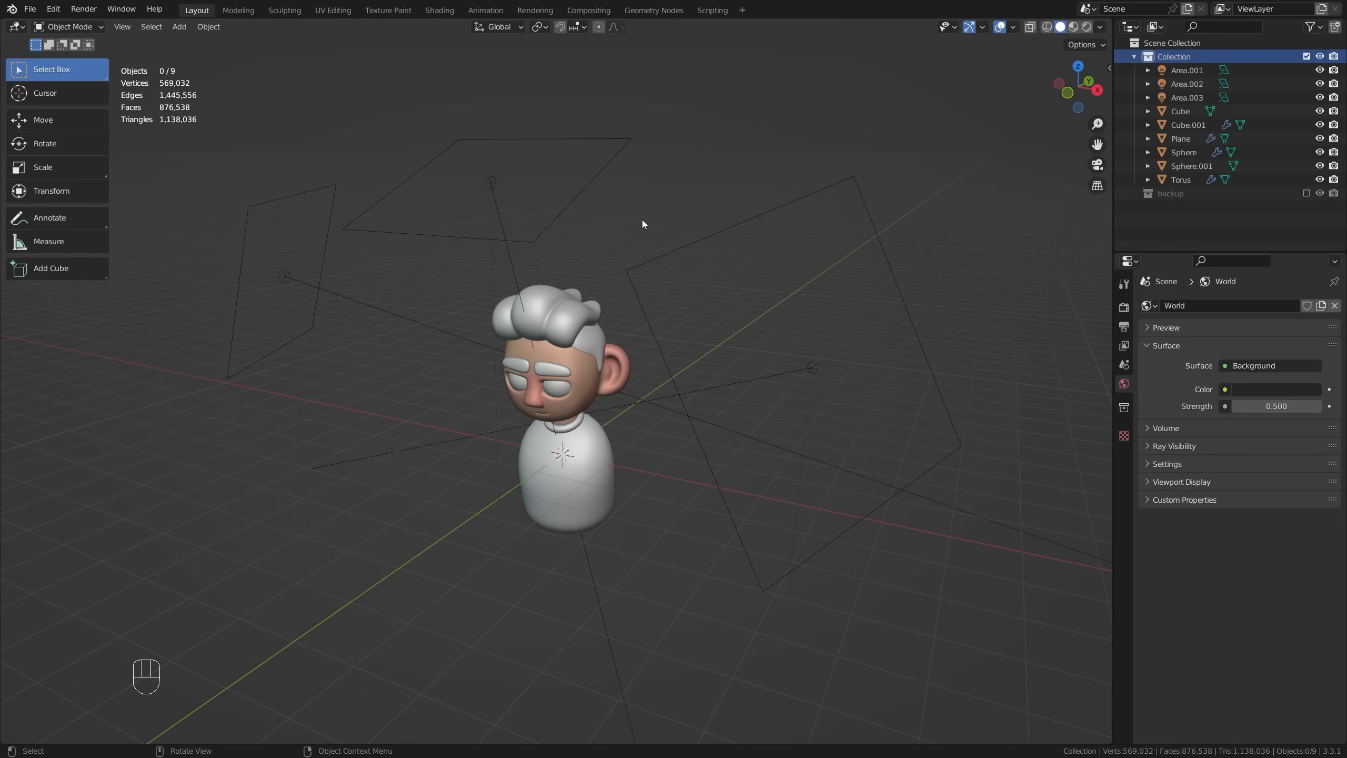
pyautogui.click(179, 27)
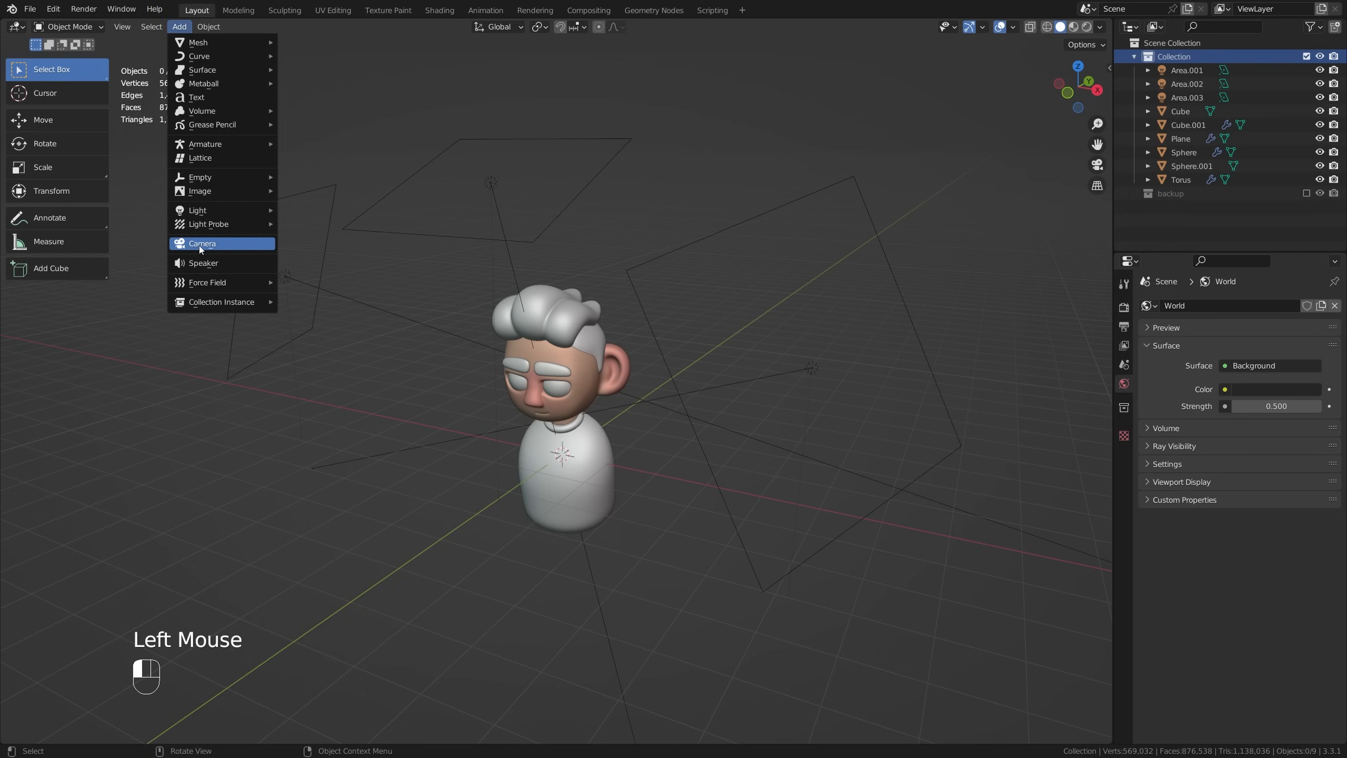
pyautogui.click(202, 243)
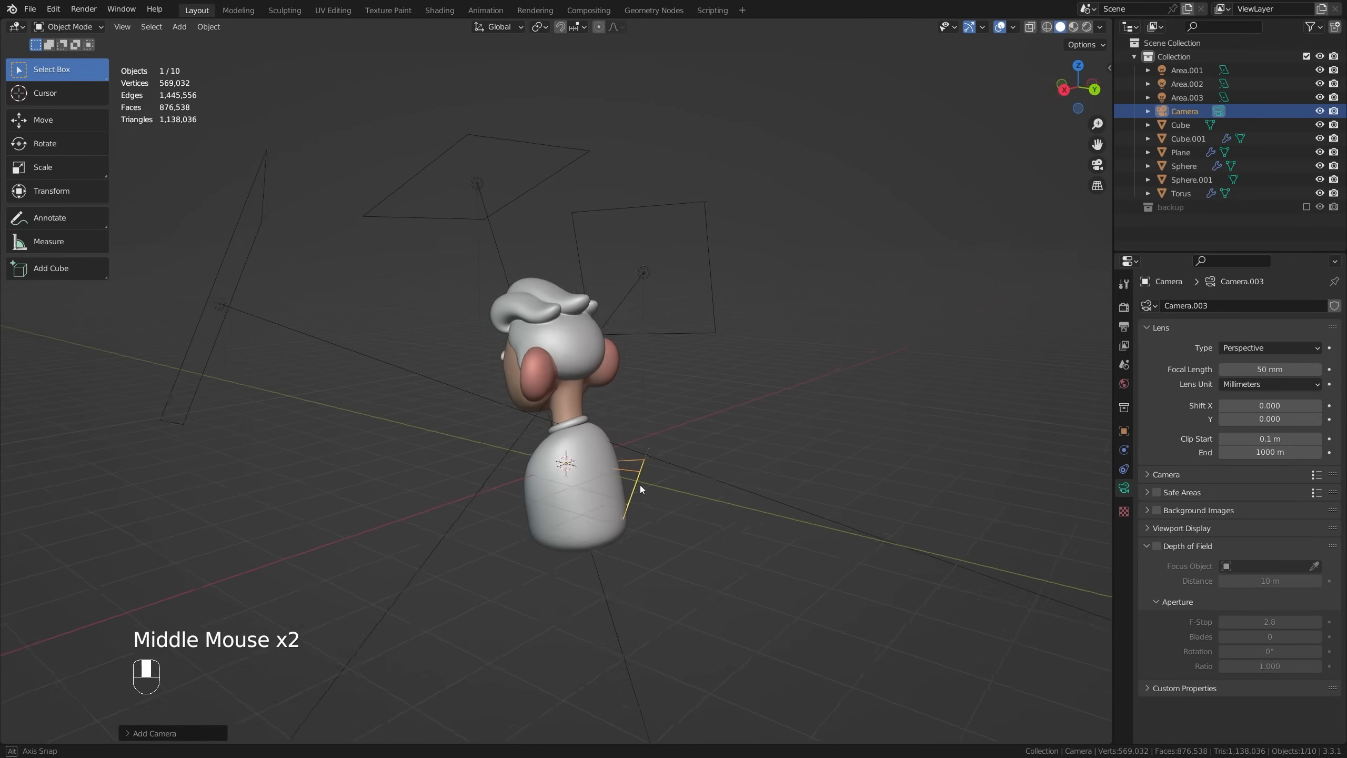
# Step: Move the new camera up to the character's head height with the G grab
pyautogui.moveTo(640, 490); pyautogui.dragTo(867, 479)
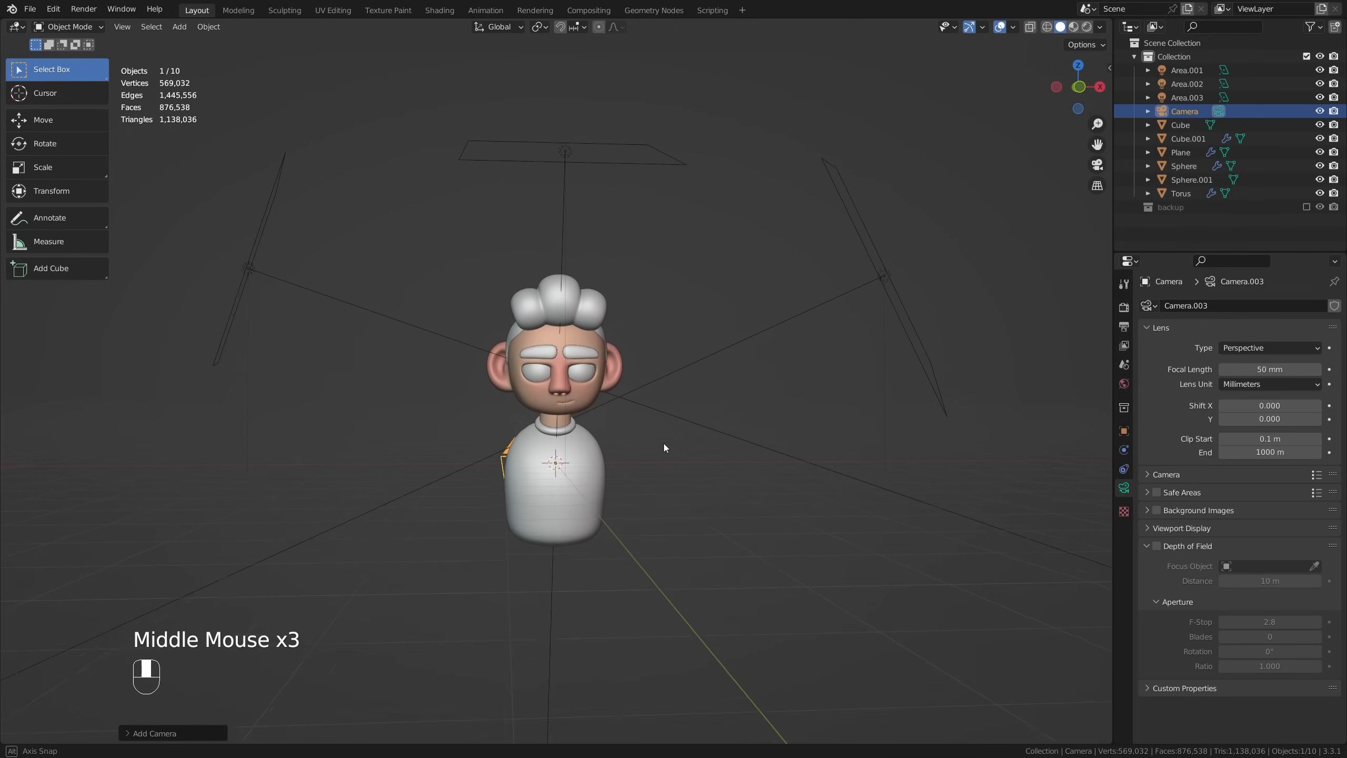
pyautogui.moveTo(665, 447); pyautogui.dragTo(749, 371)
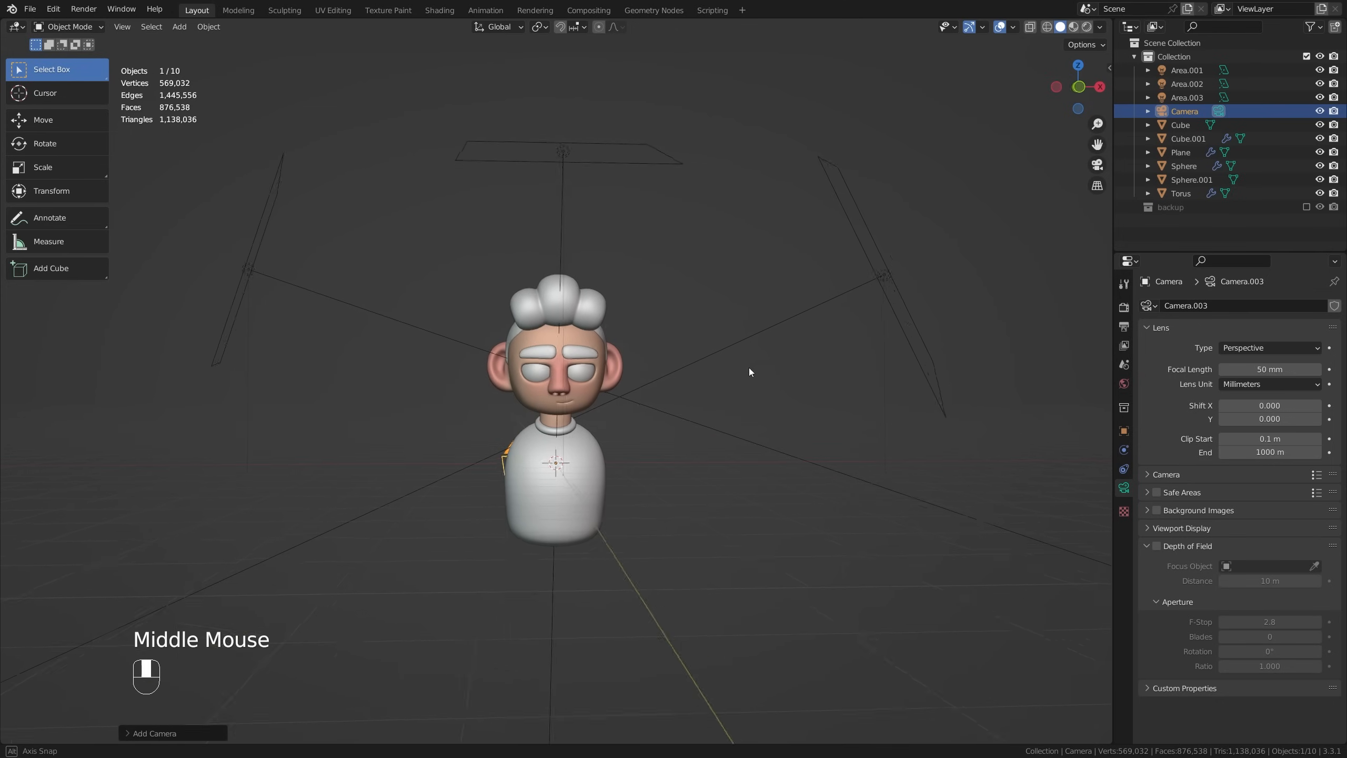
pyautogui.moveTo(749, 372); pyautogui.dragTo(631, 429)
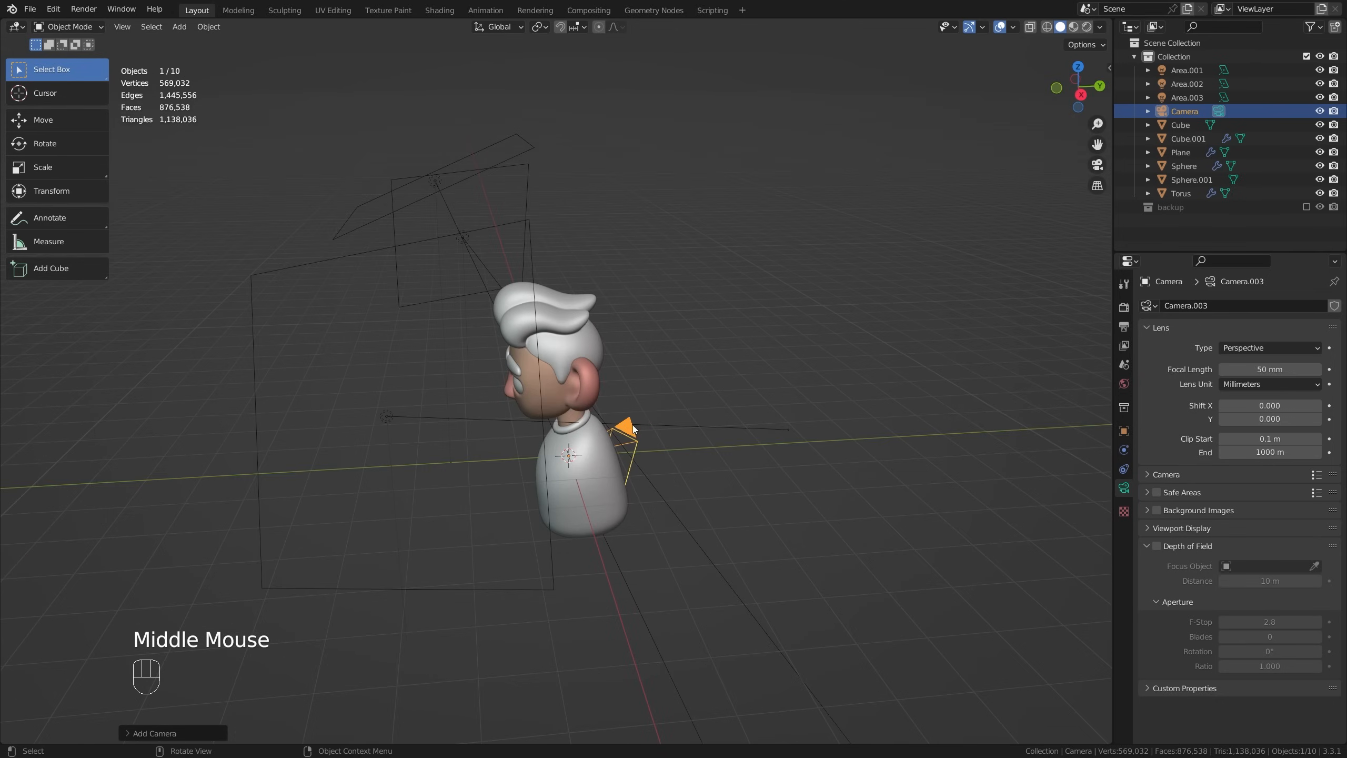
pyautogui.press('g')
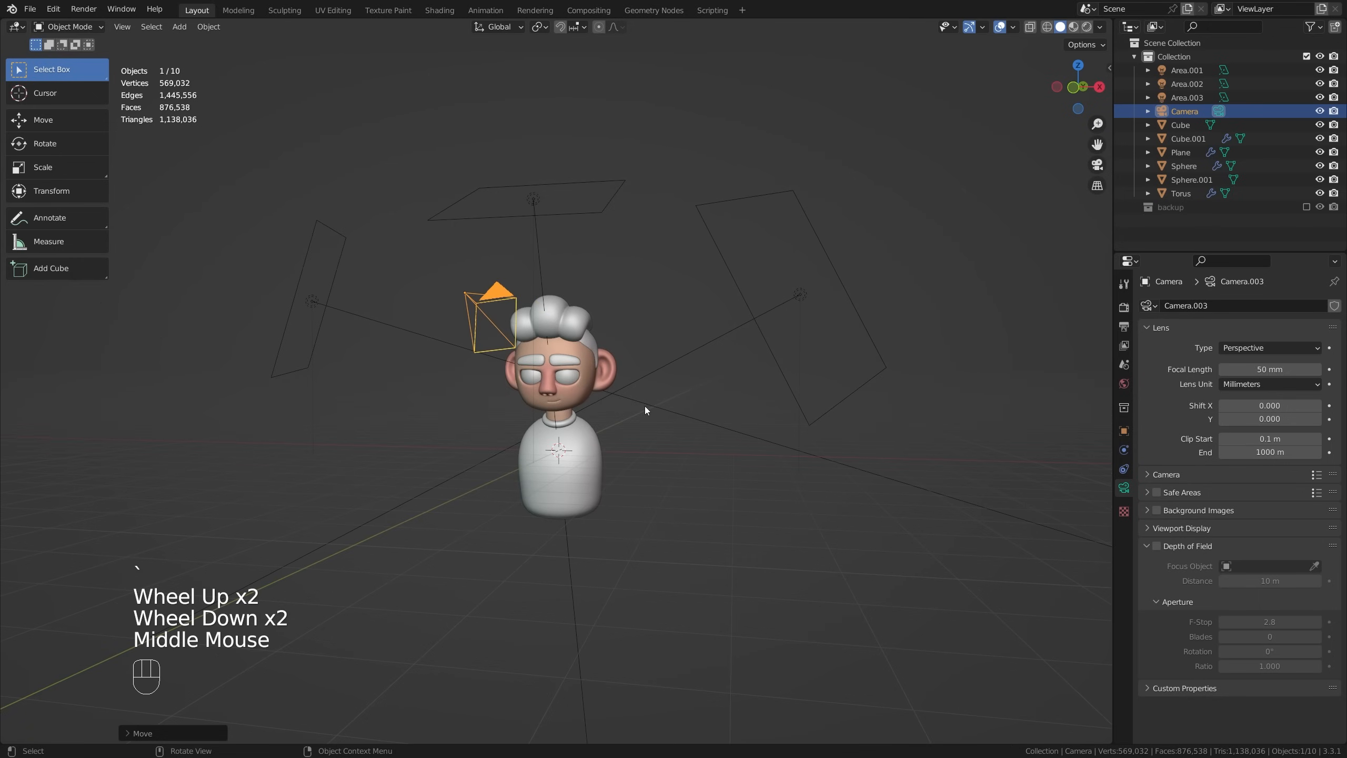
pyautogui.press('`')
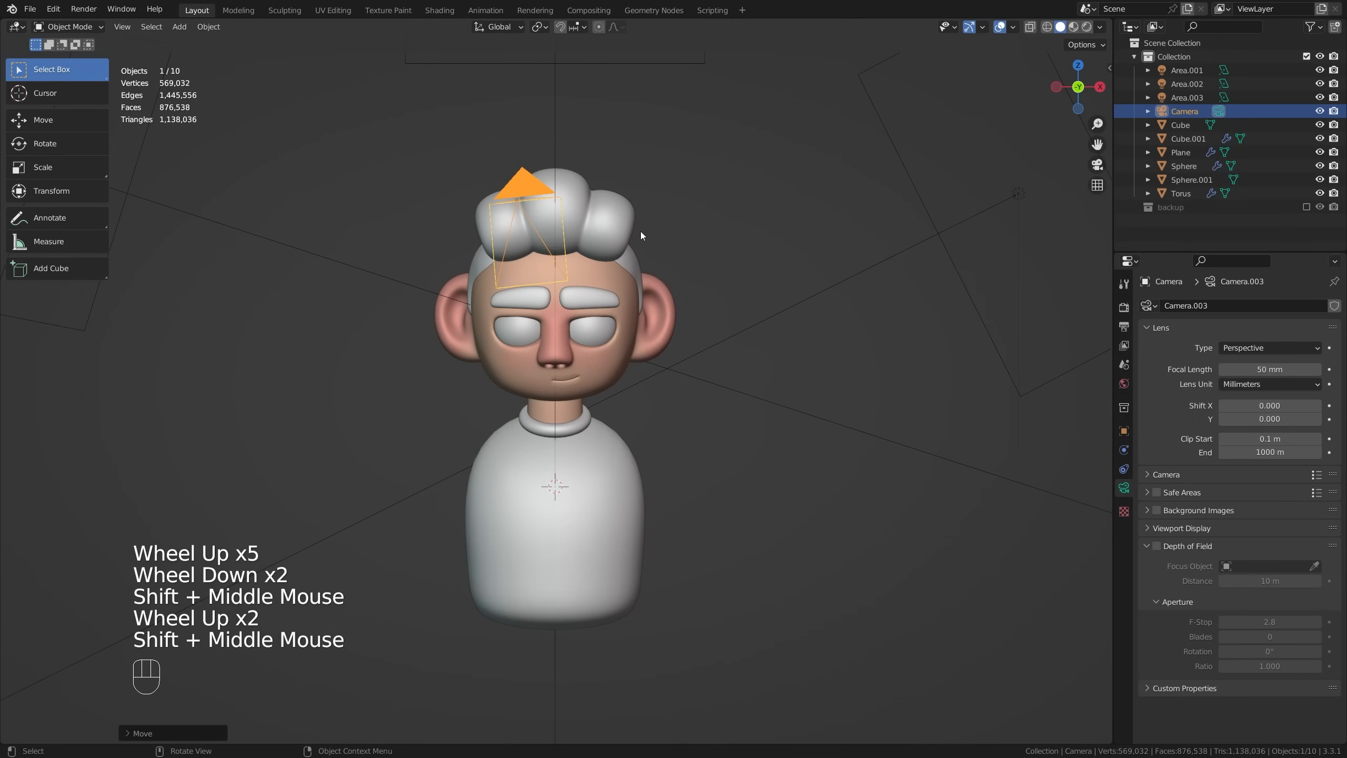
# Step: Align the active camera to the current front view so the bust is framed head-on
pyautogui.click(122, 28)
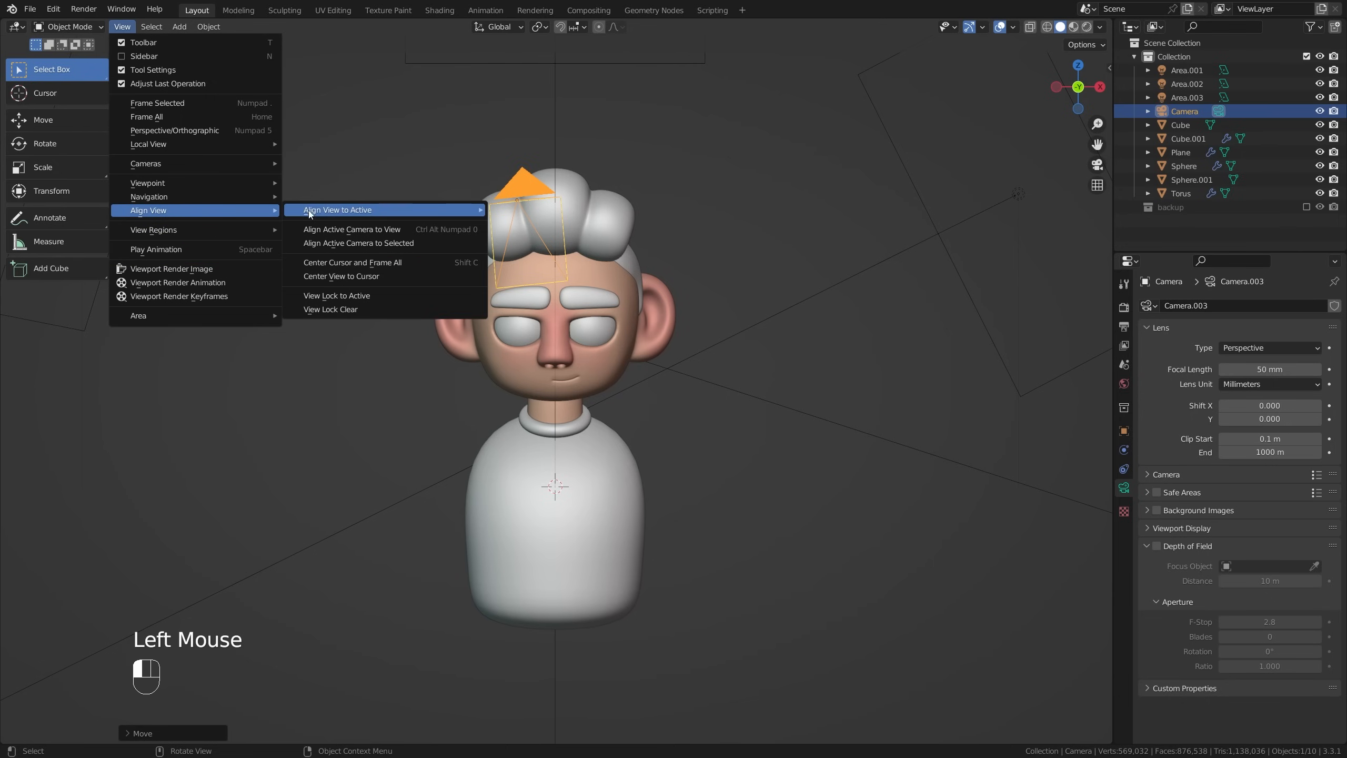
pyautogui.click(352, 230)
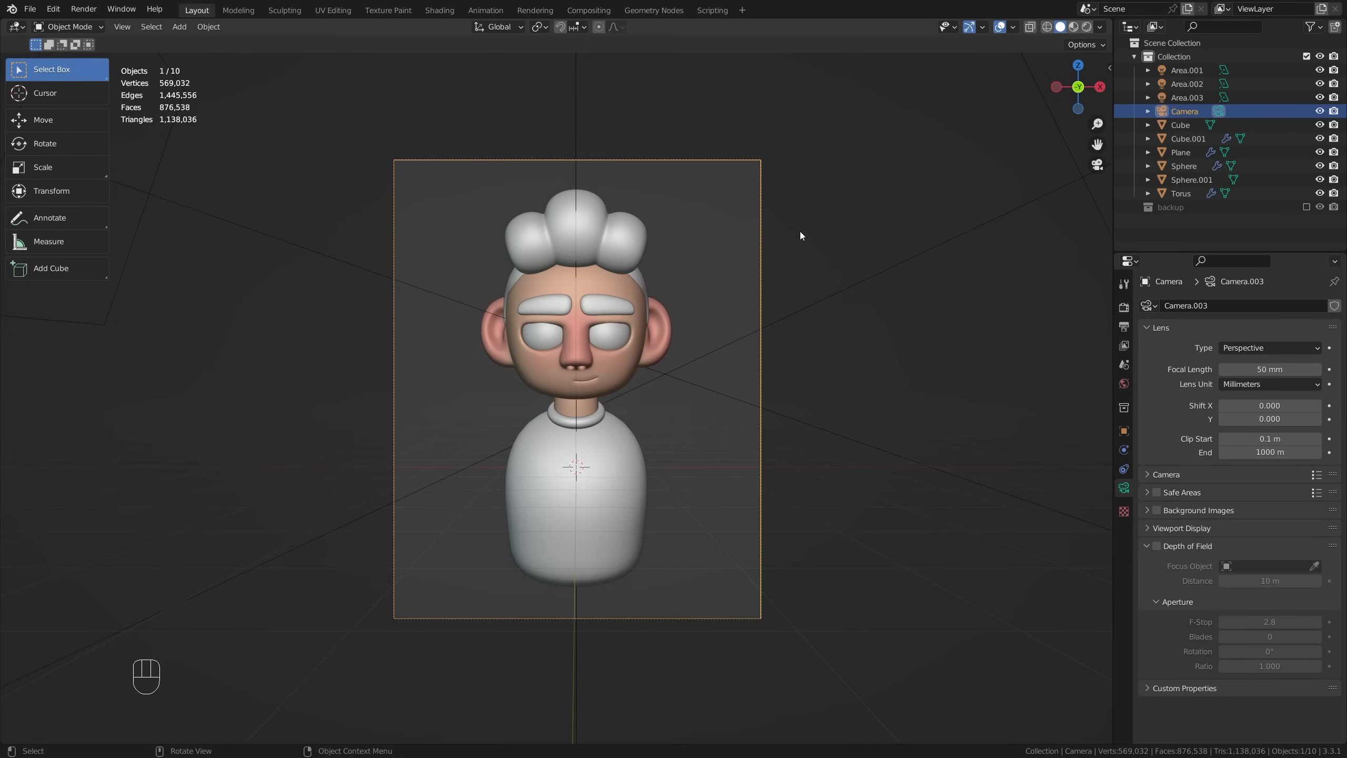
pyautogui.moveTo(809, 240)
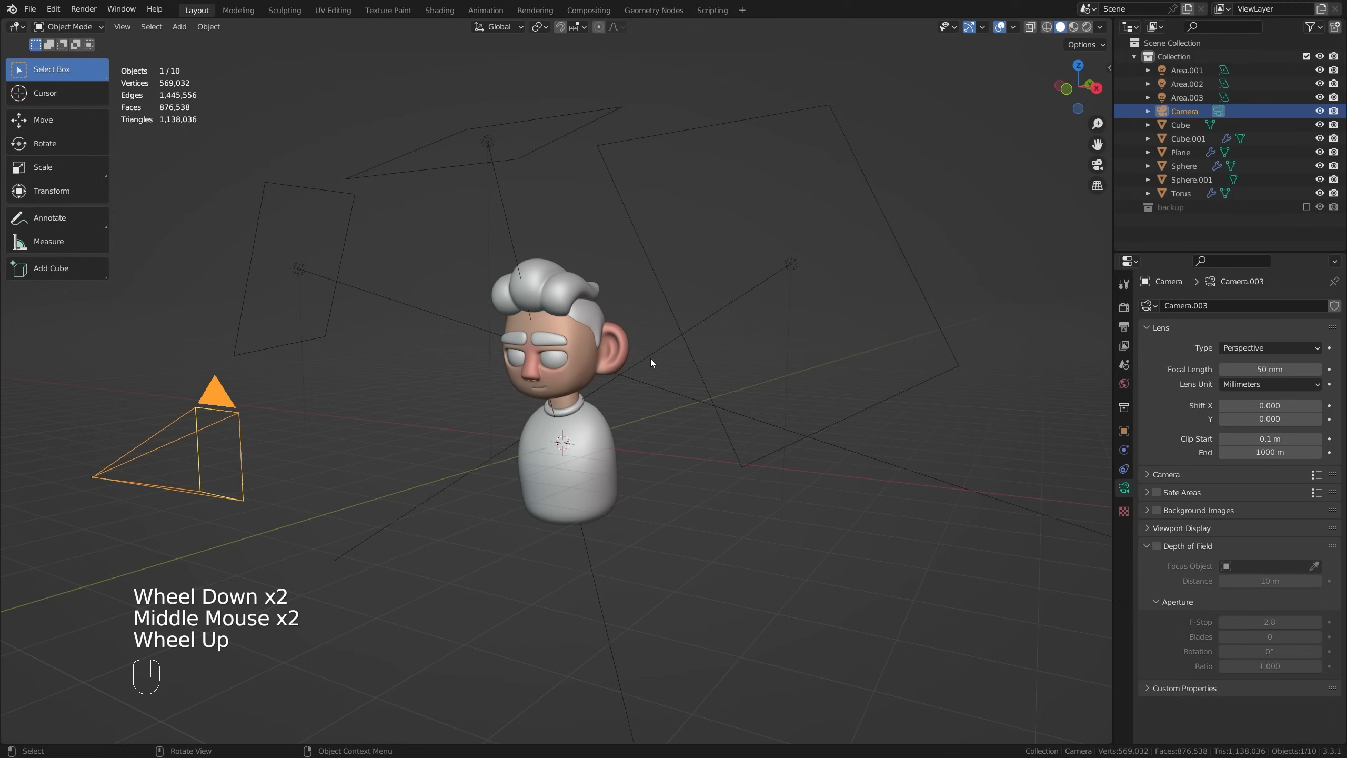
pyautogui.scroll(3)
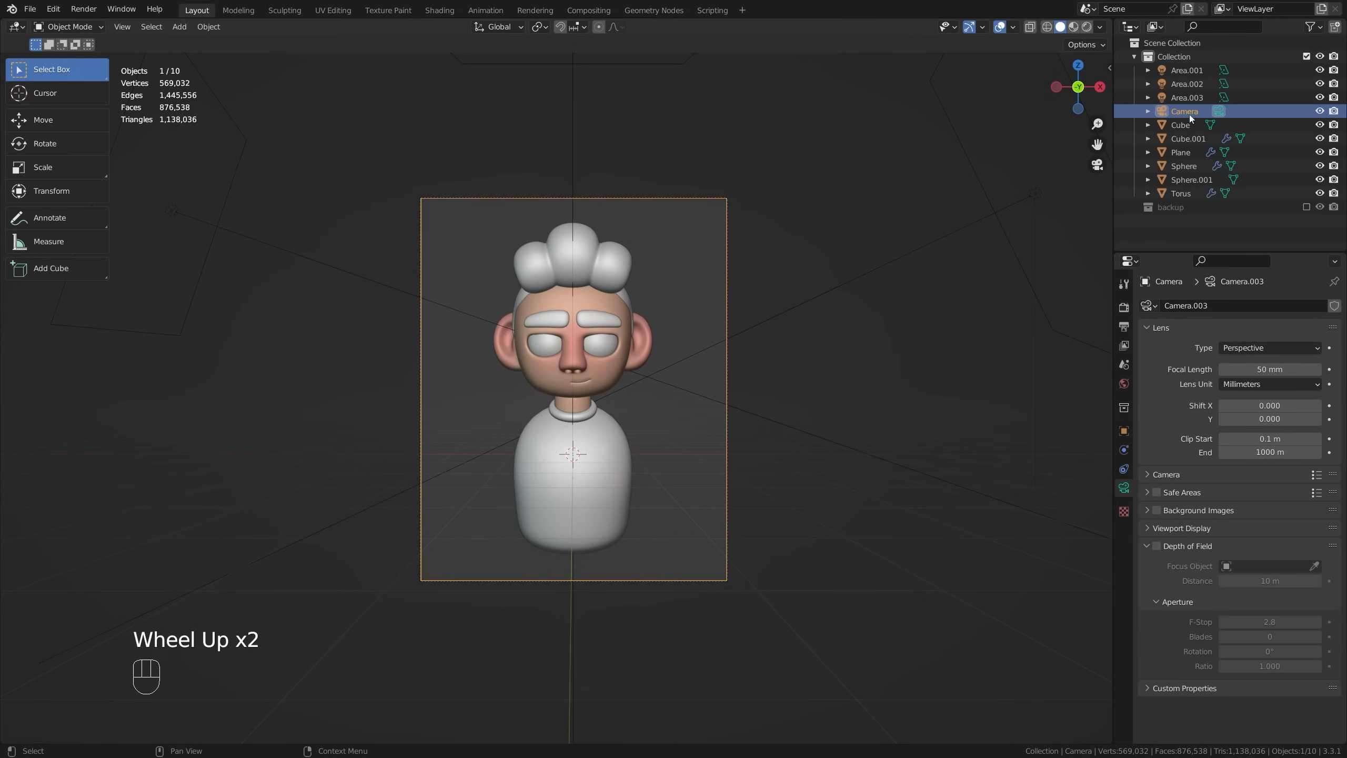
# Step: Set the camera's Location X to 0 m so the bust is centred in frame
pyautogui.click(1124, 430)
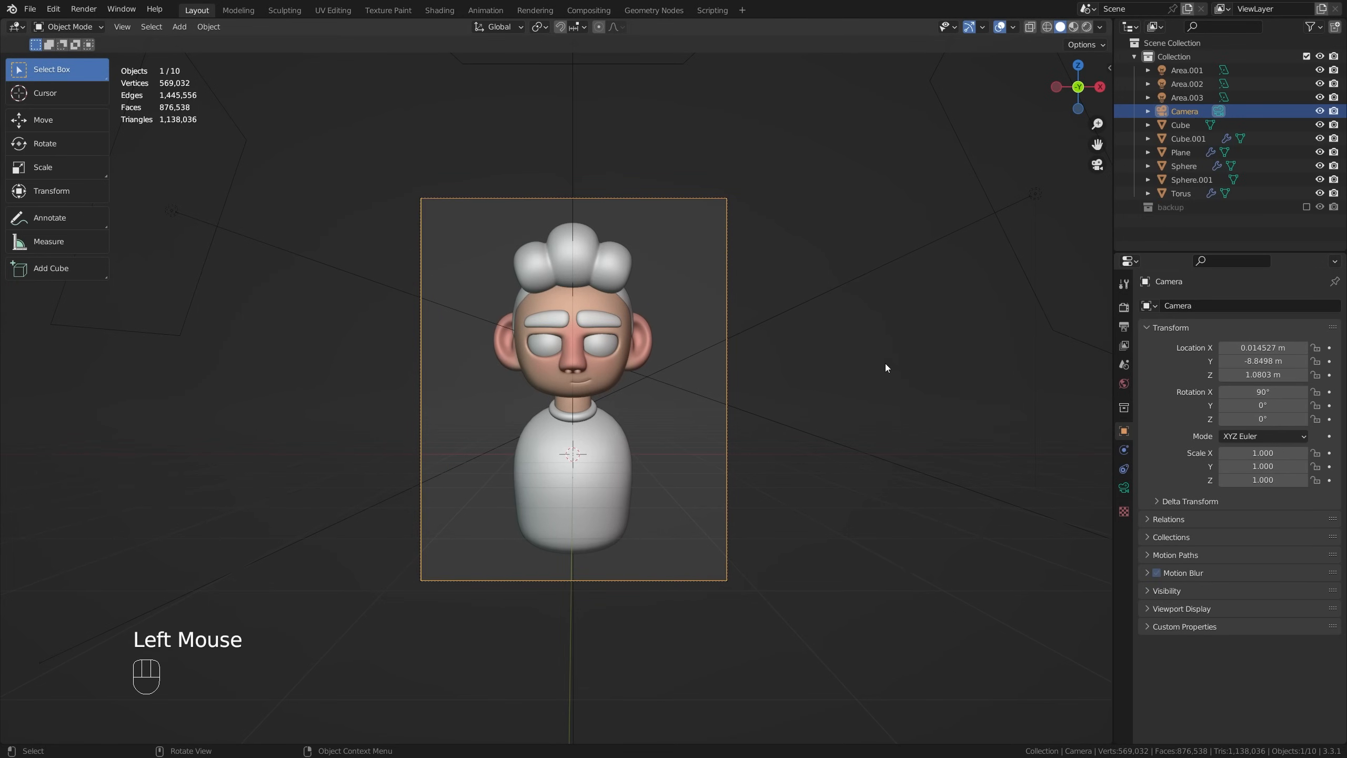
pyautogui.scroll(3)
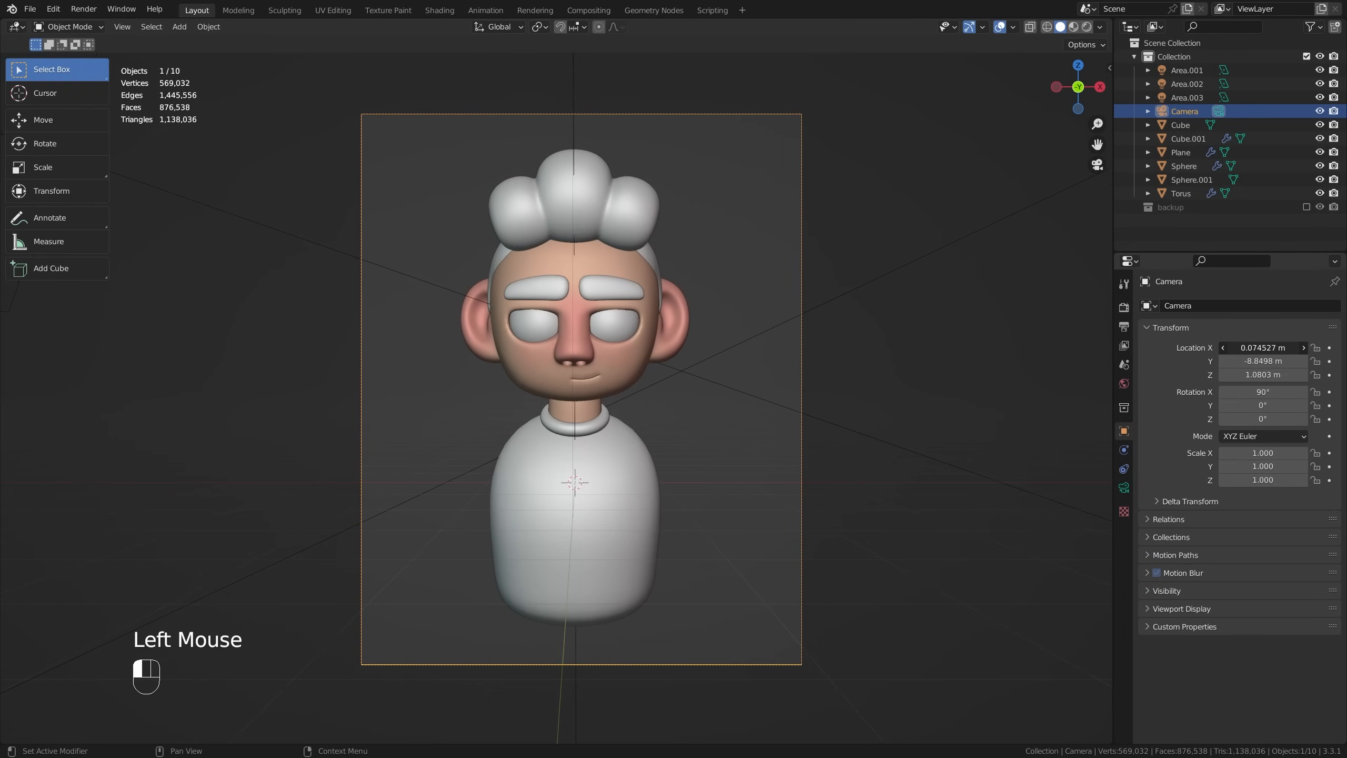
pyautogui.doubleClick(1263, 348)
pyautogui.write('0')
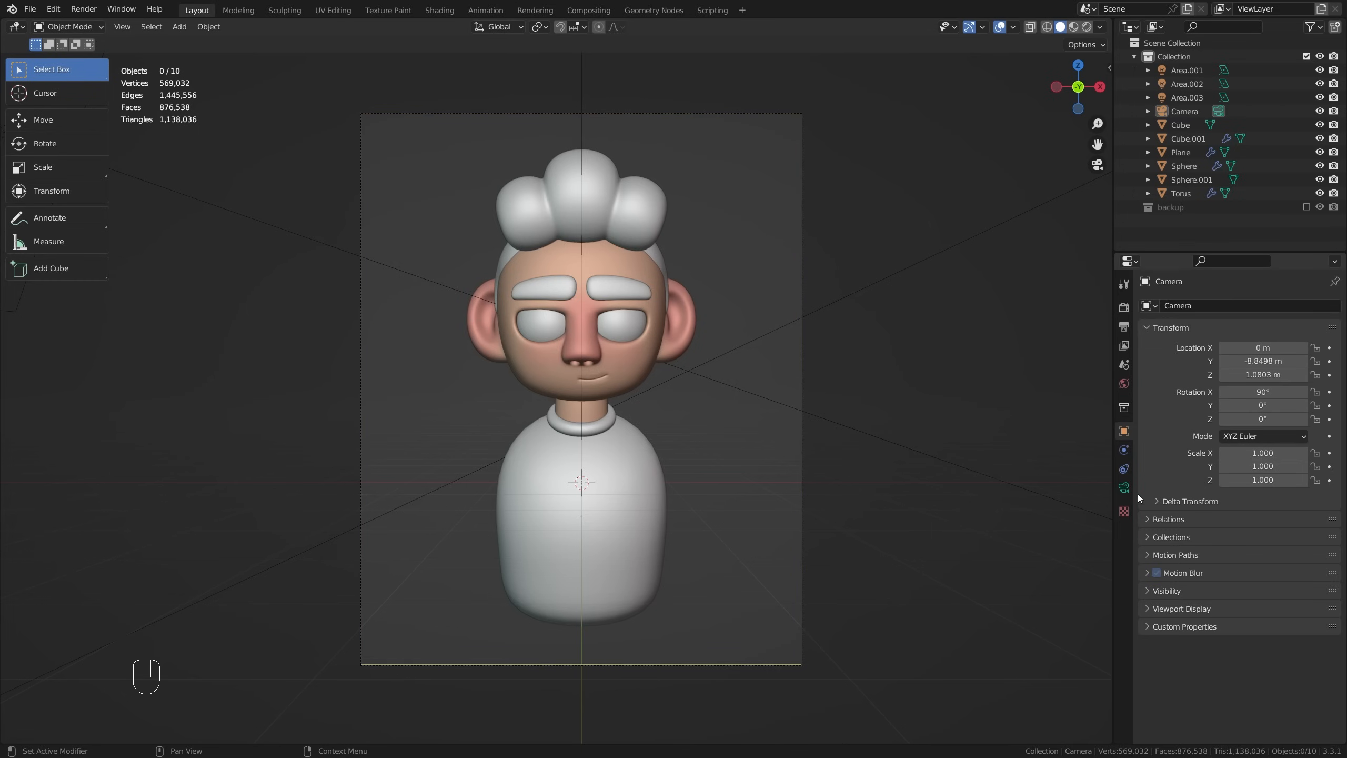
pyautogui.moveTo(1124, 488)
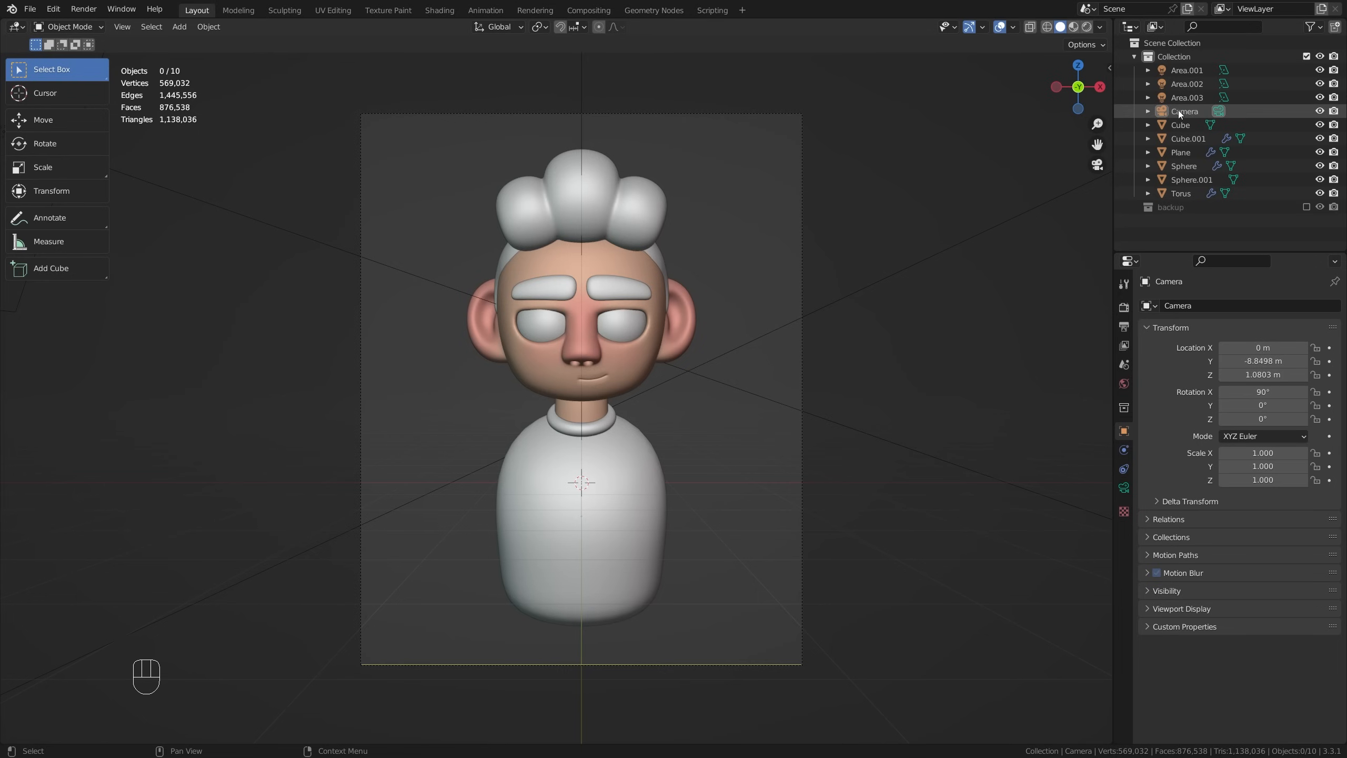
# Step: Adjust the camera's focal length in its lens settings, settling near 90 mm
pyautogui.click(1185, 110)
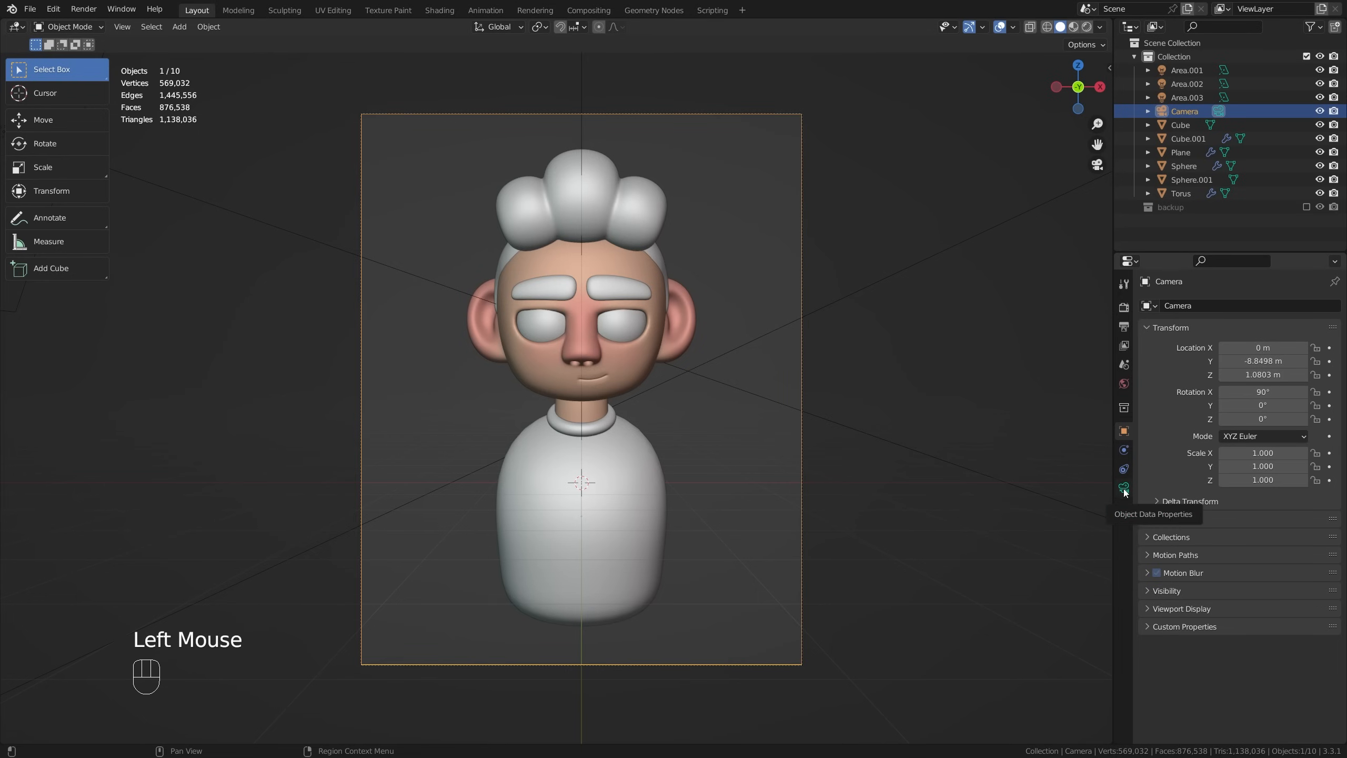
pyautogui.click(1125, 489)
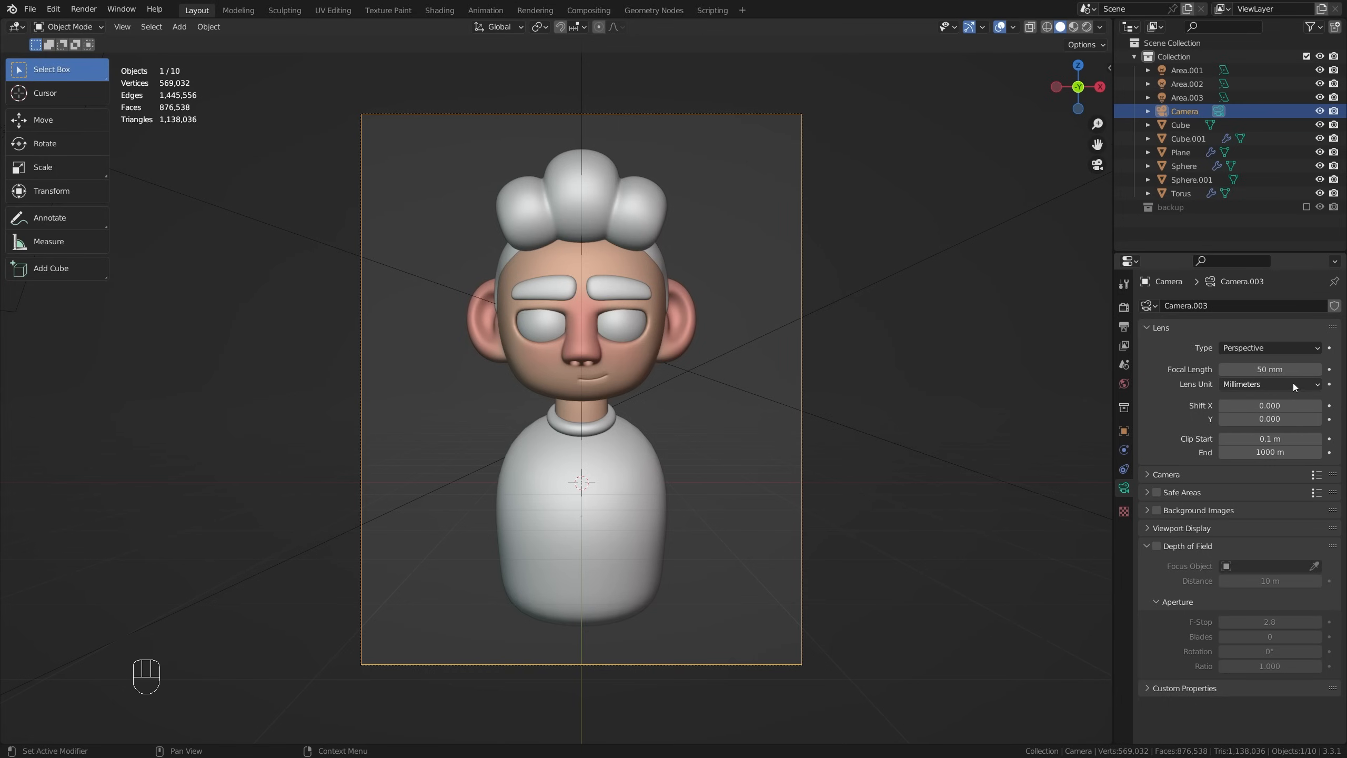
pyautogui.moveTo(1269, 368); pyautogui.dragTo(1306, 368)
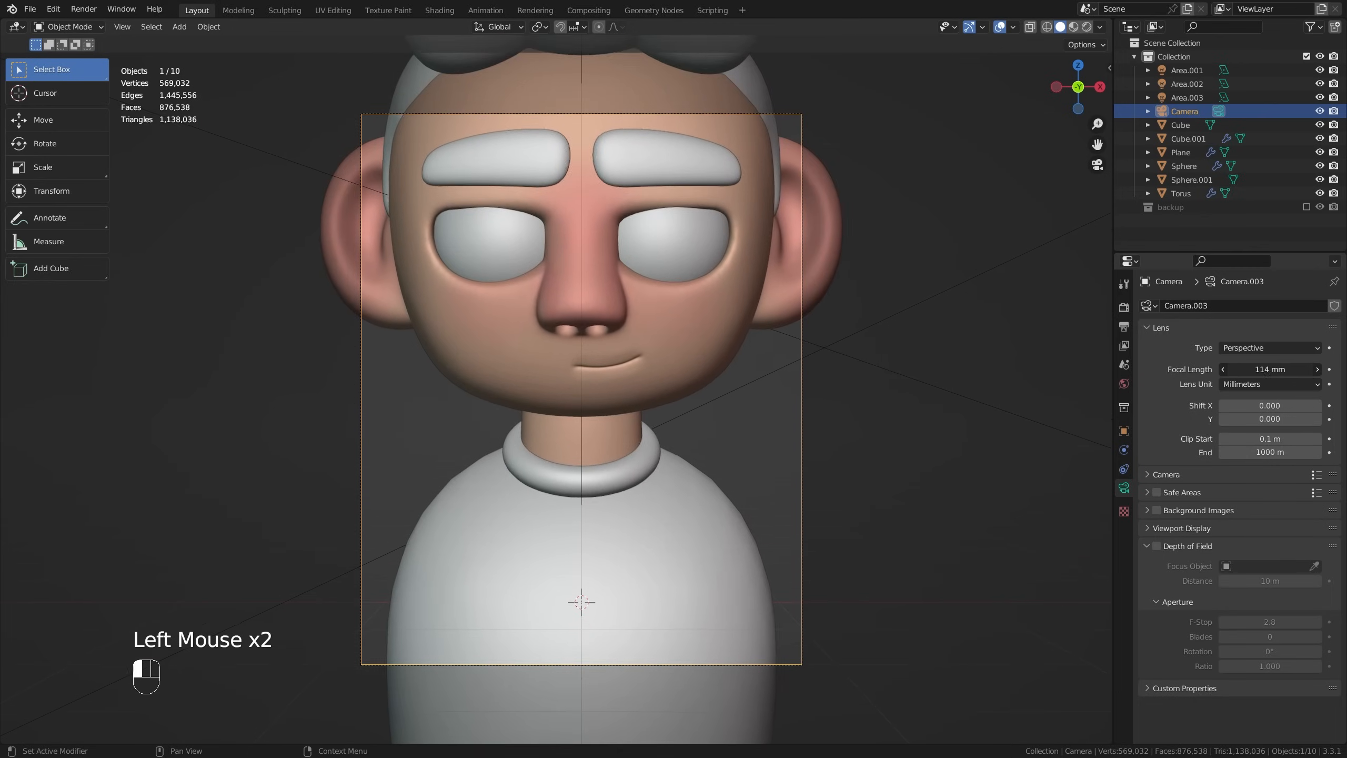
pyautogui.moveTo(1271, 368); pyautogui.dragTo(1255, 369)
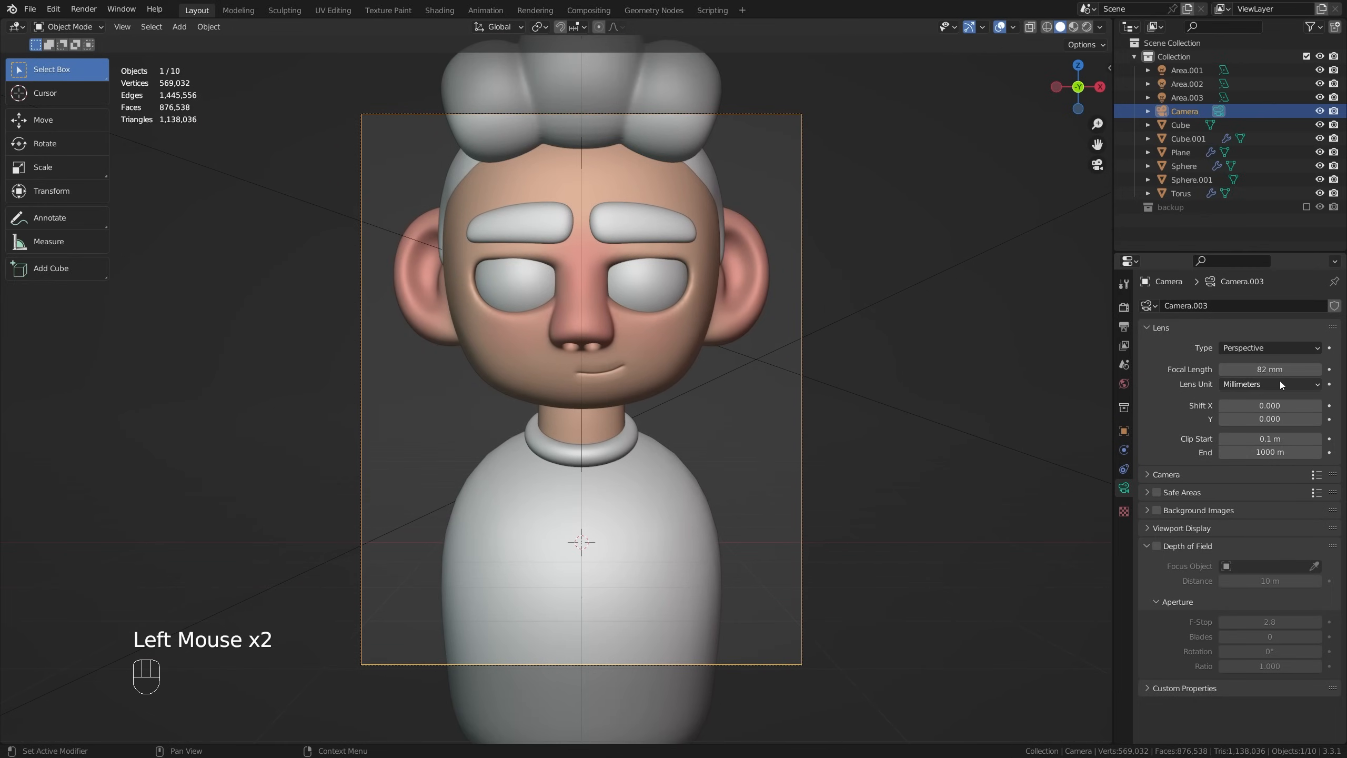
pyautogui.moveTo(1298, 368); pyautogui.dragTo(1247, 369)
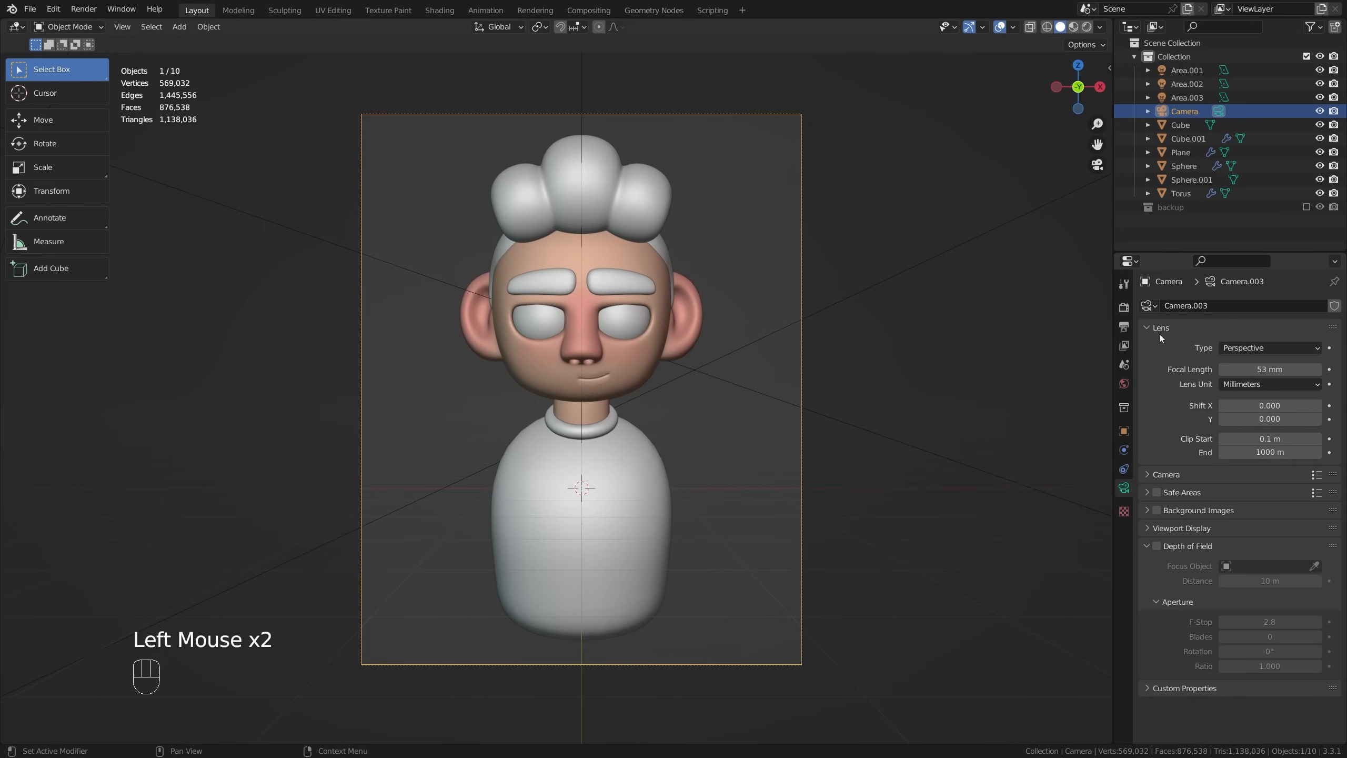
# Step: Try orthographic projection, then return the camera to a 90 mm perspective lens
pyautogui.click(1269, 347)
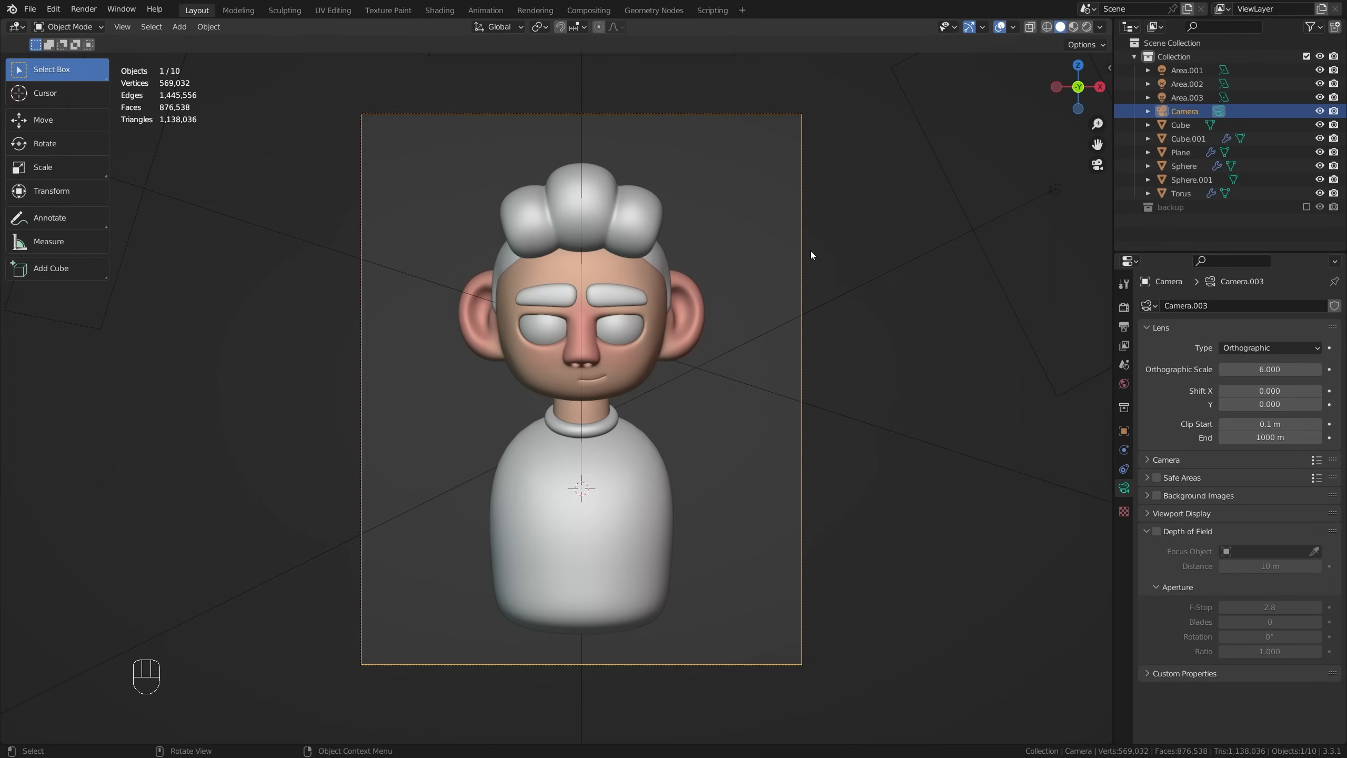
pyautogui.click(1269, 347)
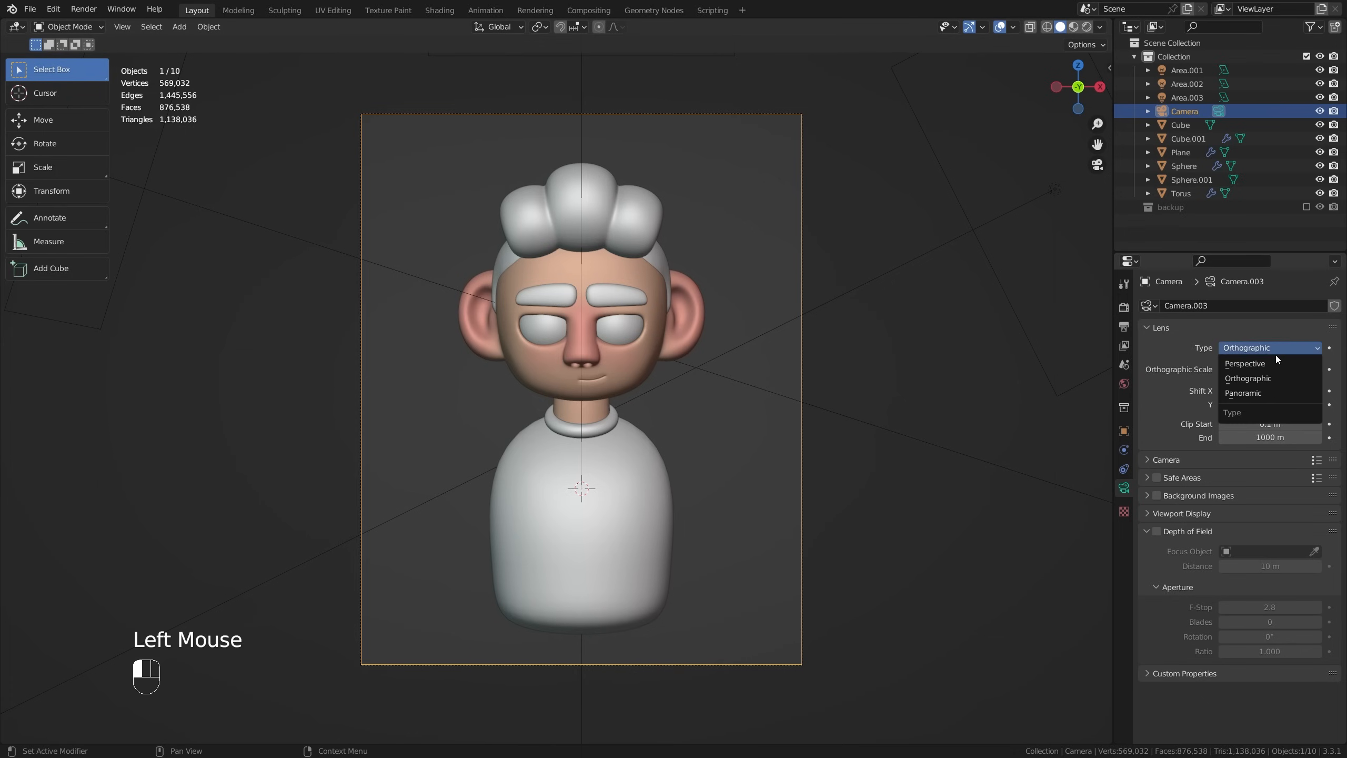
pyautogui.click(1244, 363)
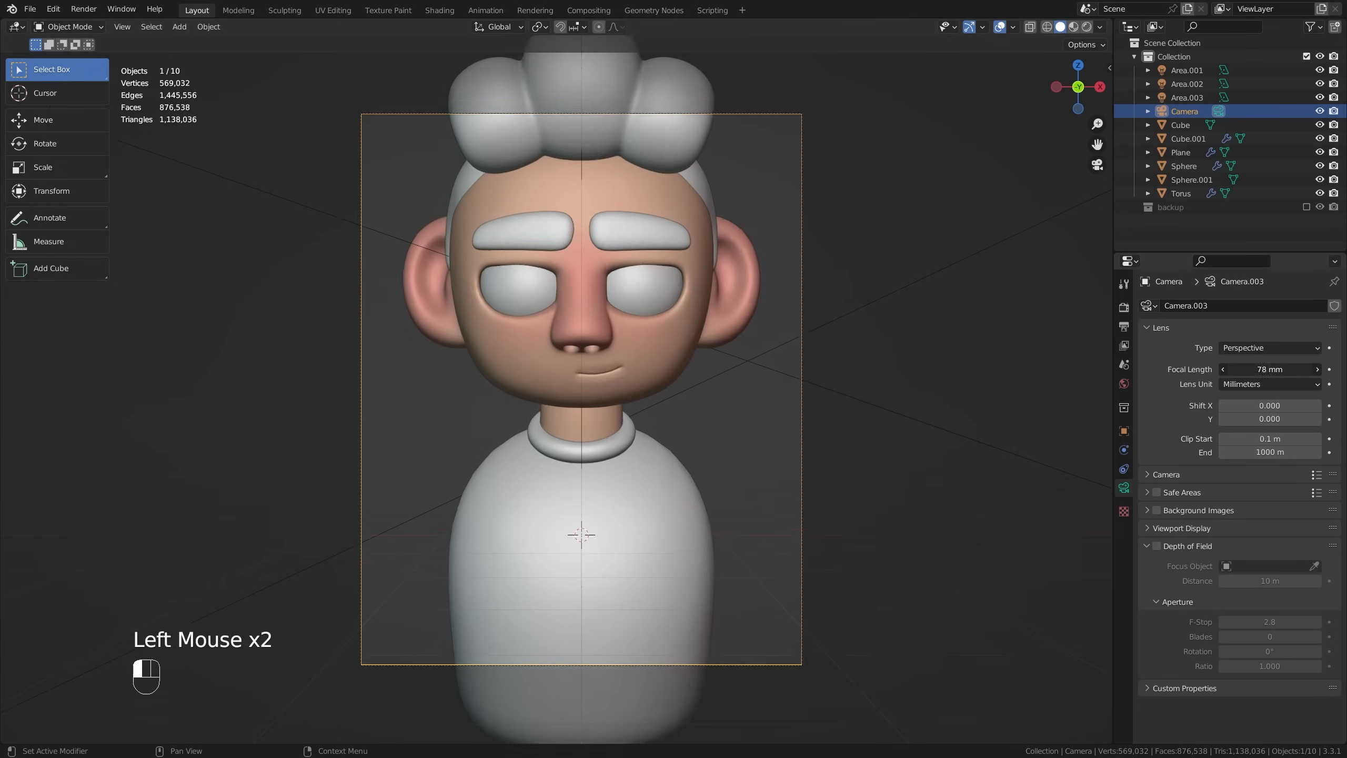
pyautogui.click(1270, 368)
pyautogui.write('90')
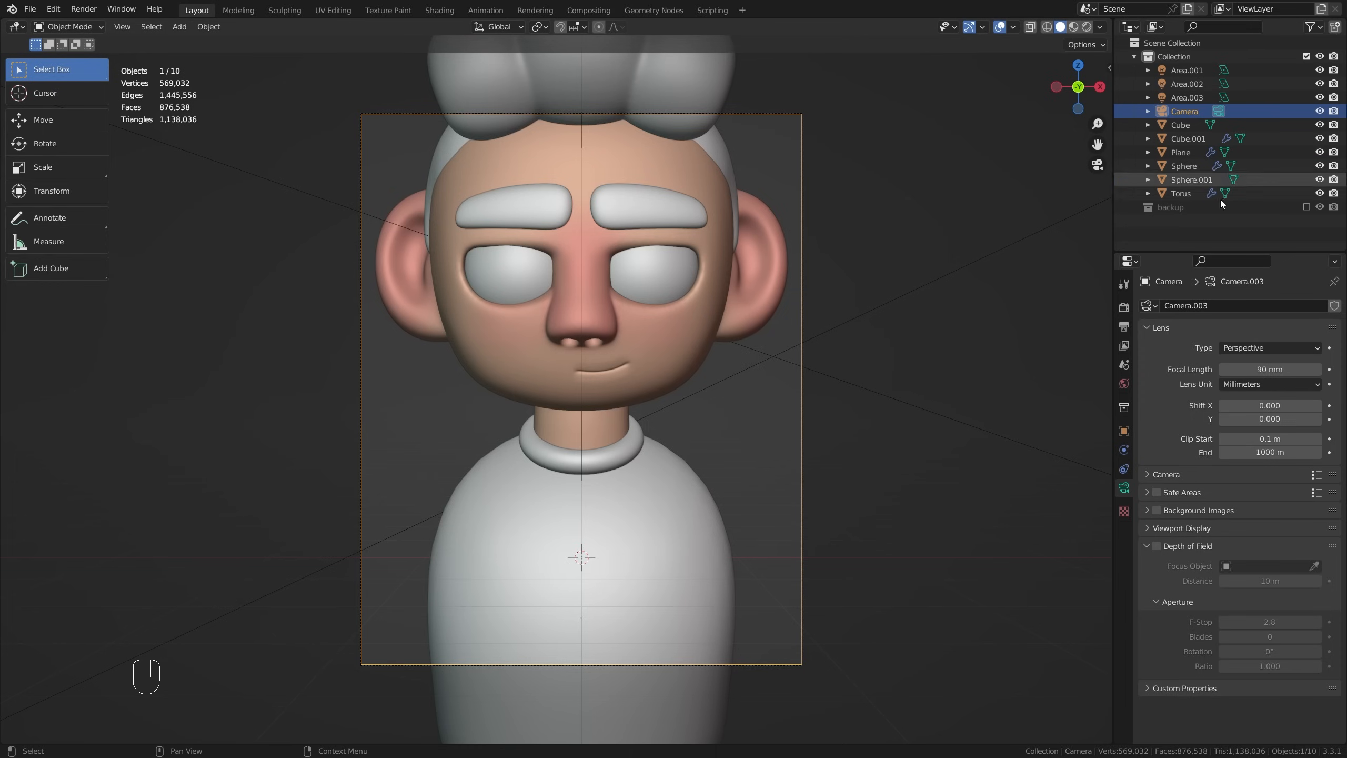
pyautogui.moveTo(1124, 430)
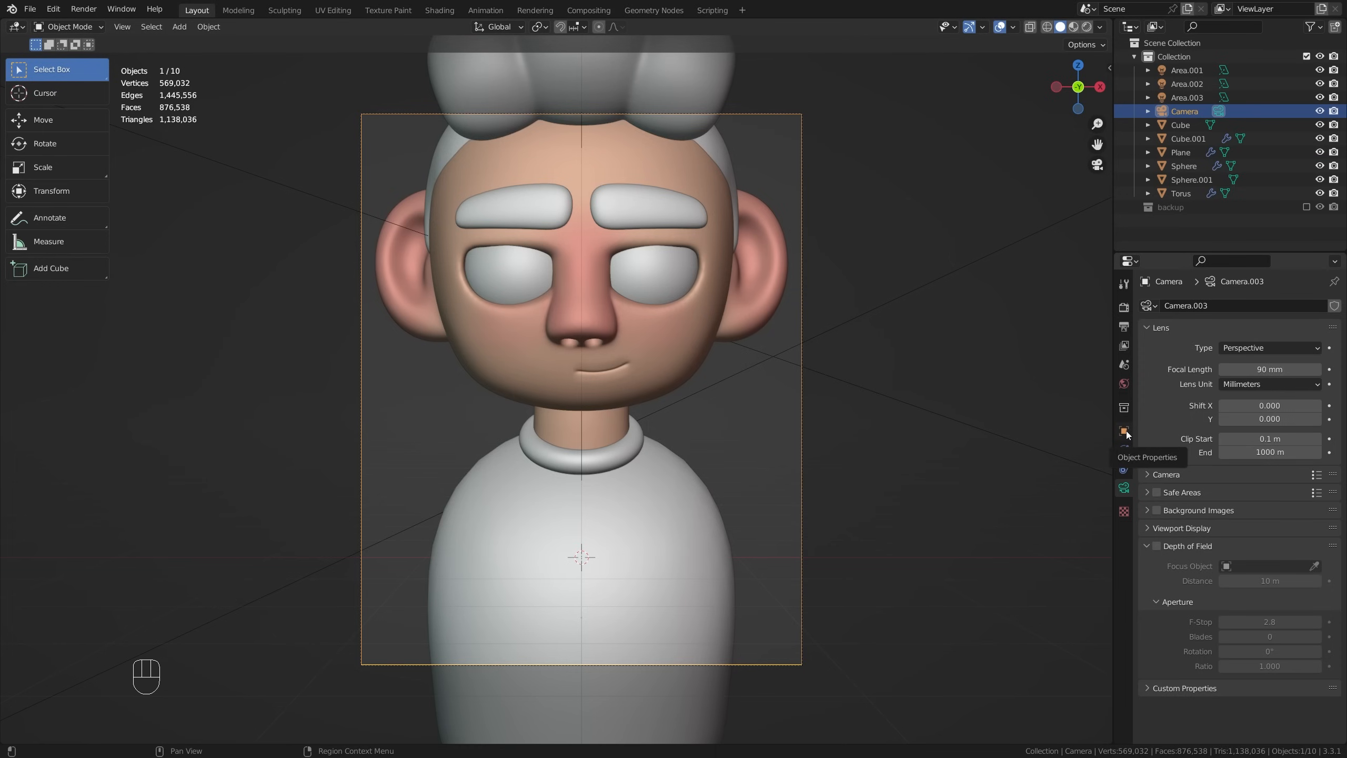
# Step: Set the camera to Z 0.78 m with Rotation X 93.2° to frame the whole bust
pyautogui.click(1124, 432)
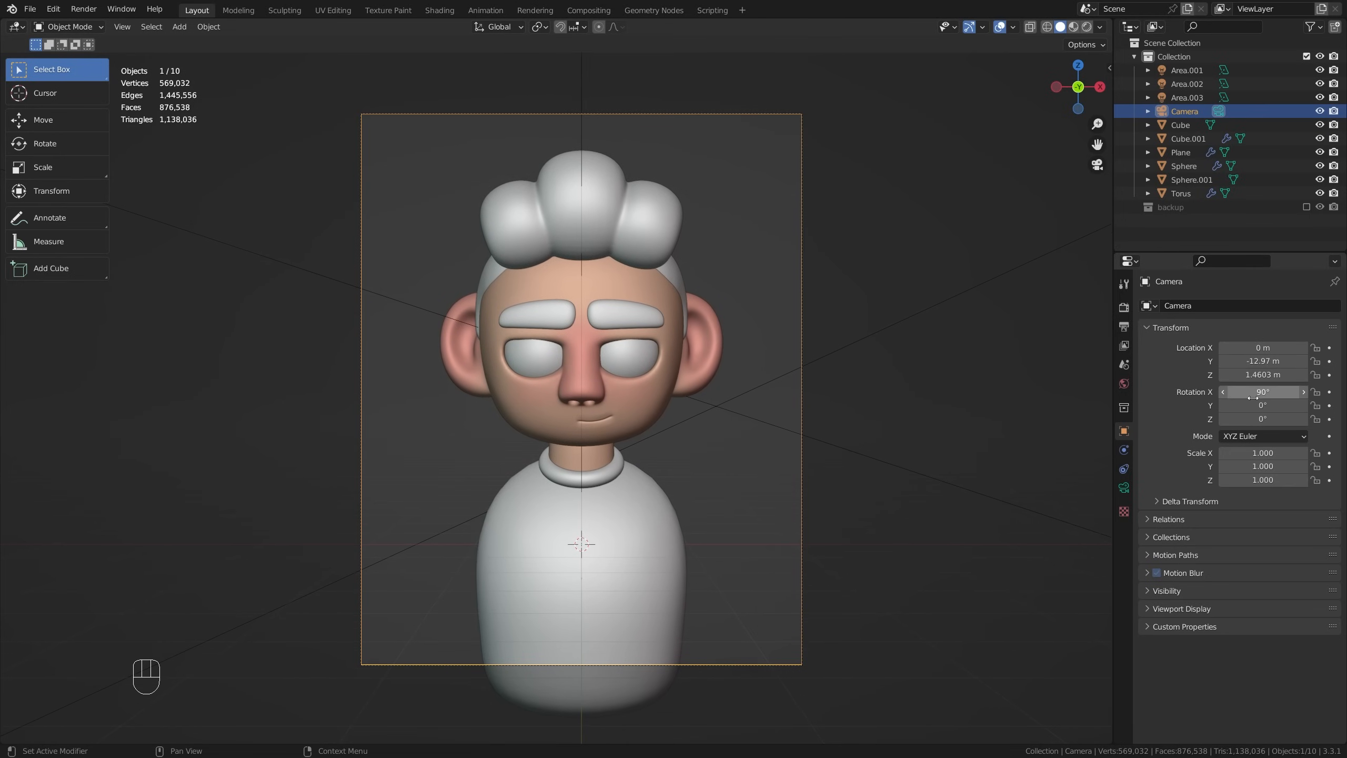
pyautogui.moveTo(1263, 391); pyautogui.dragTo(1279, 391)
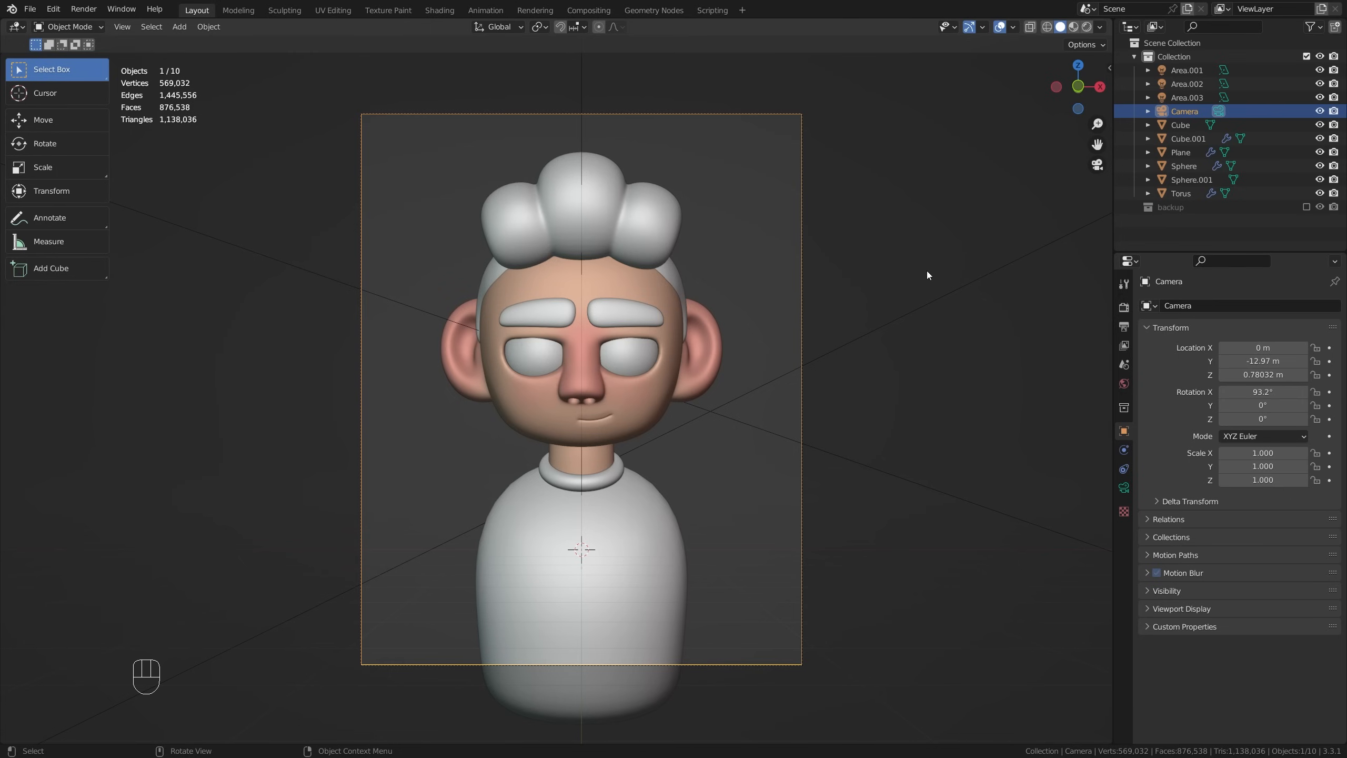
pyautogui.moveTo(932, 364)
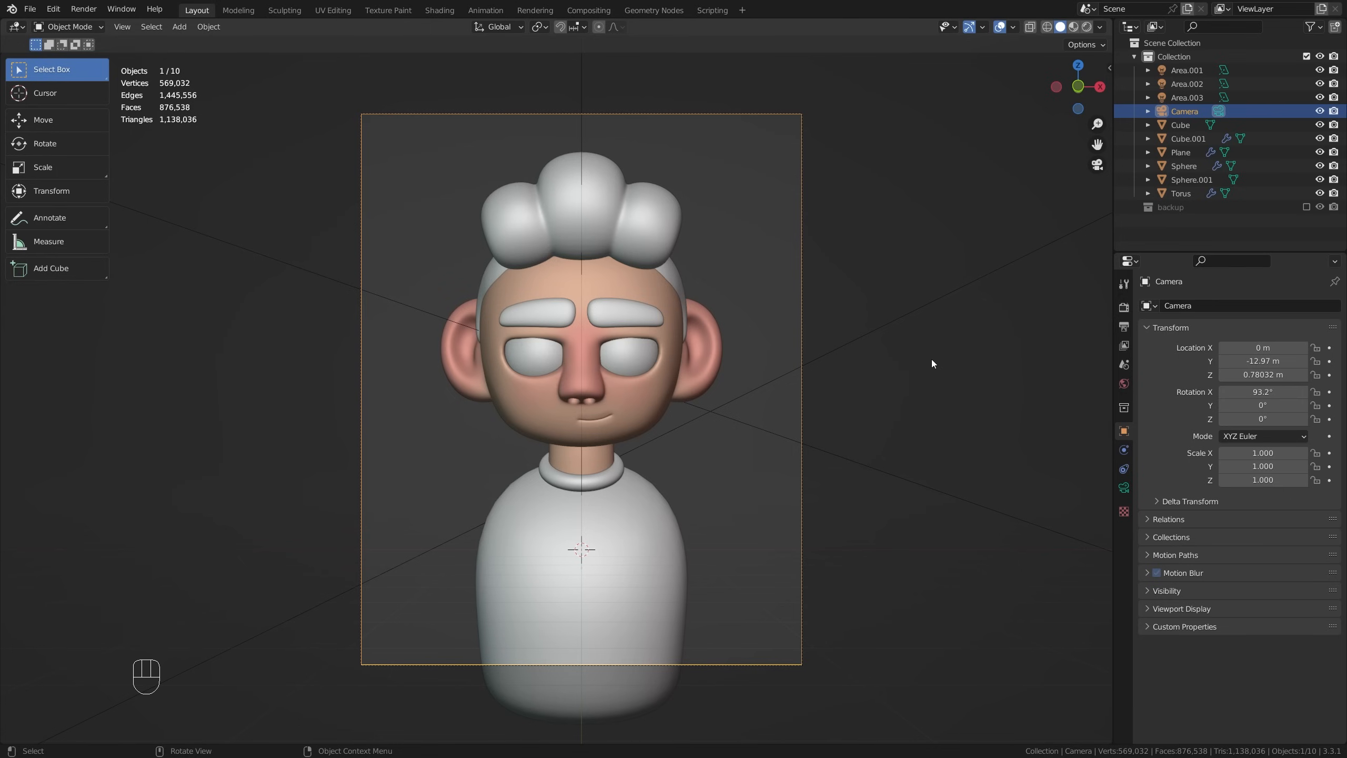
pyautogui.moveTo(998, 383)
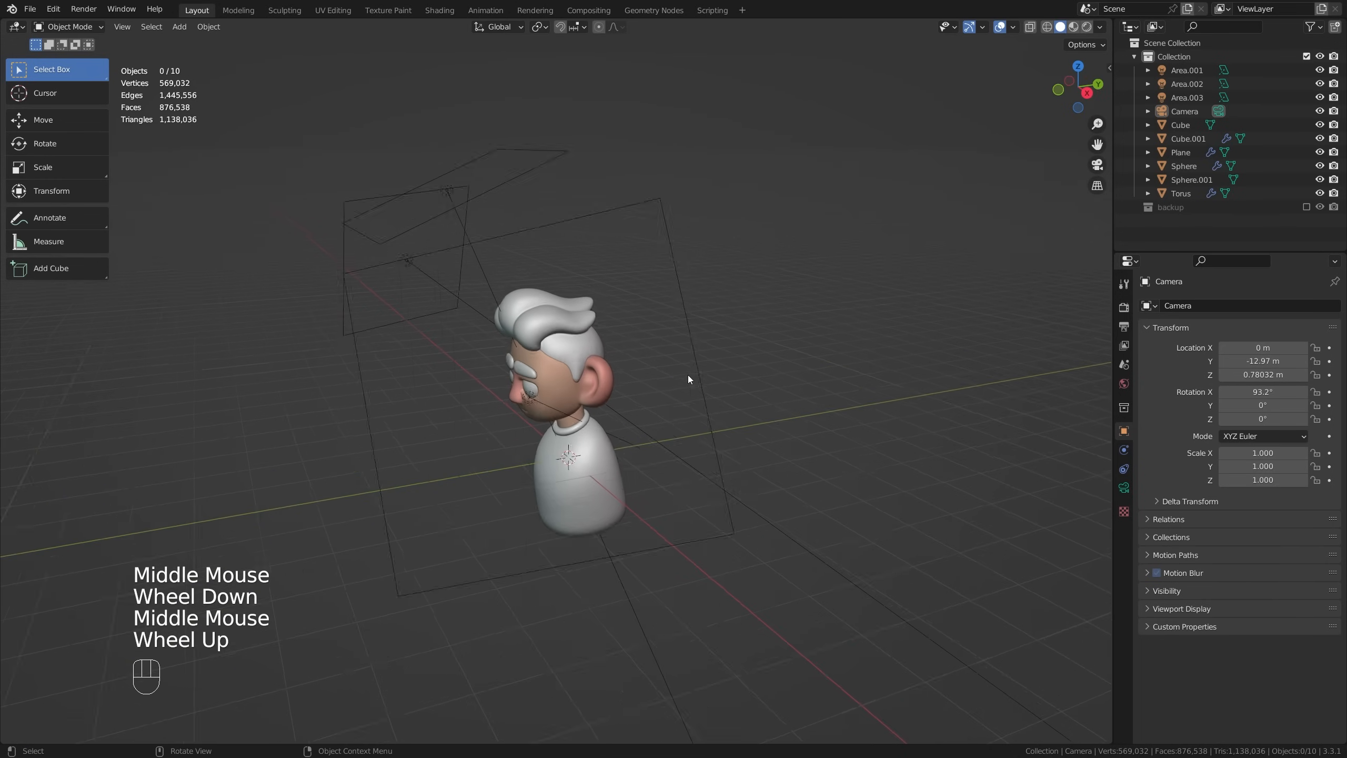
# Step: Add a plane, stand it upright, scale it to 5.237 and raise it to Z 1.58 m behind the character
pyautogui.press('shift+a')
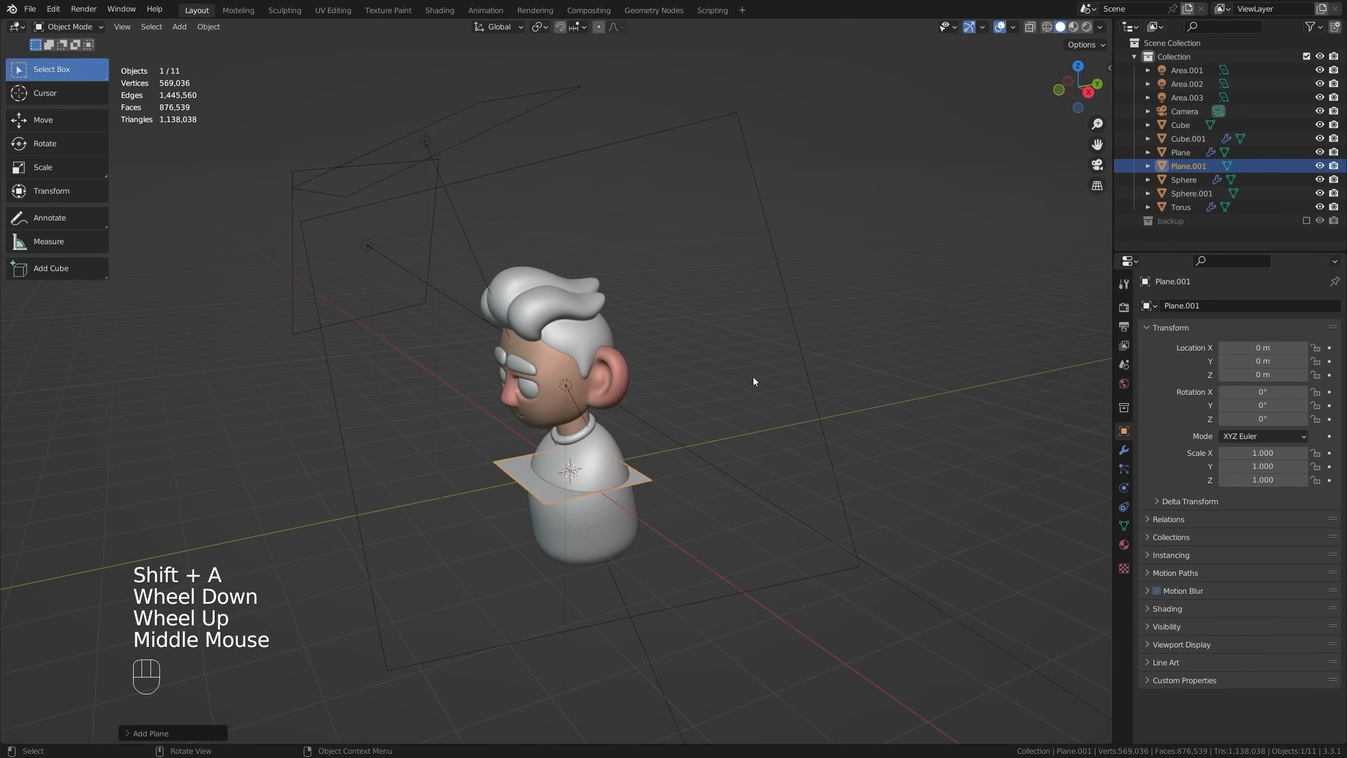
pyautogui.press('s')
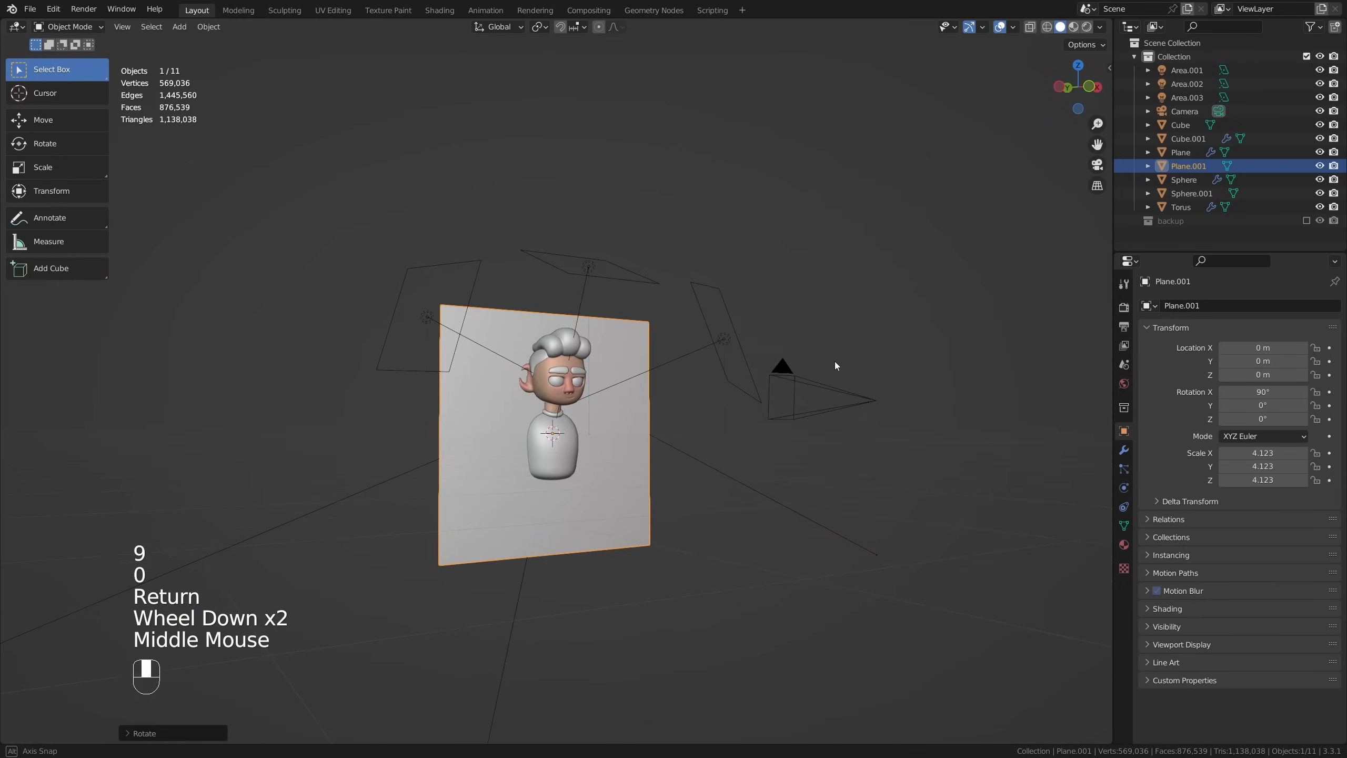
pyautogui.press('g')
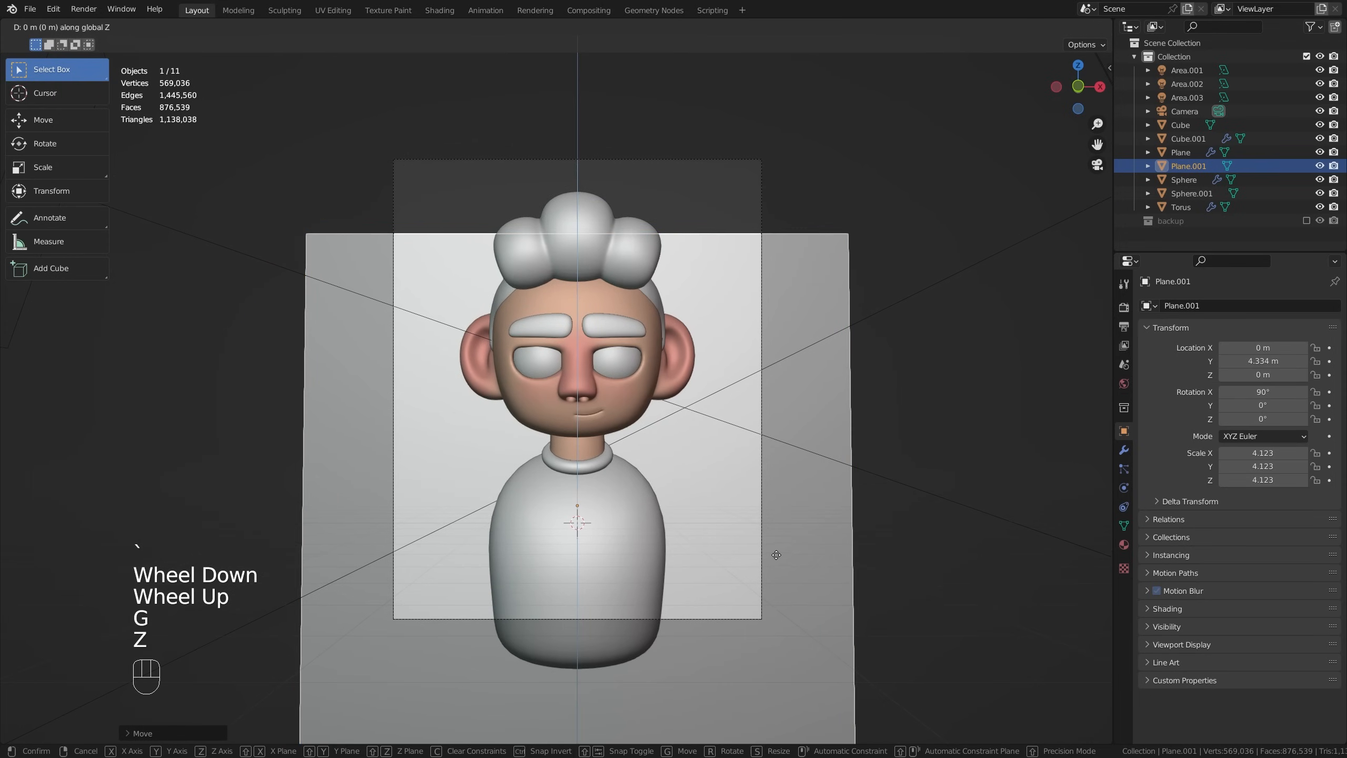
pyautogui.press('s')
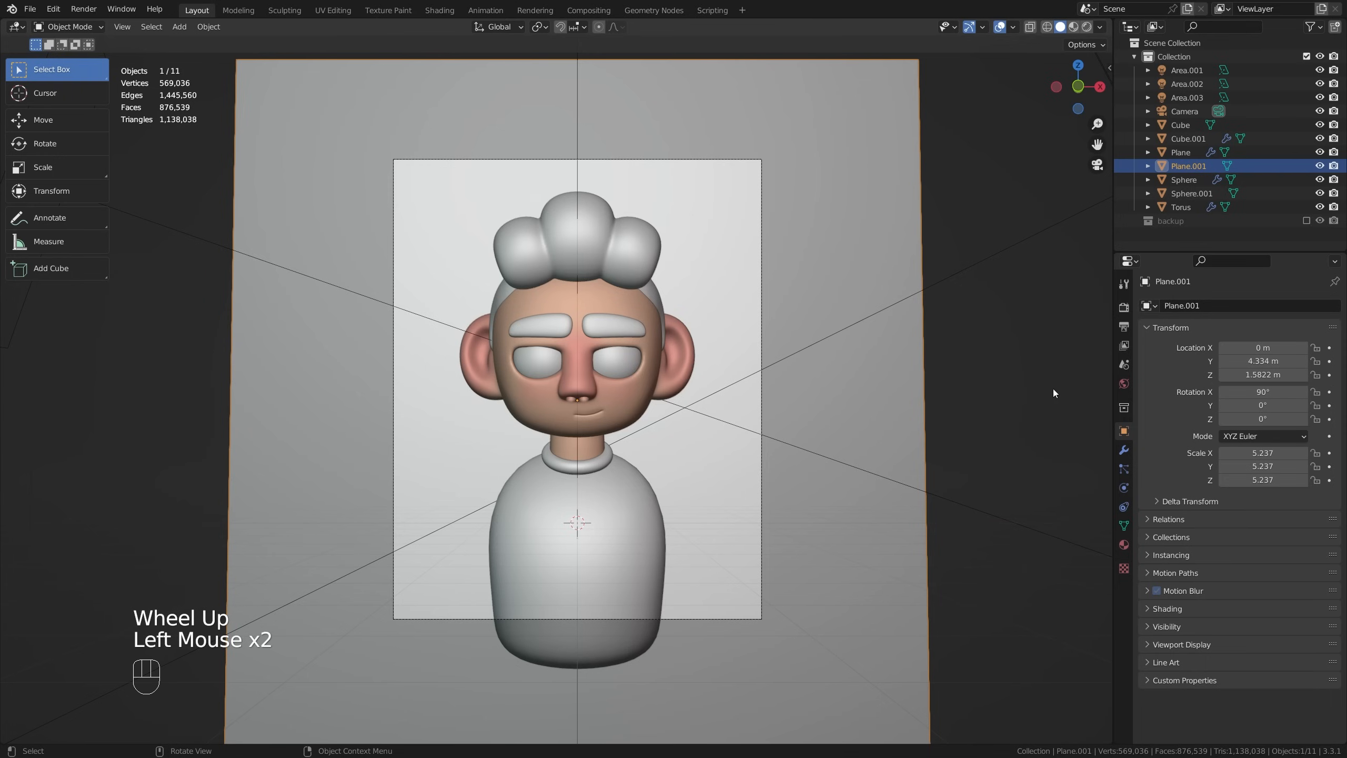
# Step: Give the backdrop plane a light blue base colour and preview the scene in Rendered shading
pyautogui.click(1124, 544)
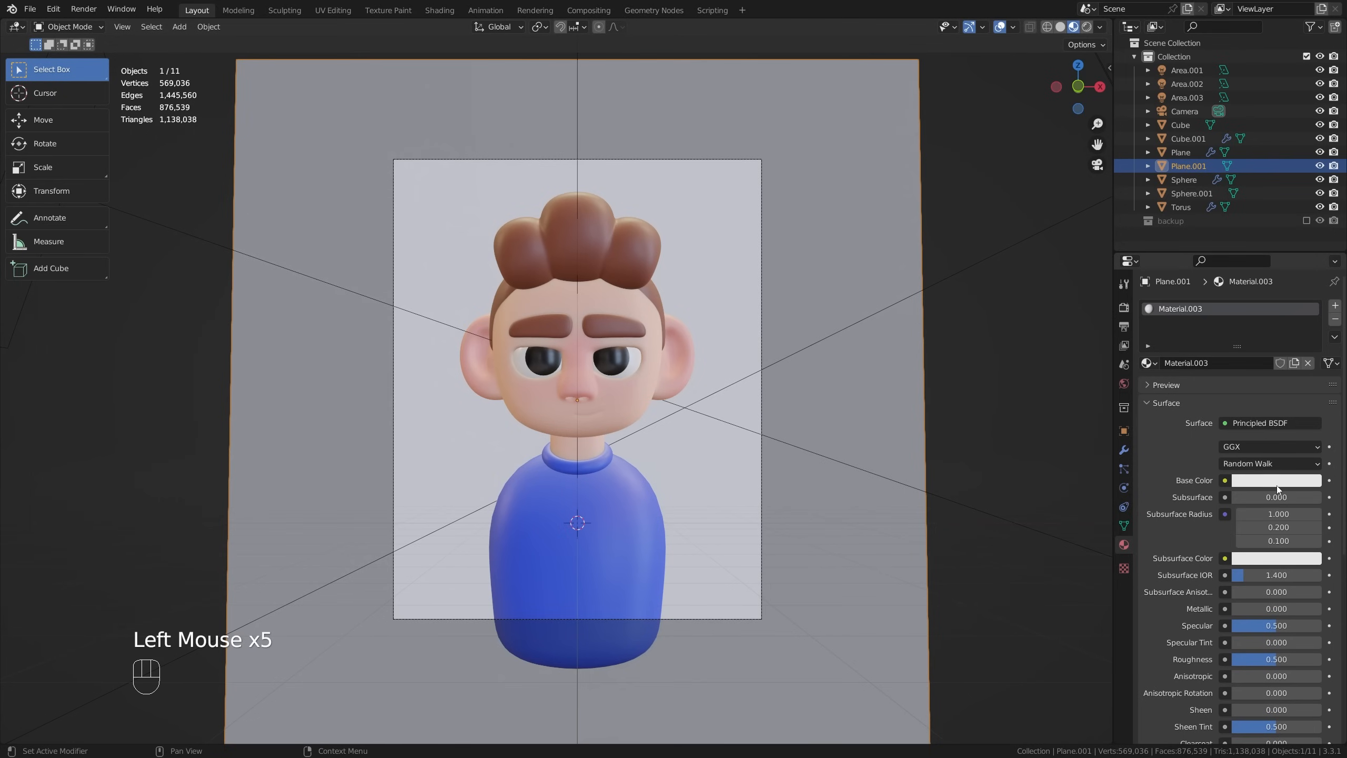
pyautogui.click(1277, 480)
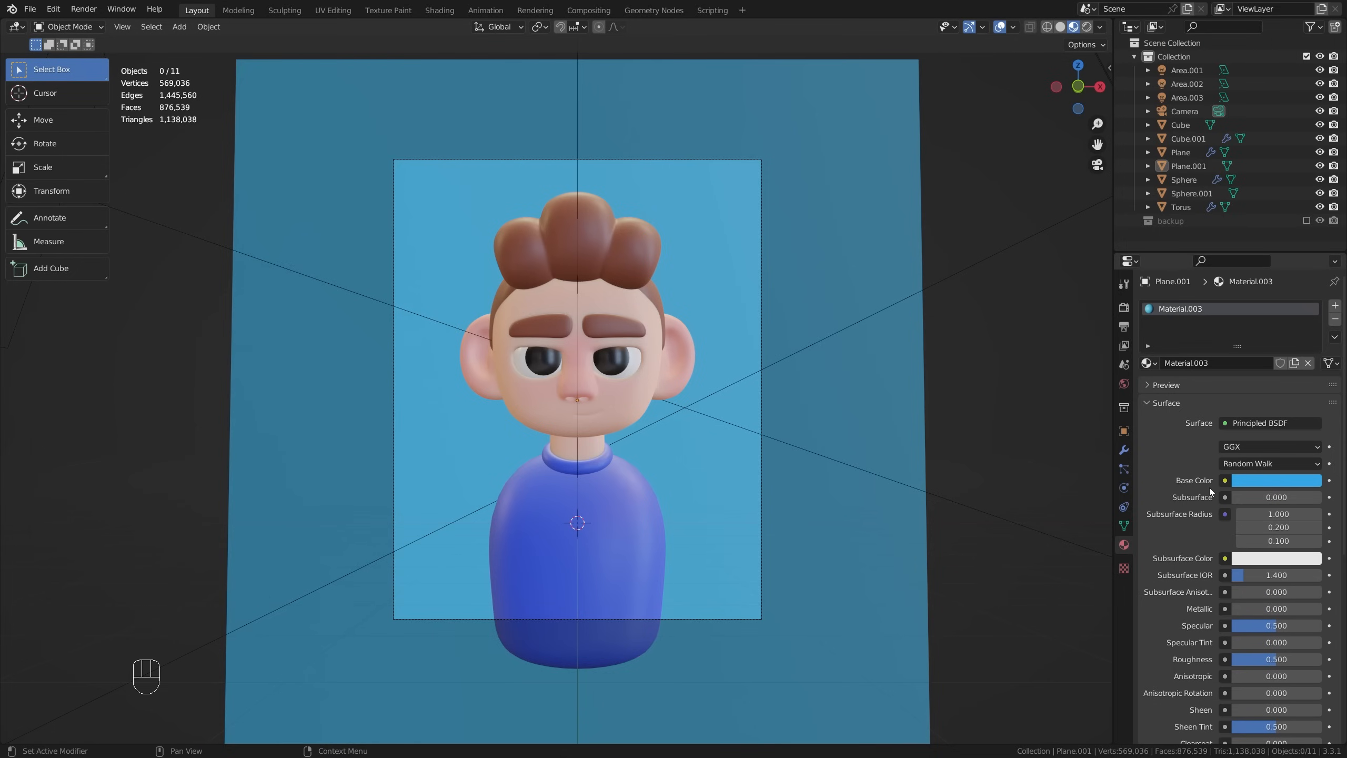
pyautogui.moveTo(1201, 411)
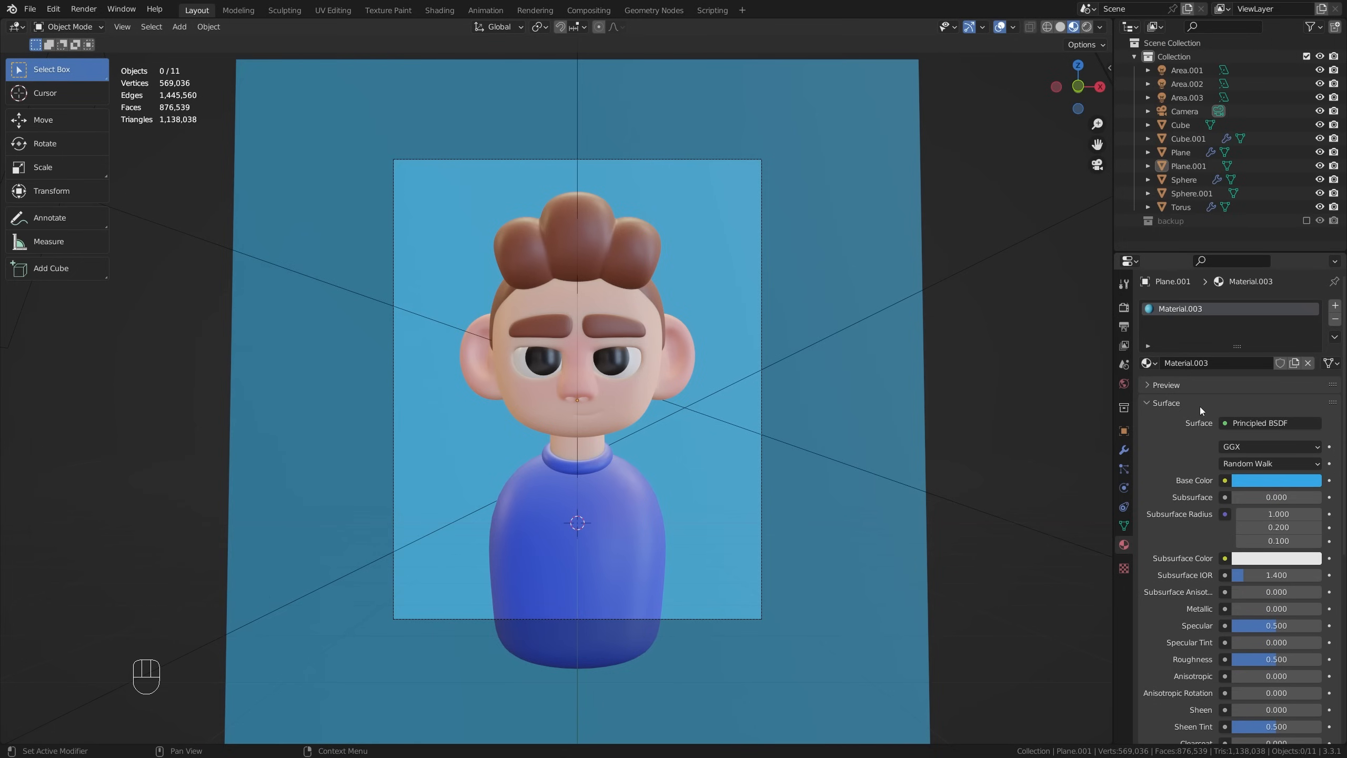
pyautogui.click(1085, 27)
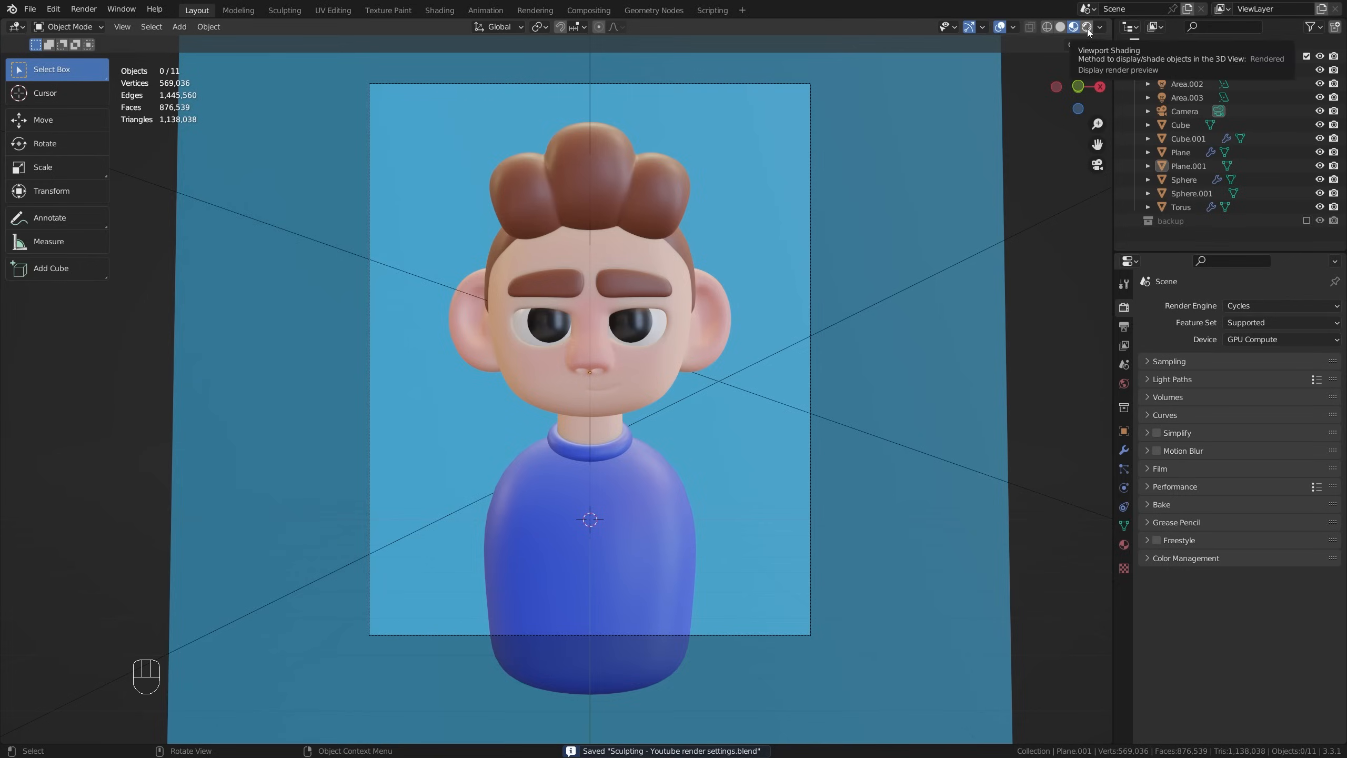
pyautogui.click(1087, 28)
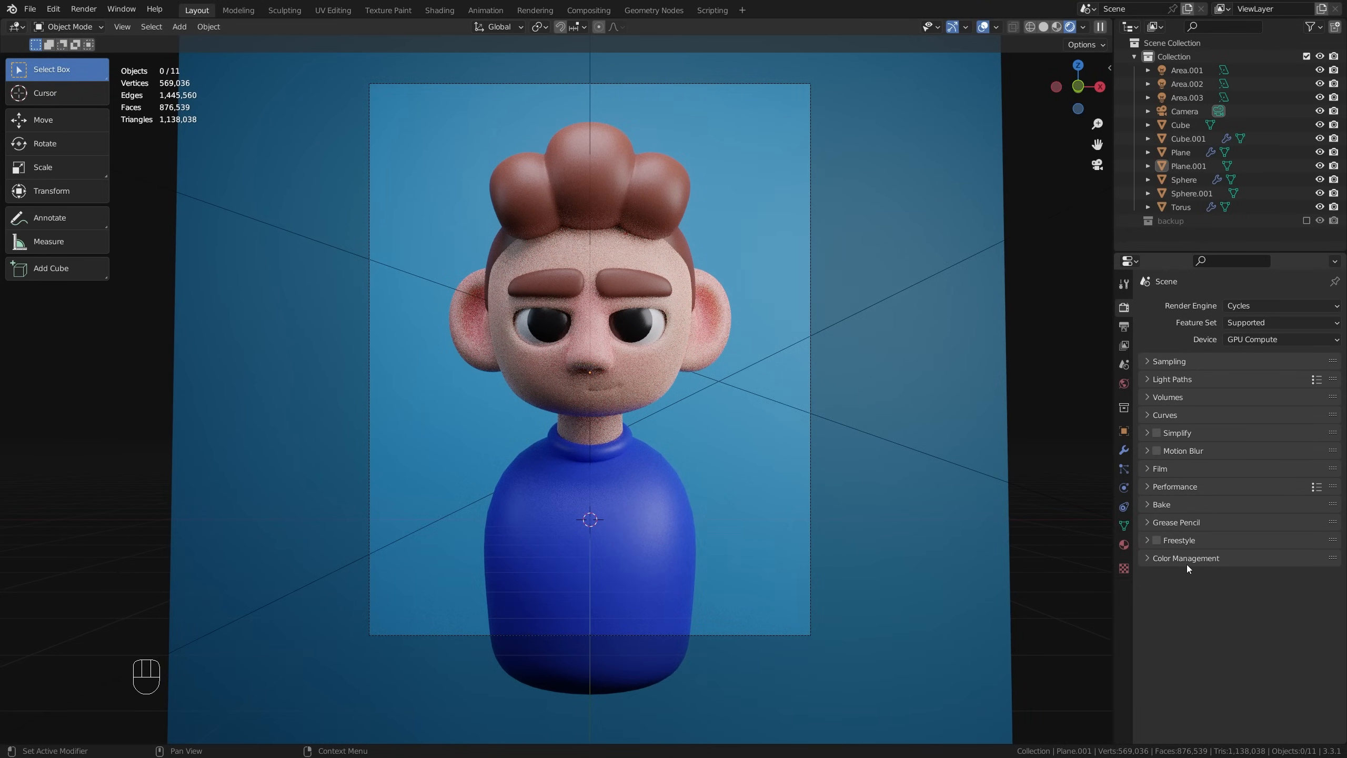
# Step: Switch the render engine to Eevee and turn on Ambient Occlusion
pyautogui.click(1282, 305)
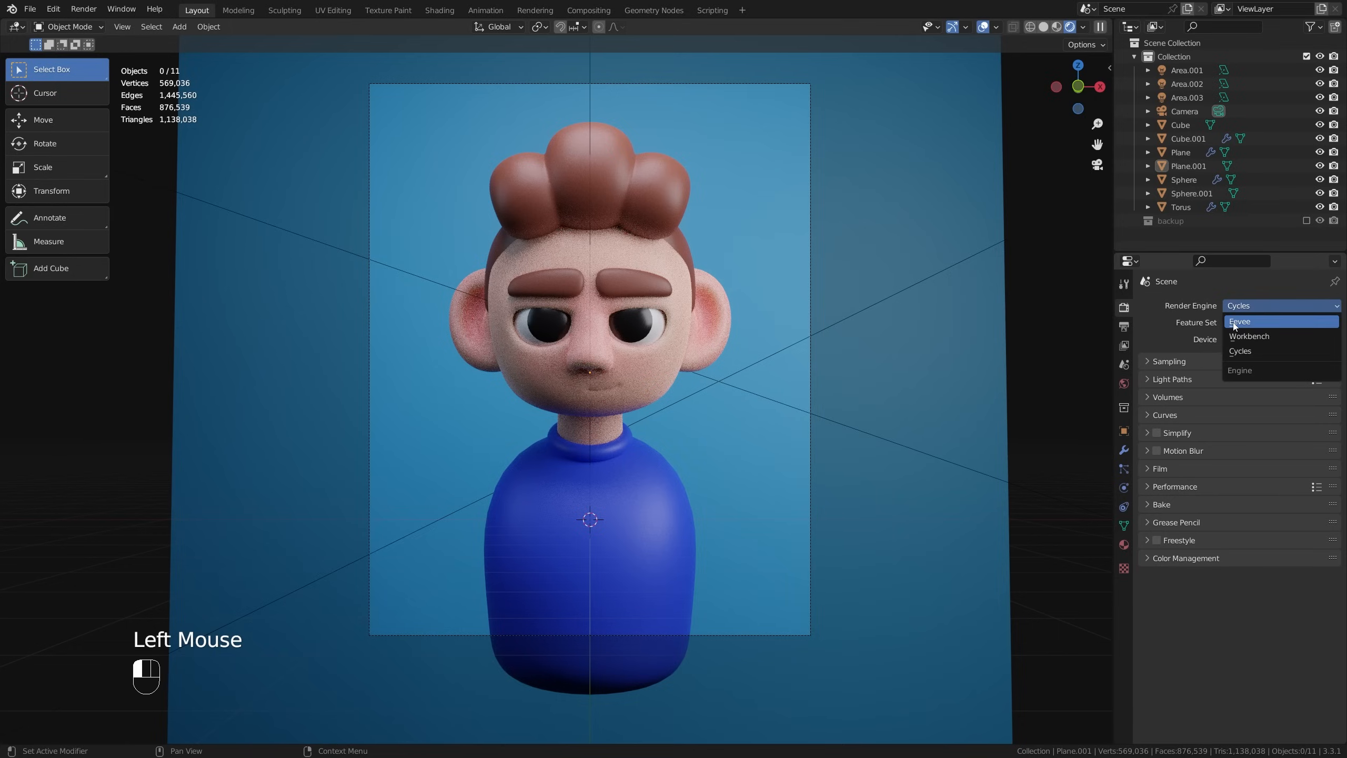
pyautogui.click(1239, 322)
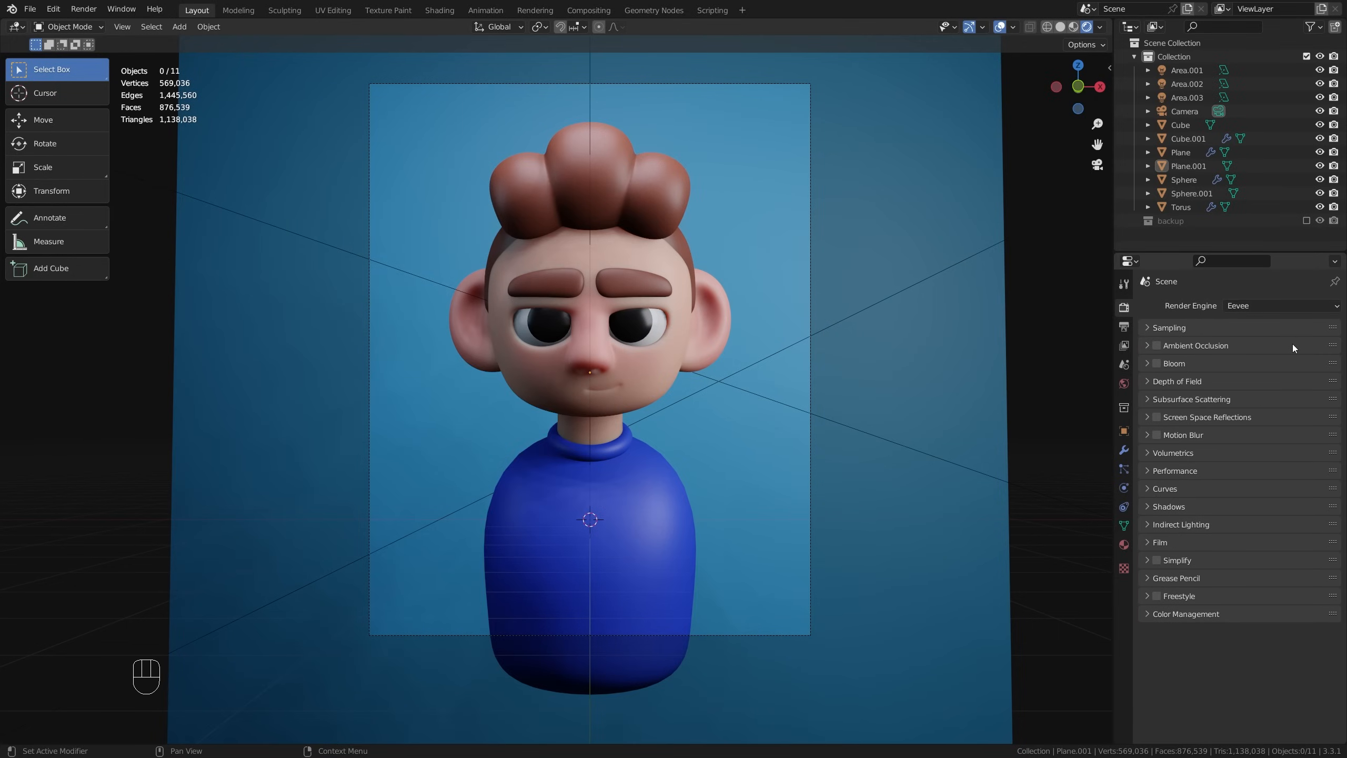
pyautogui.moveTo(1228, 337)
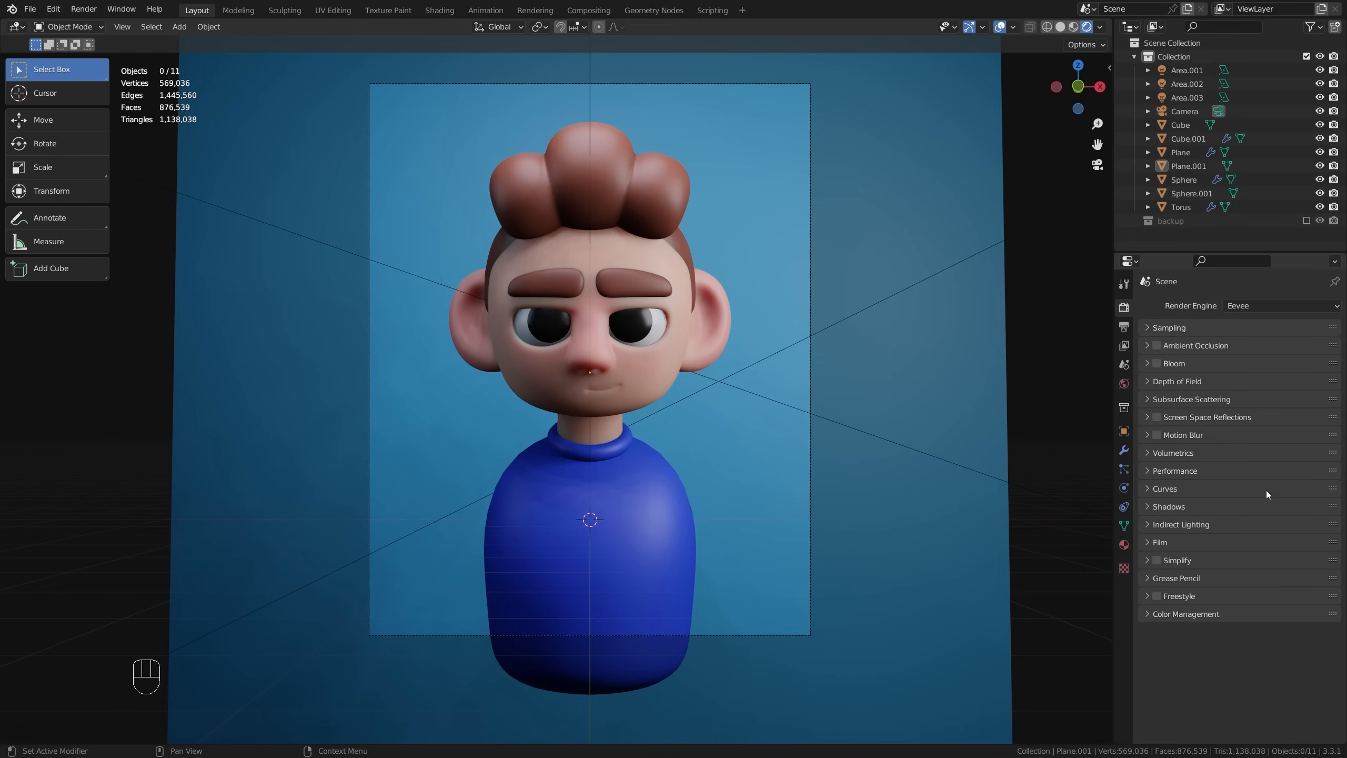
pyautogui.moveTo(1157, 346)
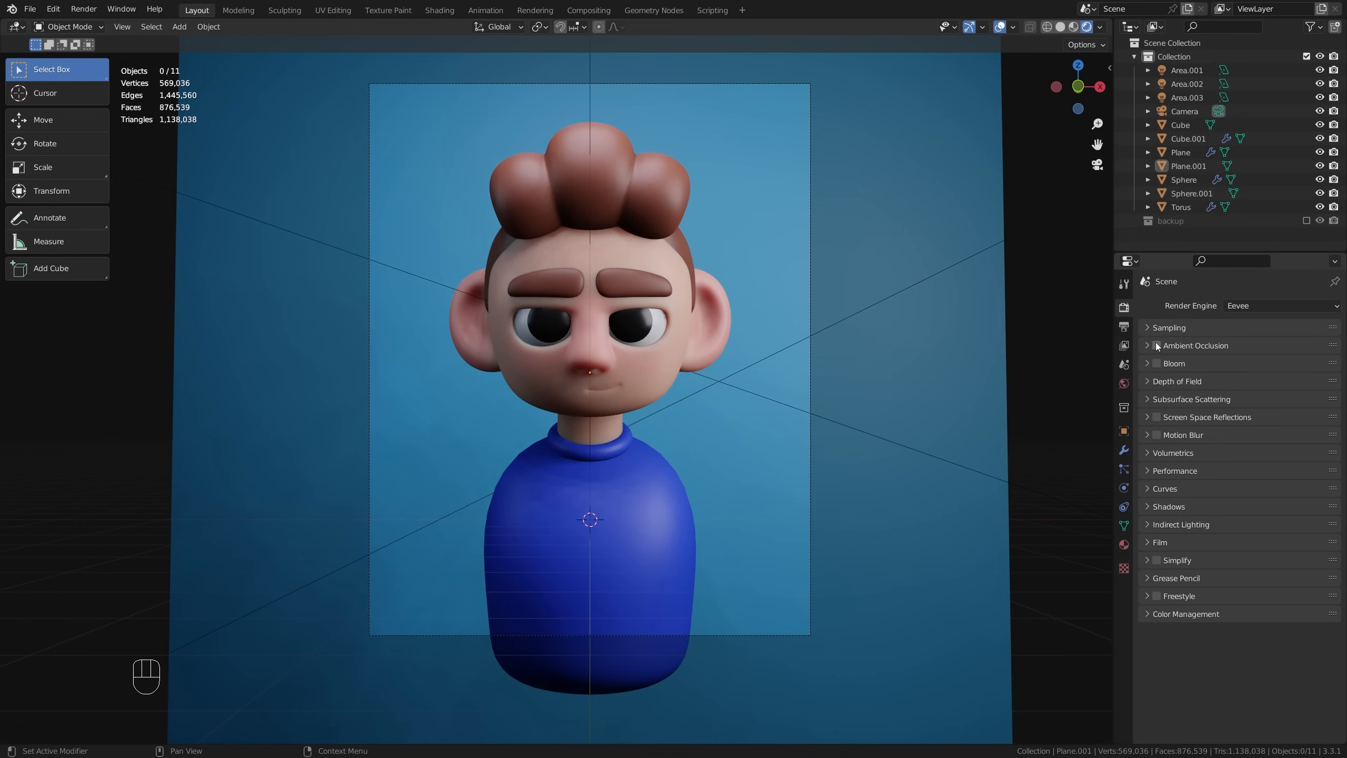
pyautogui.click(1158, 417)
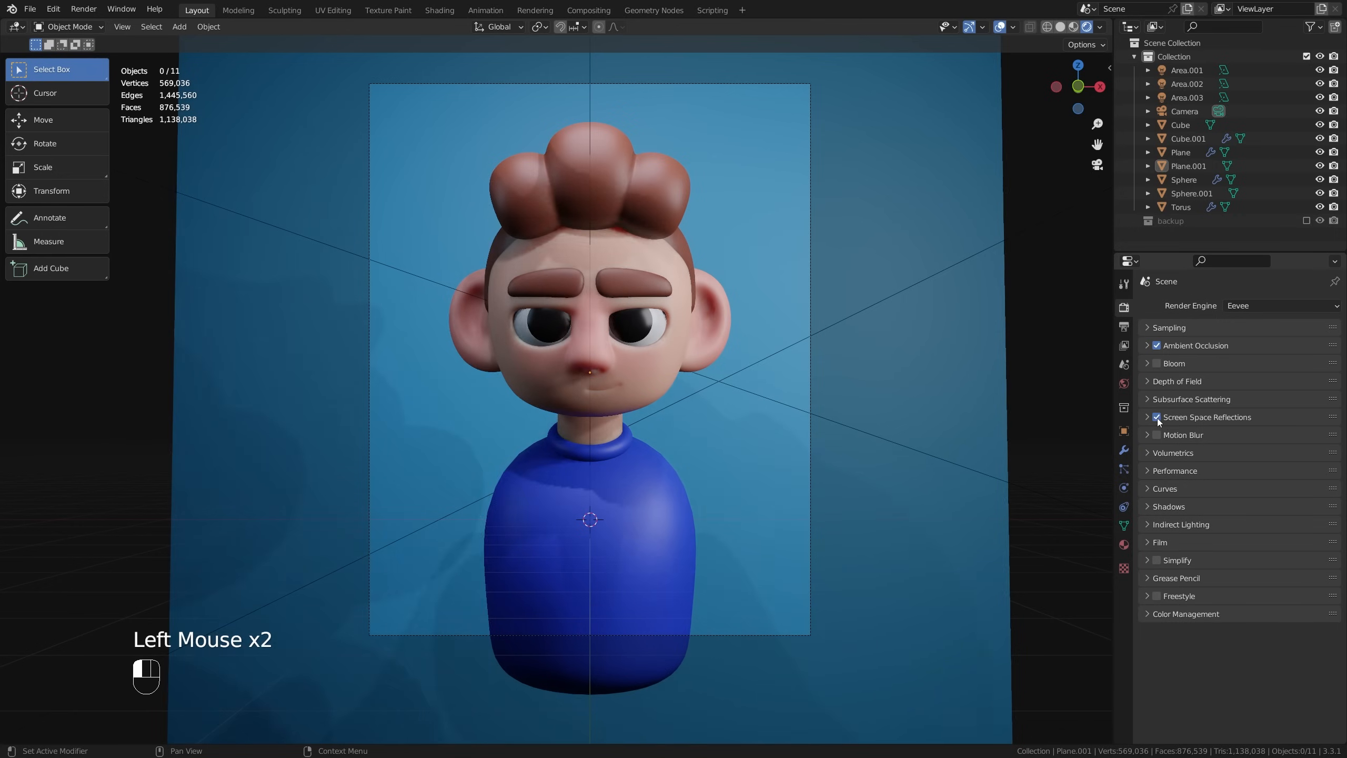
# Step: Turn on Bloom and Screen Space Reflections, lowering the bloom threshold to about 0.55
pyautogui.click(1158, 363)
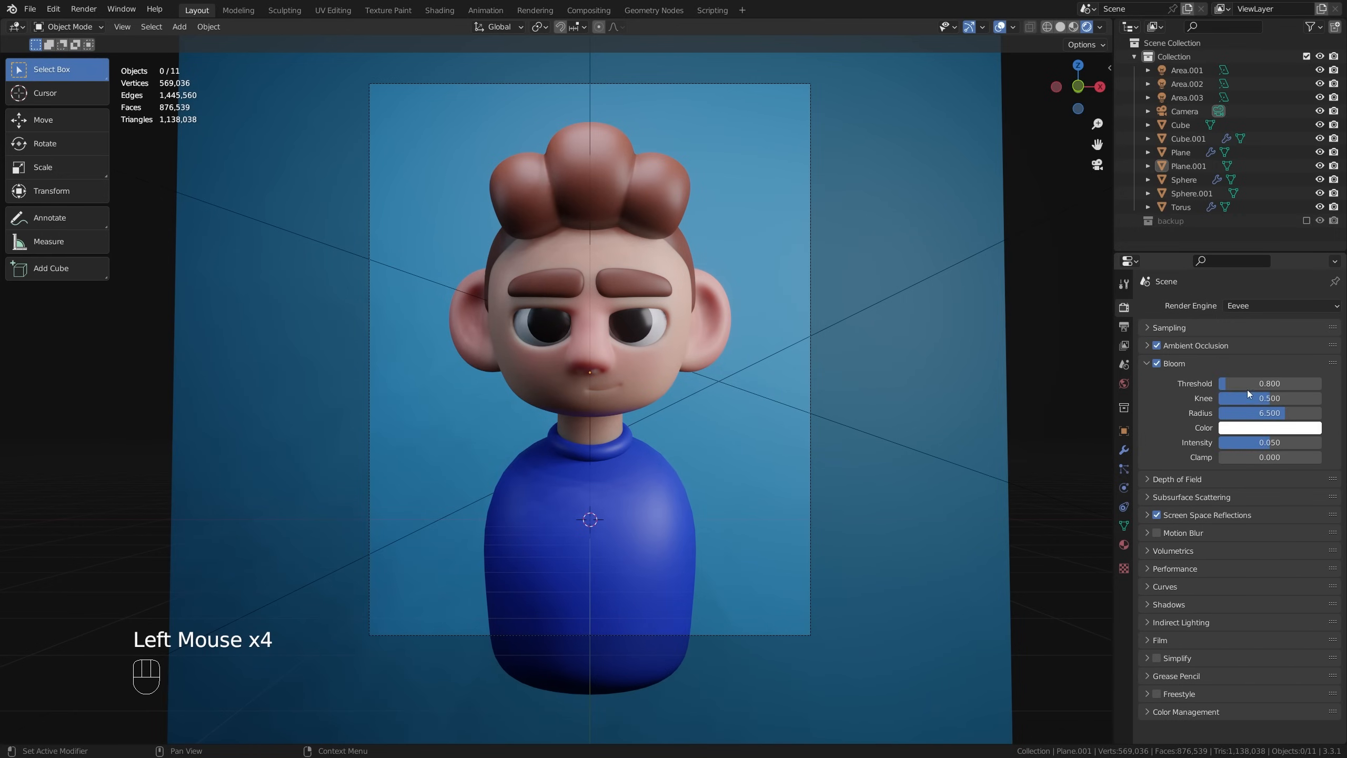
pyautogui.moveTo(1263, 383); pyautogui.dragTo(1250, 383)
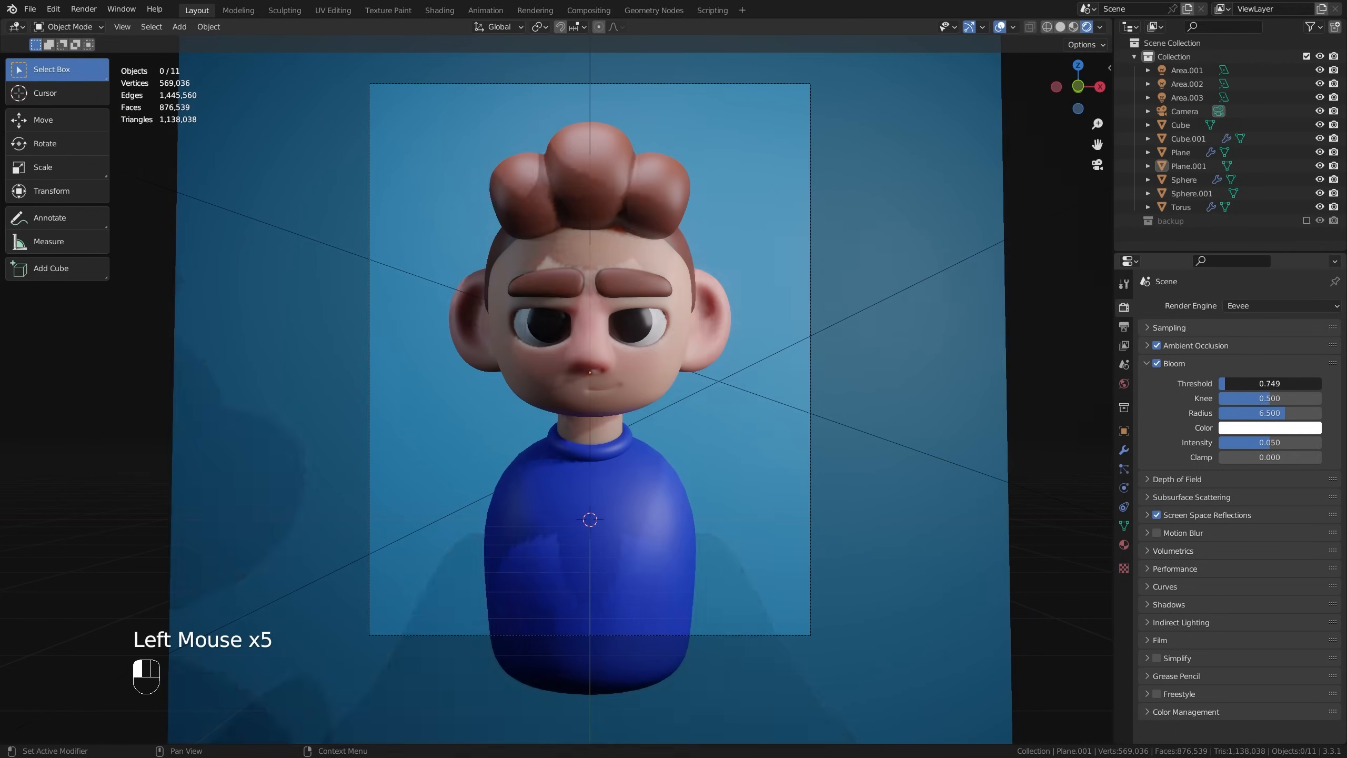
pyautogui.moveTo(1280, 383); pyautogui.dragTo(1263, 383)
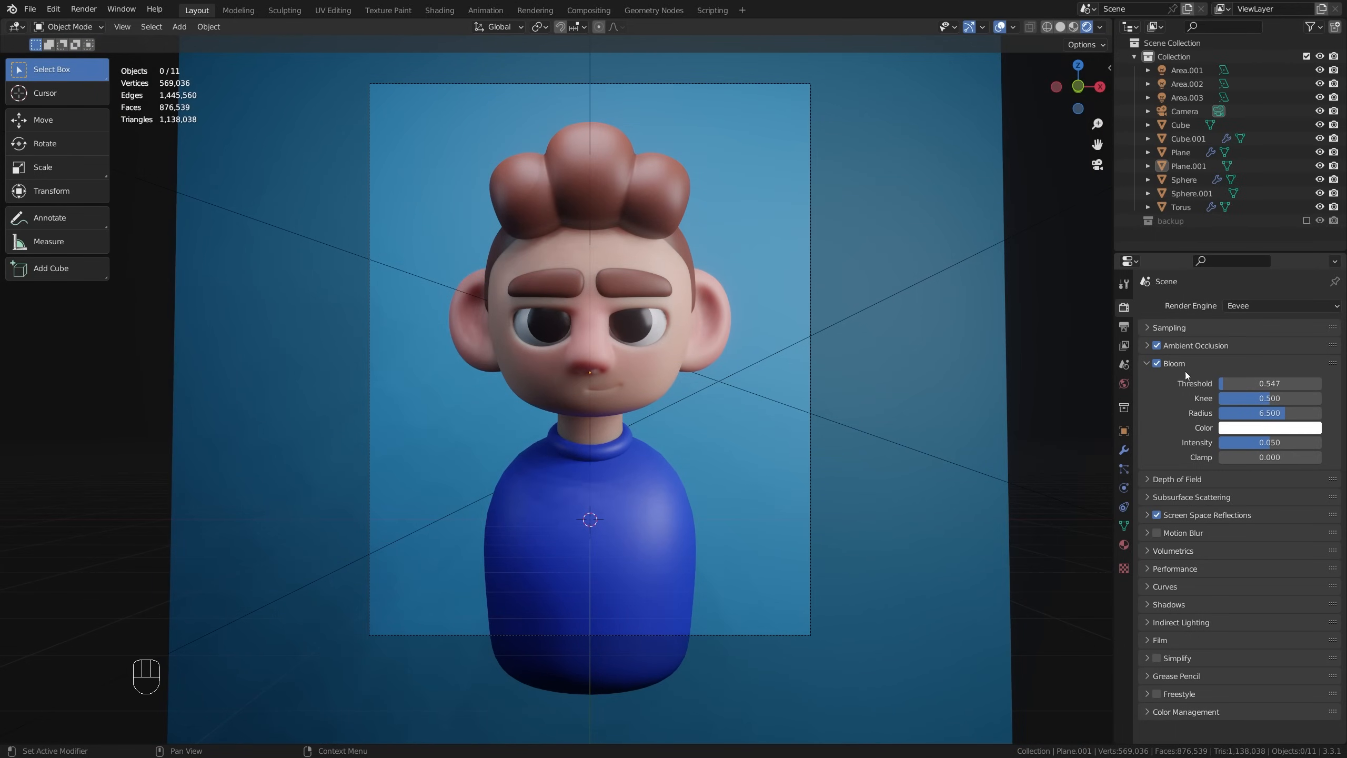
pyautogui.click(1173, 363)
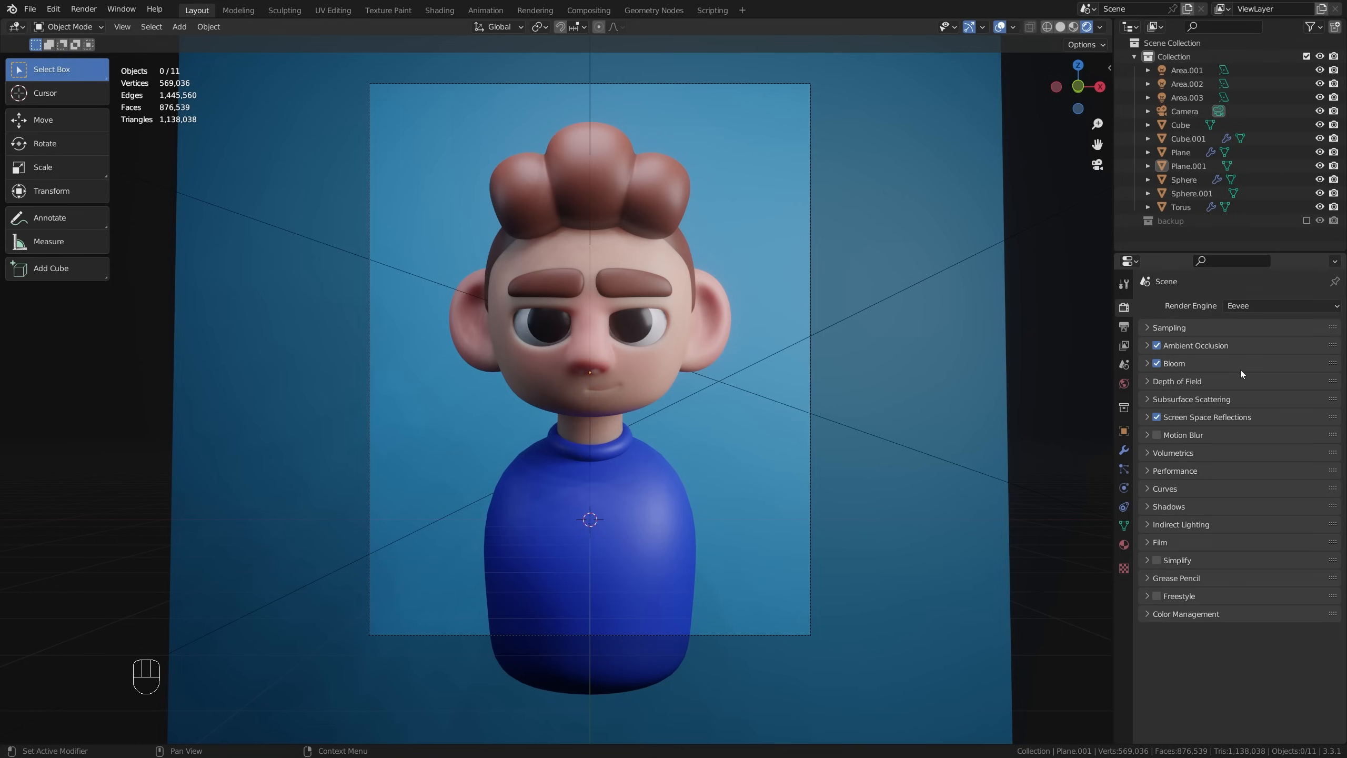
pyautogui.moveTo(1257, 387)
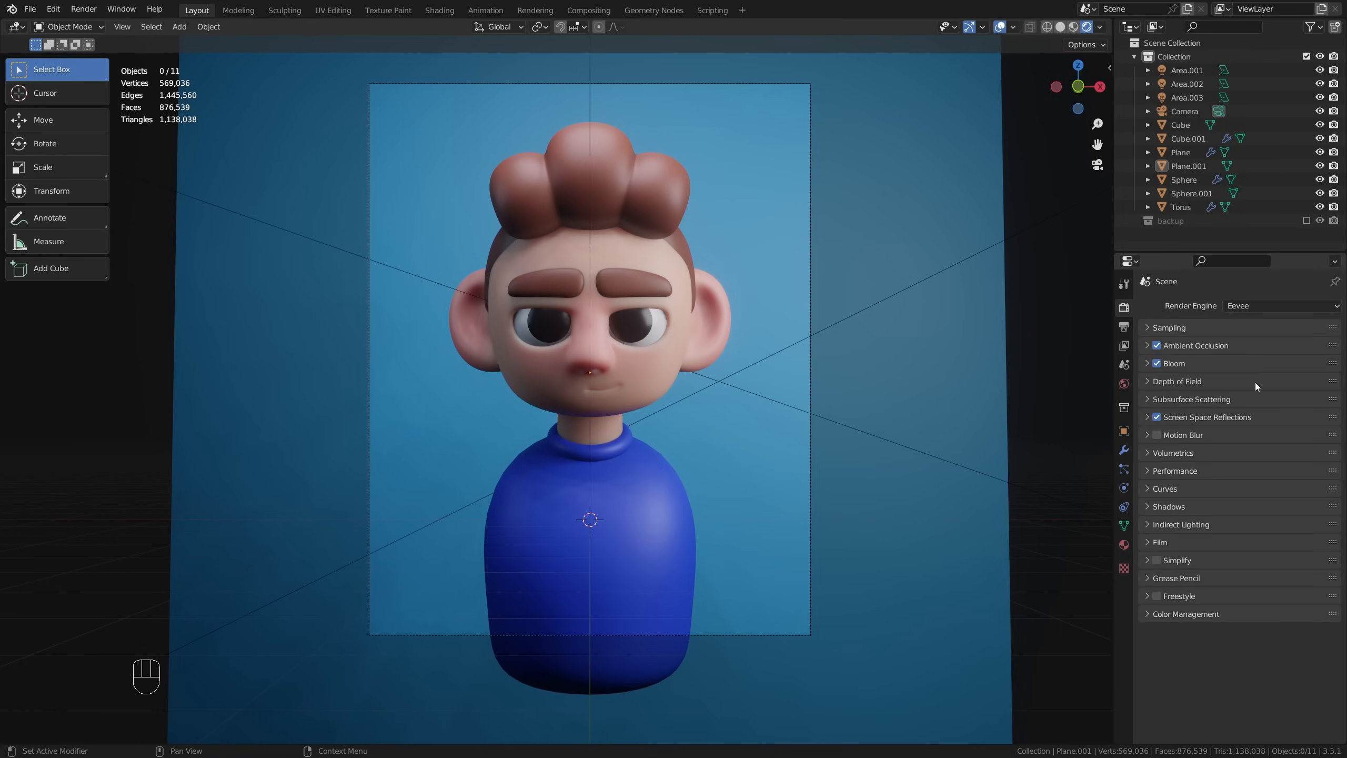
# Step: Switch the render engine back to Cycles with GPU compute
pyautogui.click(1282, 305)
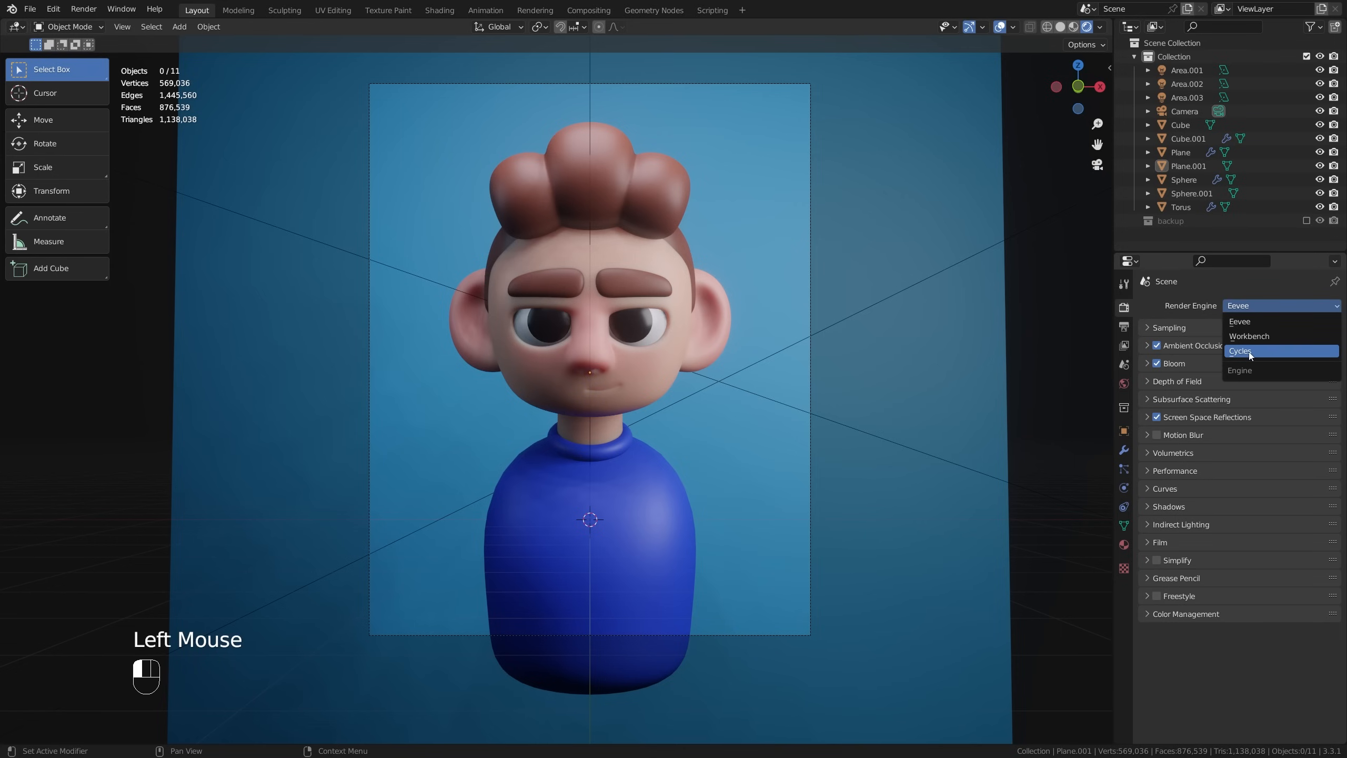
pyautogui.click(1240, 352)
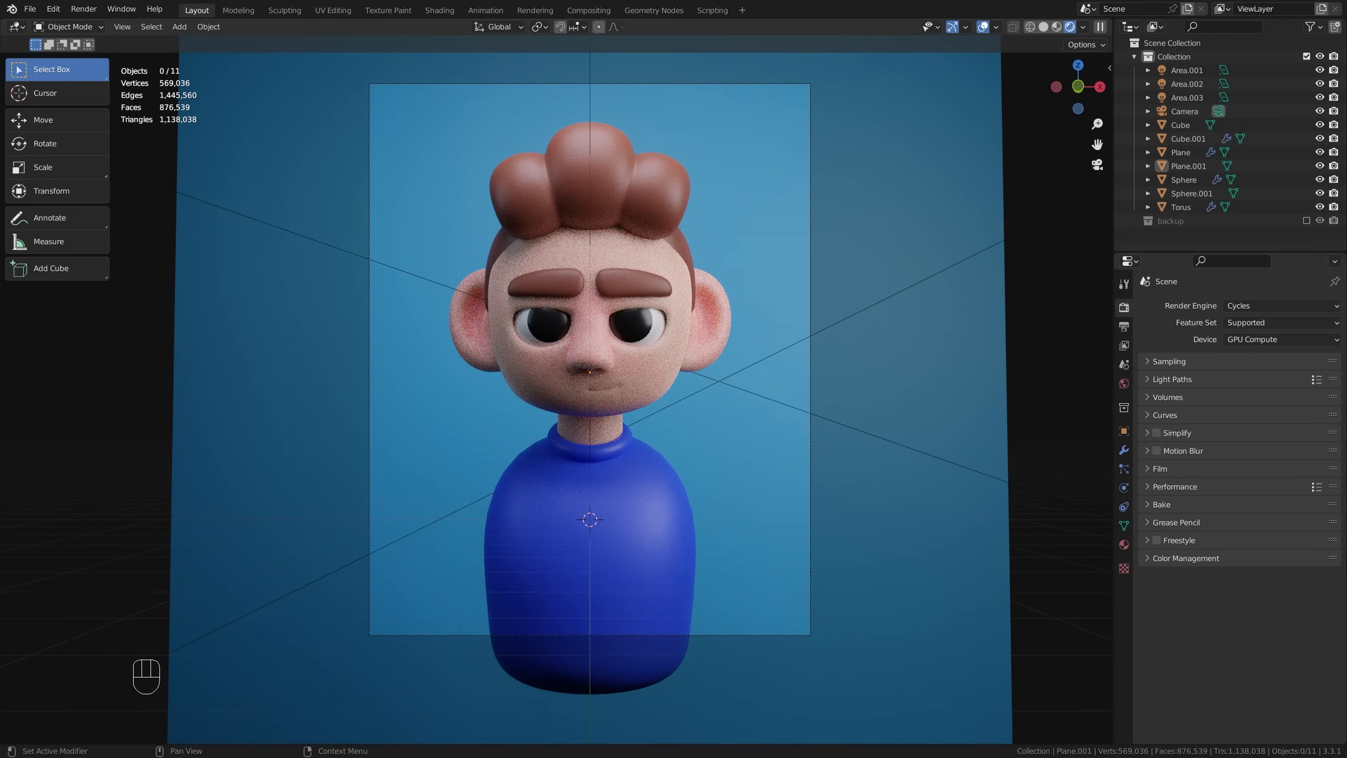
pyautogui.moveTo(1179, 567)
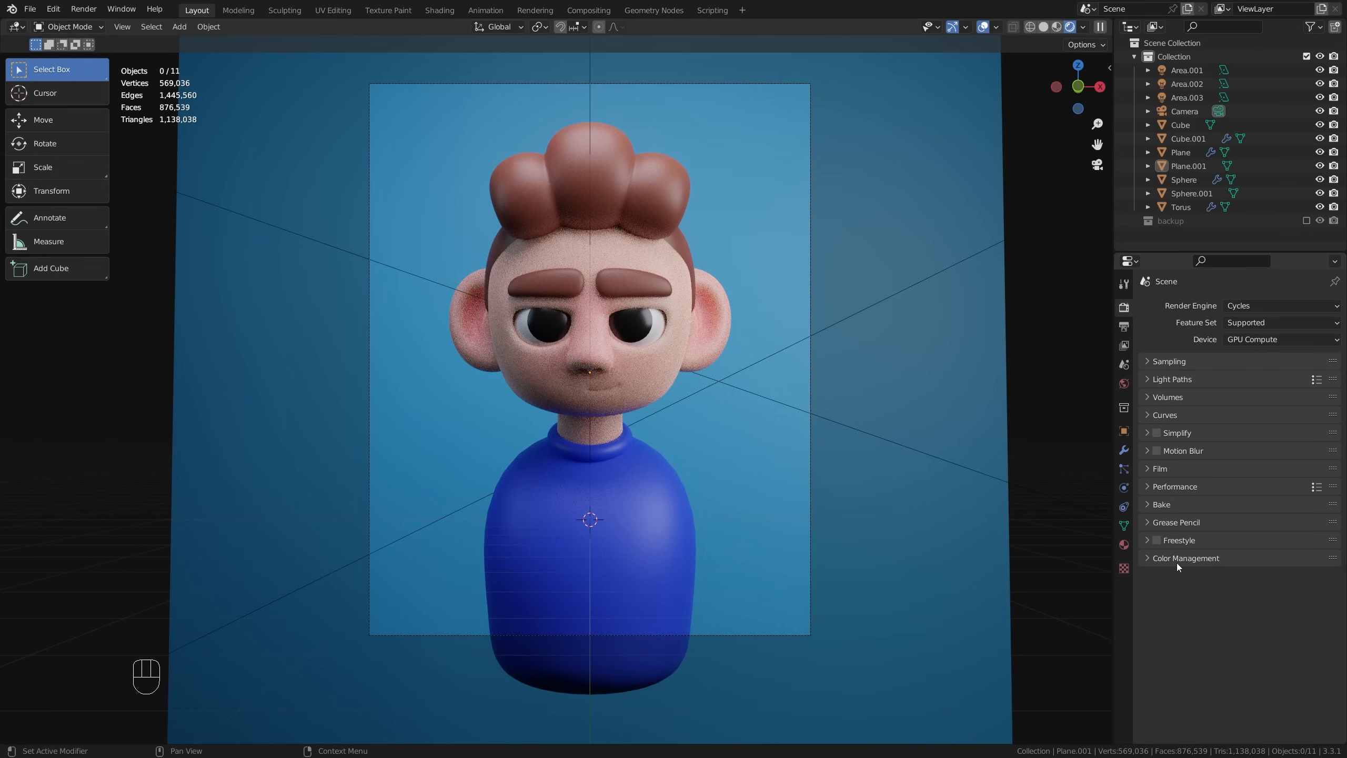
# Step: Set the Color Management look to Medium High Contrast, after trying High Contrast, and enable Use Curves
pyautogui.click(1147, 558)
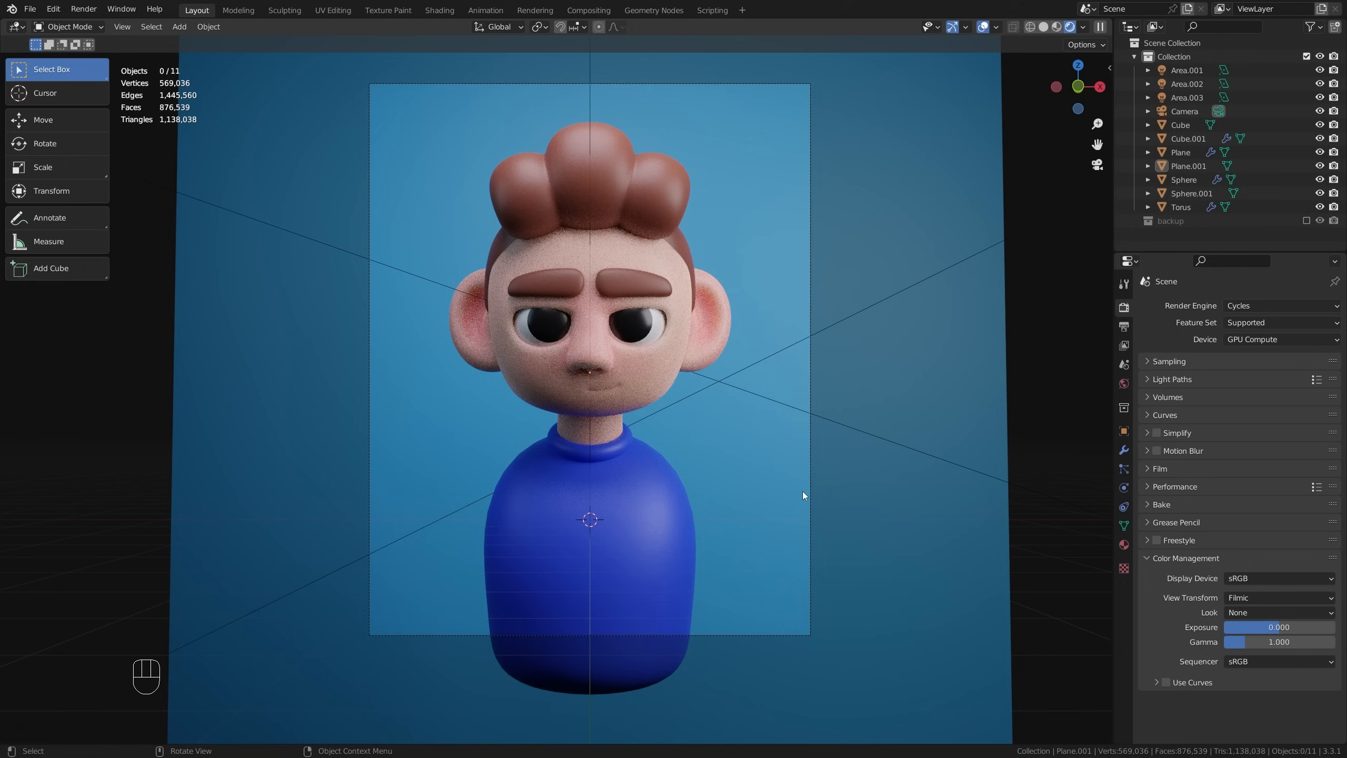
pyautogui.moveTo(924, 539)
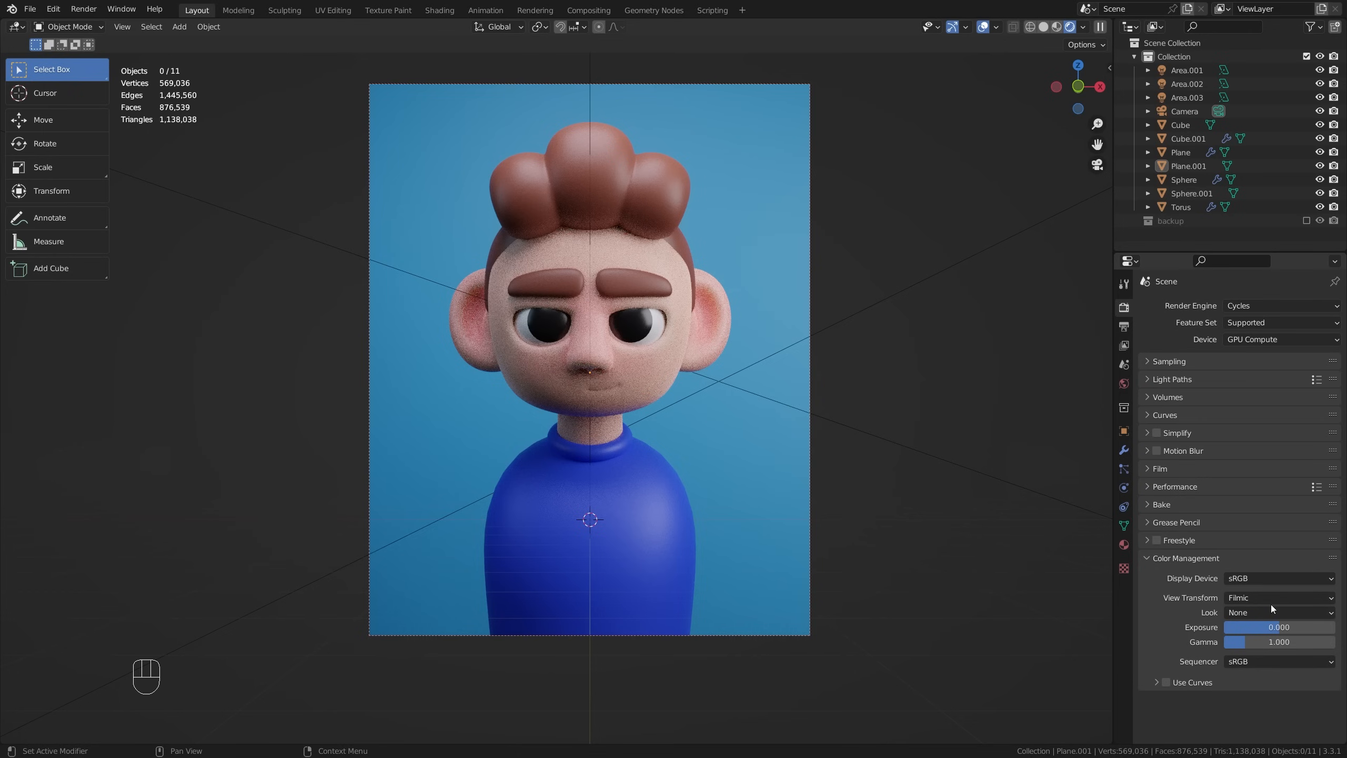
pyautogui.moveTo(1259, 613)
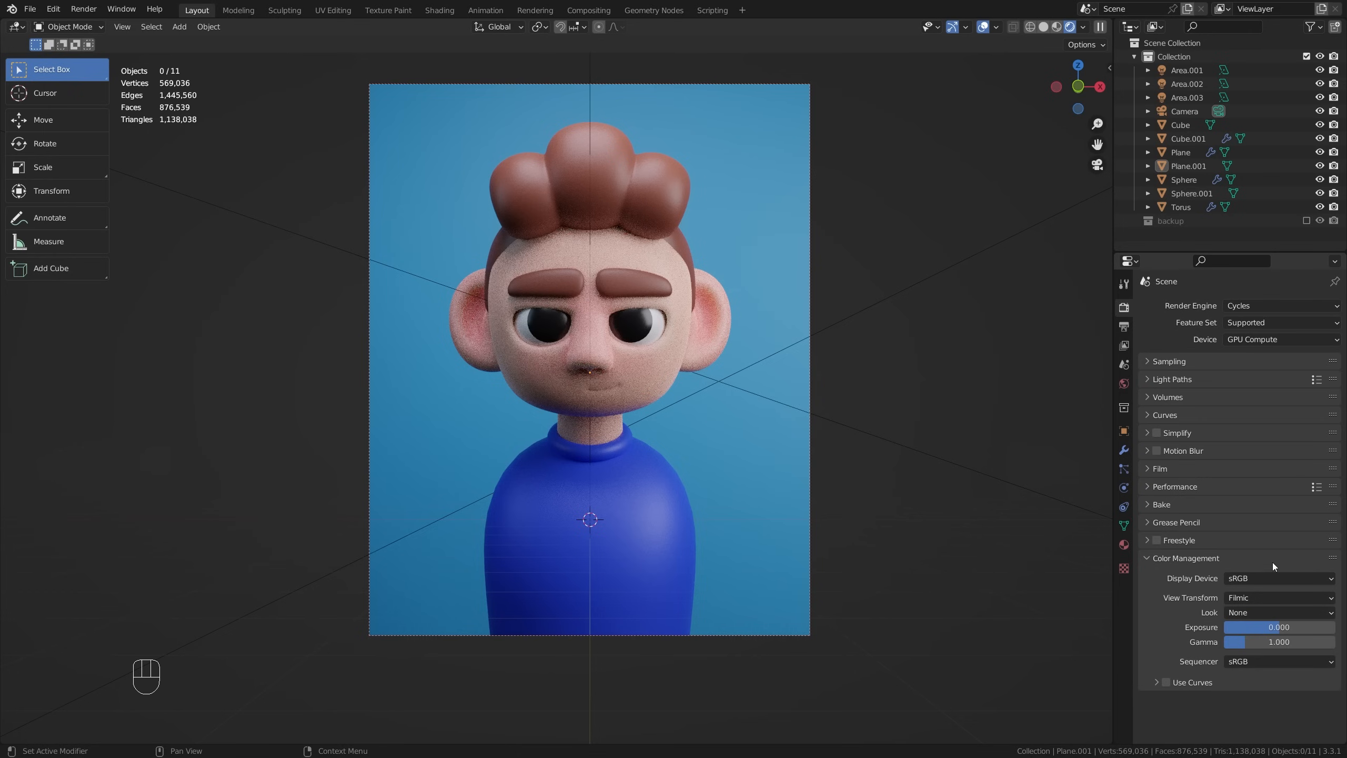
pyautogui.click(1280, 598)
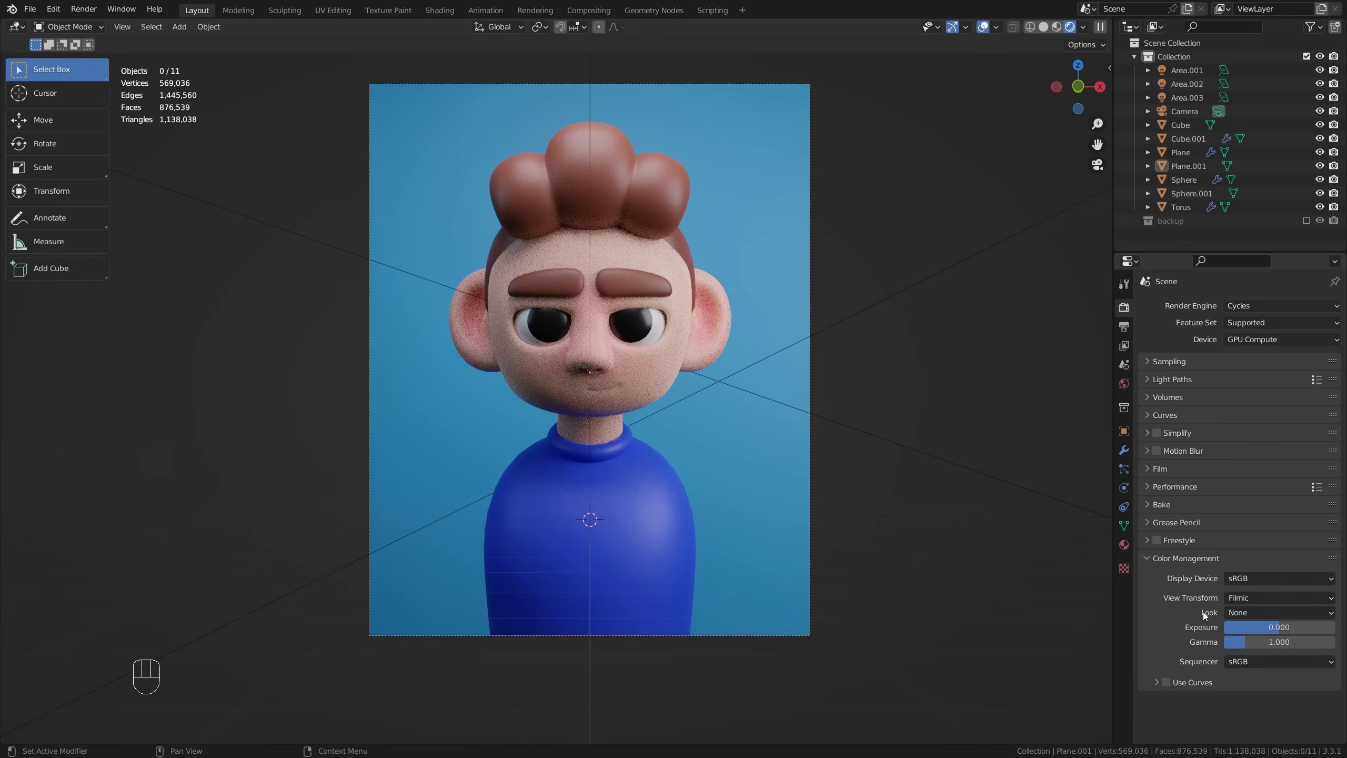
pyautogui.click(1280, 613)
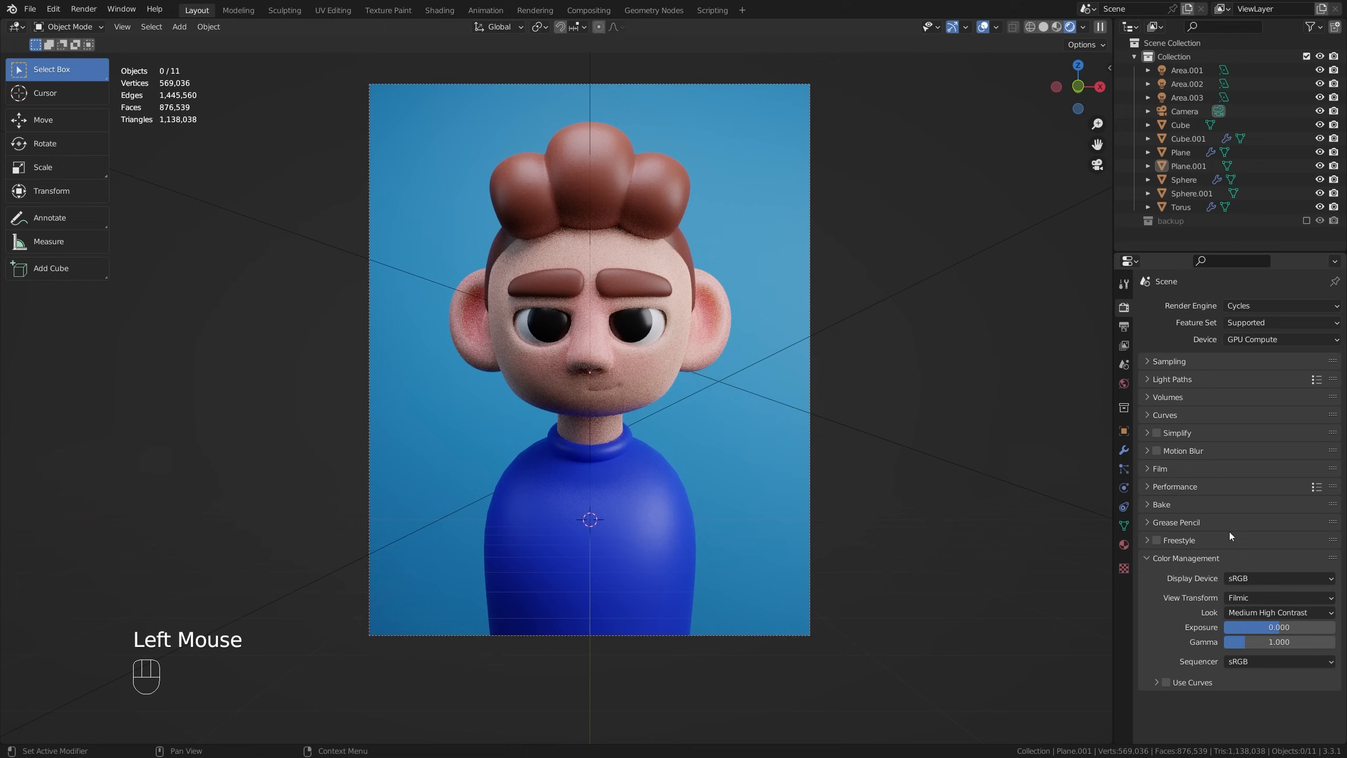
pyautogui.click(1278, 612)
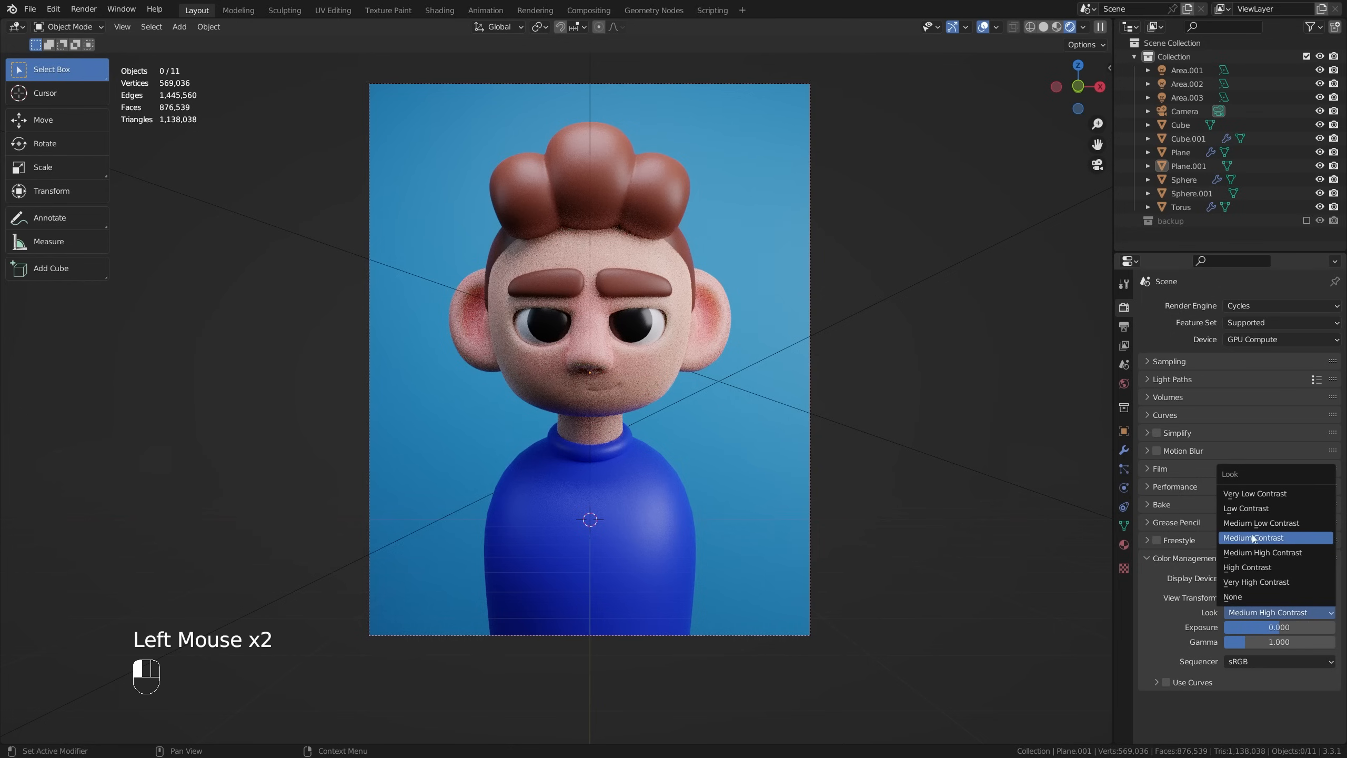
pyautogui.click(1247, 568)
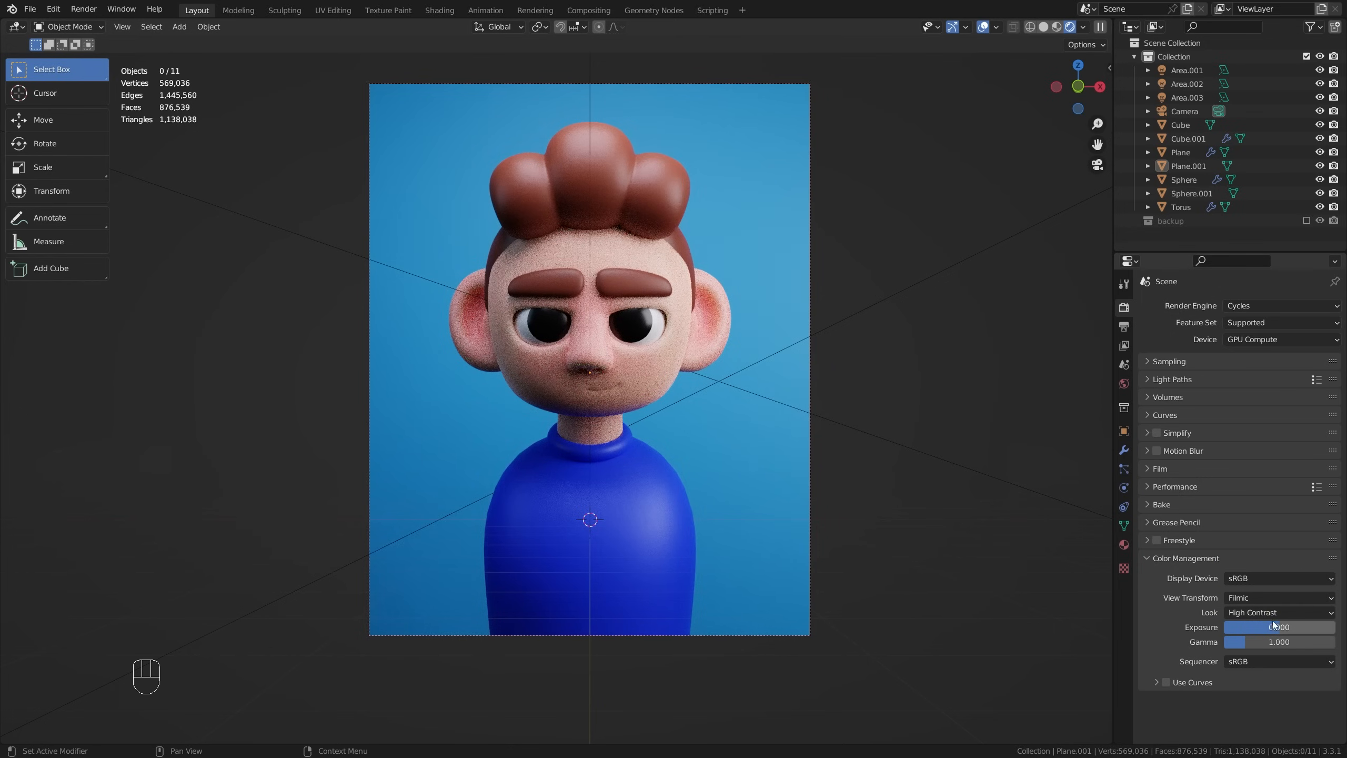
pyautogui.click(1280, 613)
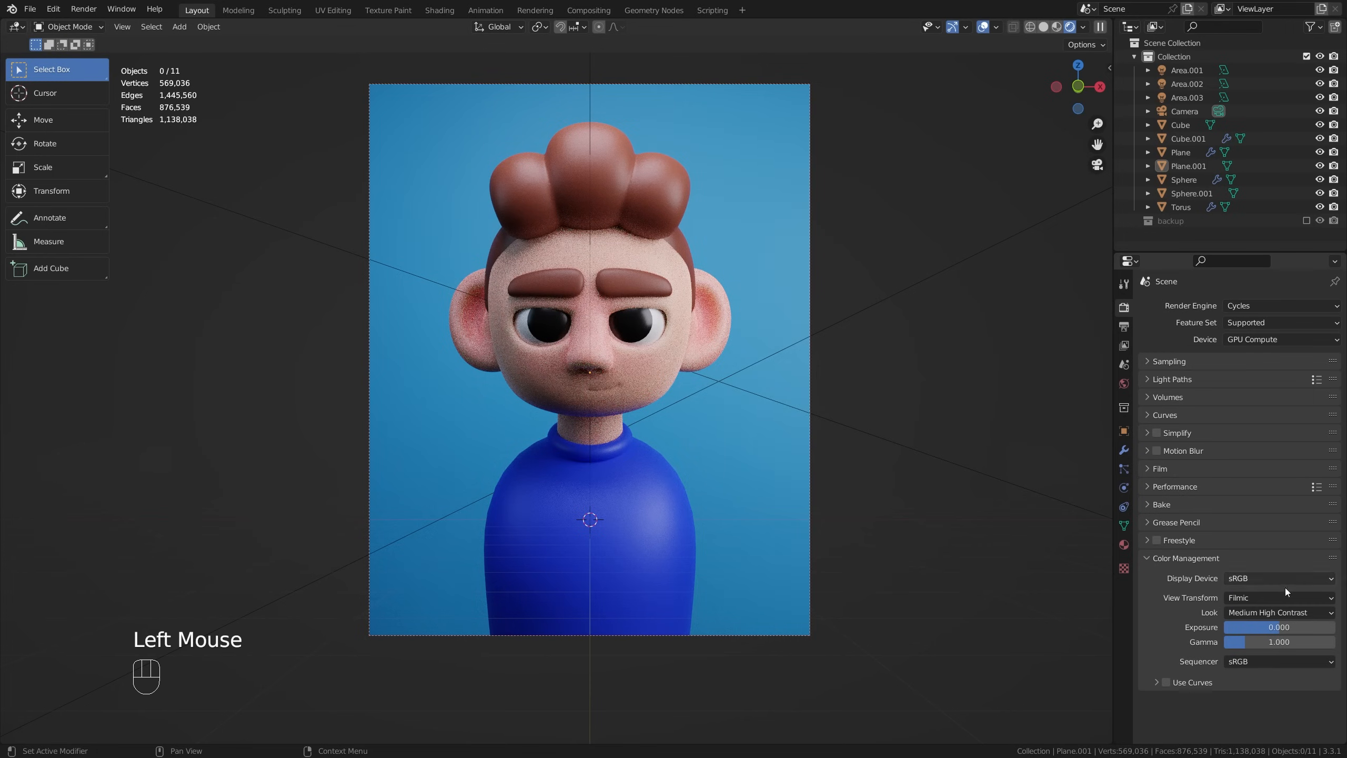
pyautogui.click(1166, 682)
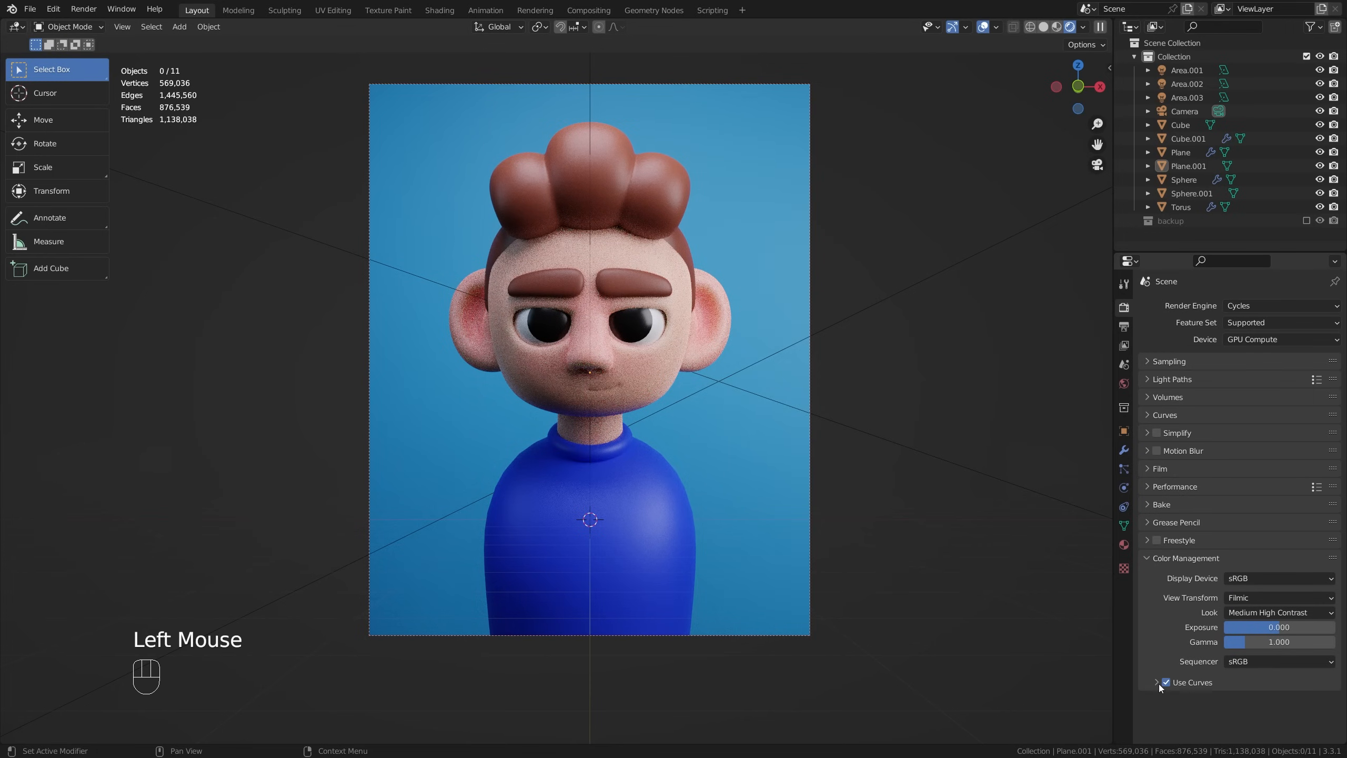
# Step: Add a point on the colour management C curve to shape a gentle contrast S-curve
pyautogui.scroll(-3)
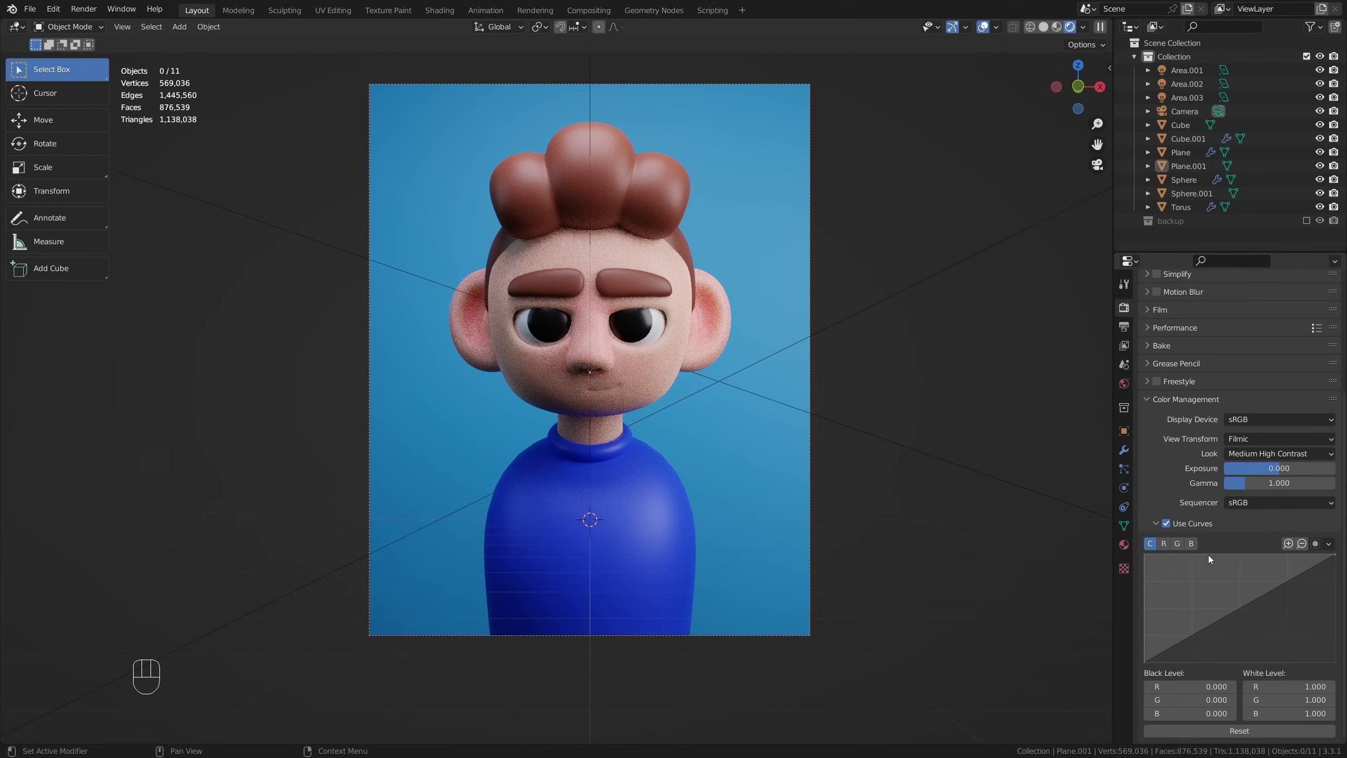
pyautogui.moveTo(1249, 614)
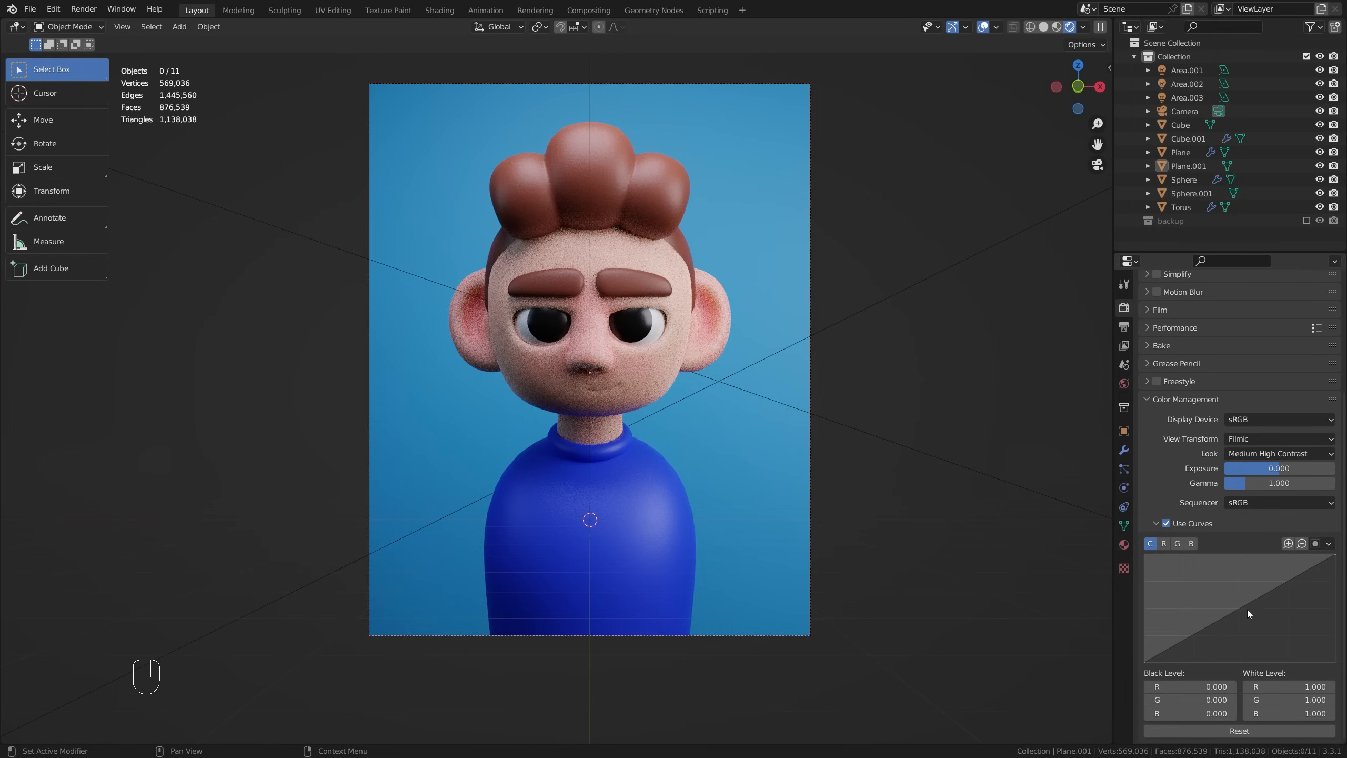
pyautogui.click(1240, 610)
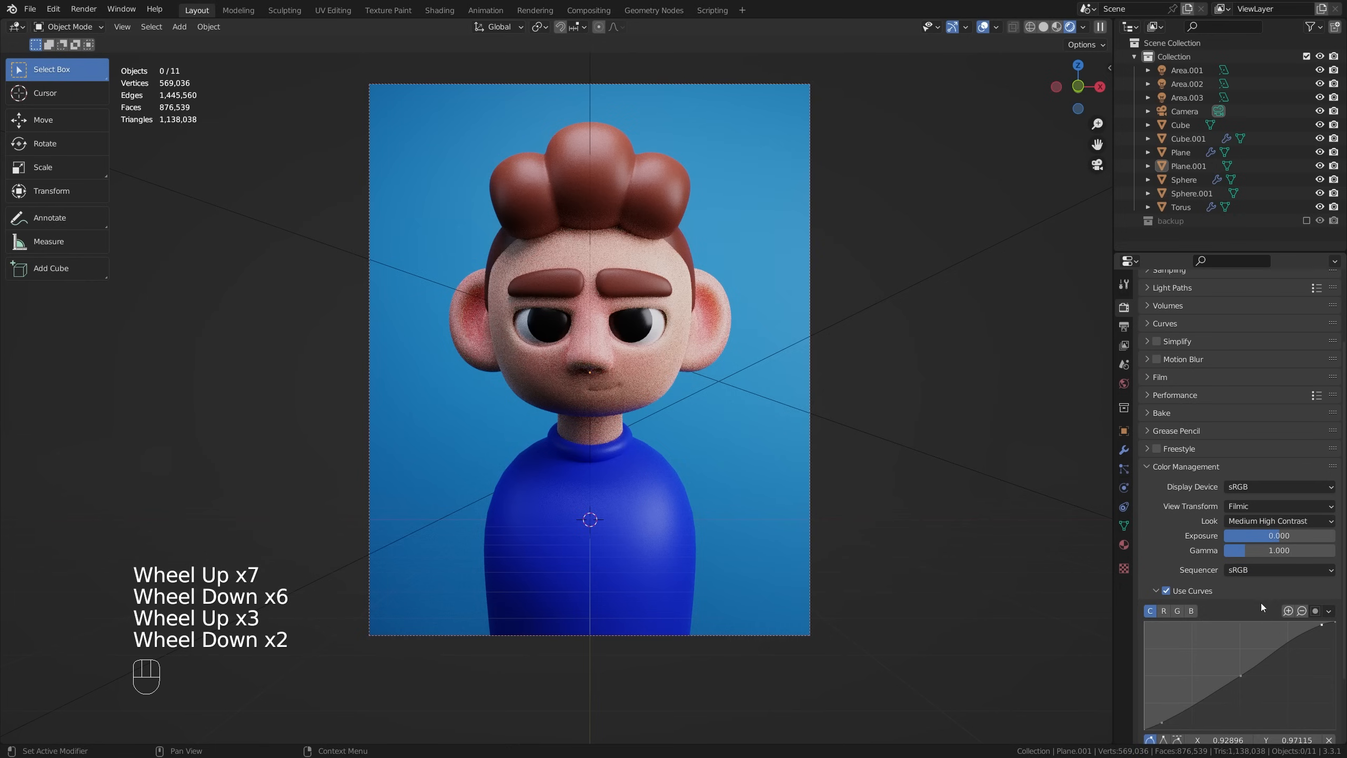
pyautogui.scroll(-3)
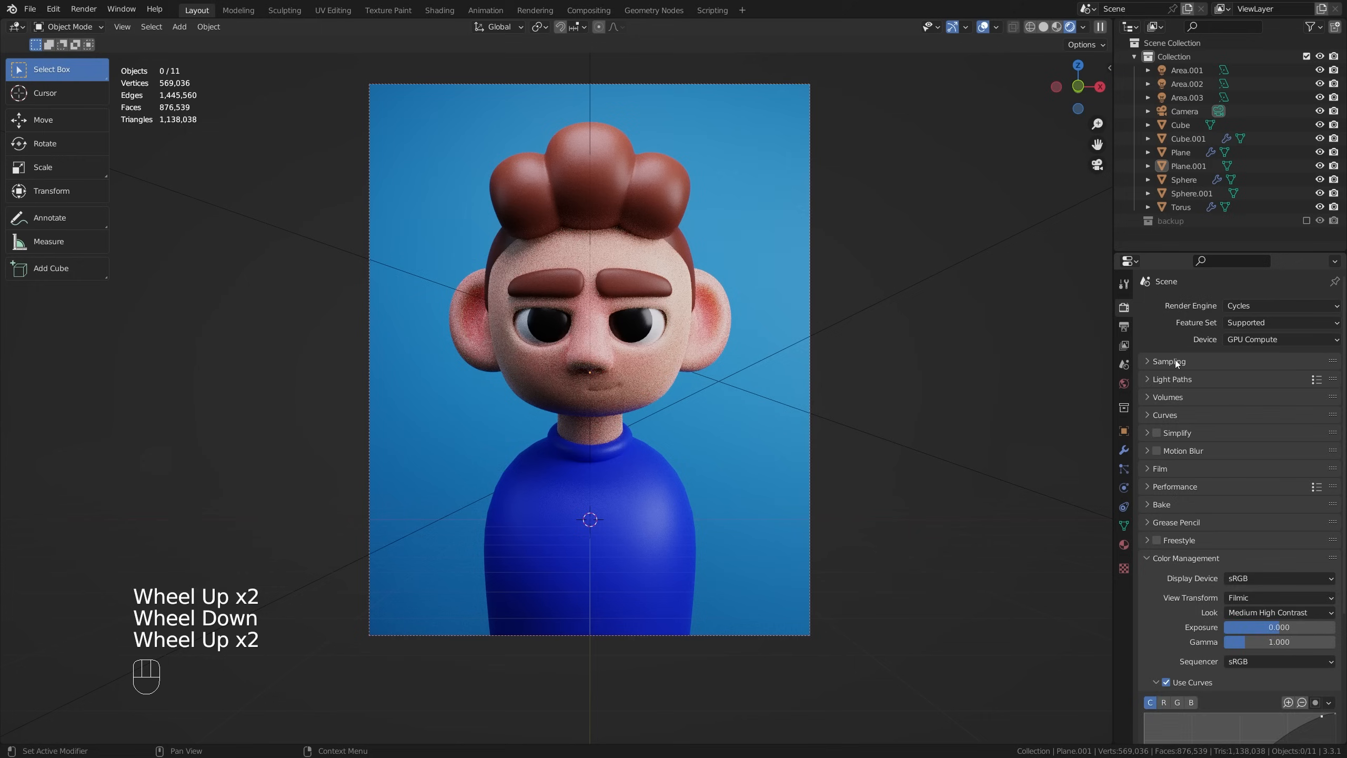
# Step: Set Cycles max samples to 500 for viewport and render in the Sampling settings
pyautogui.click(1147, 361)
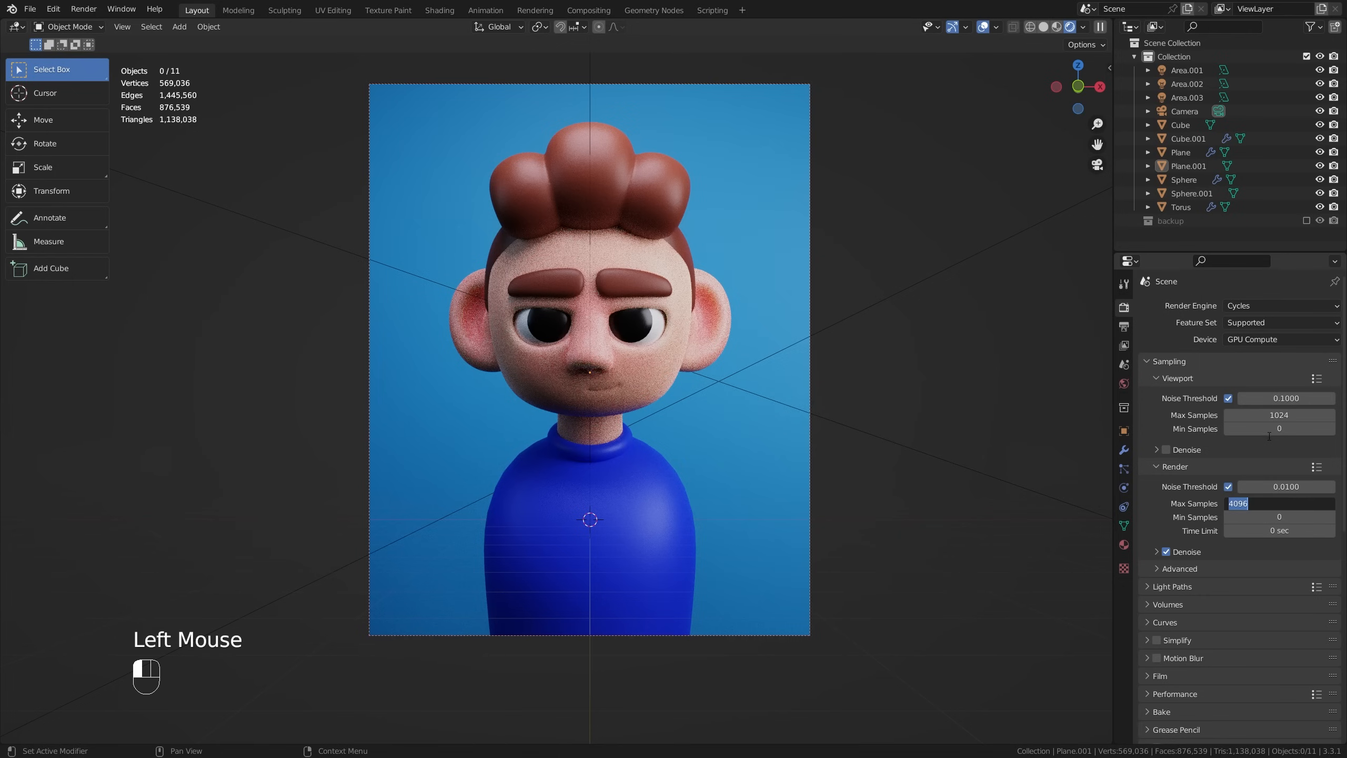
pyautogui.write('500')
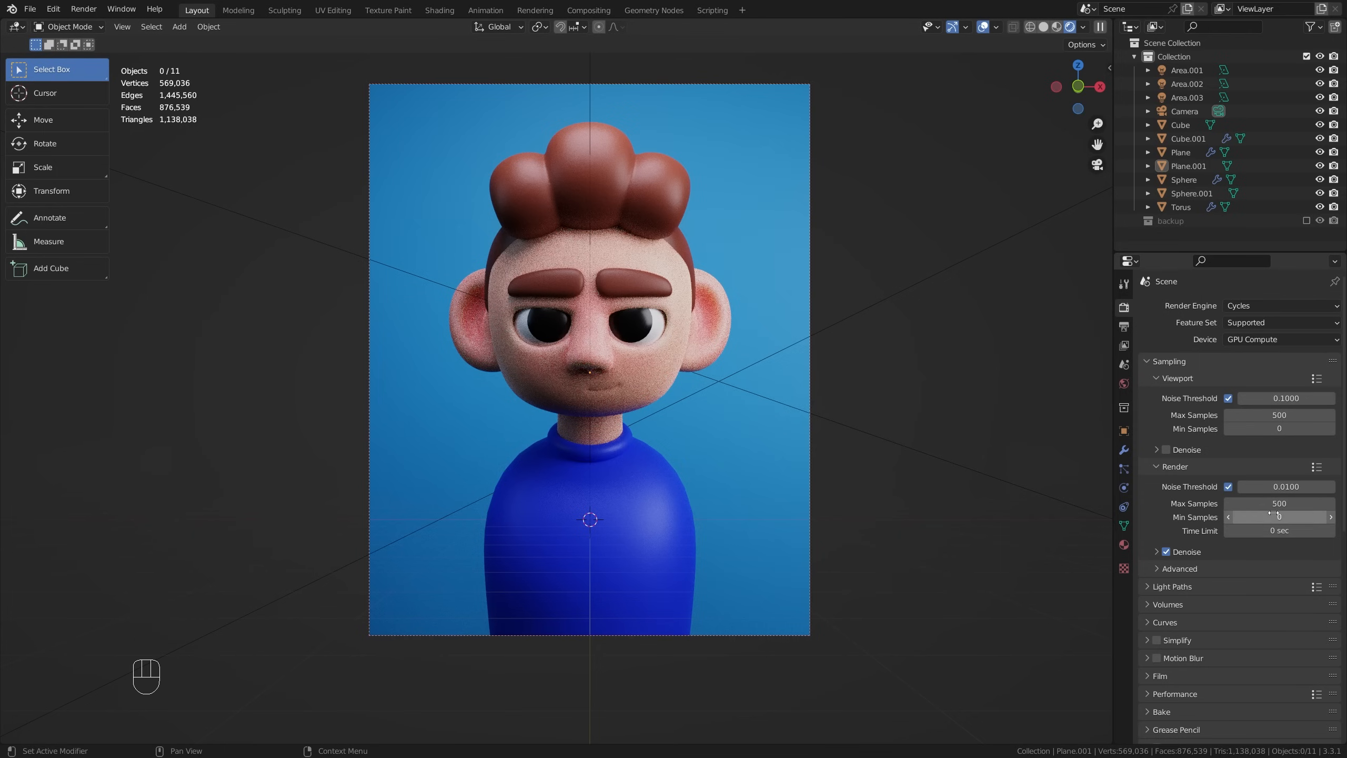
pyautogui.scroll(-3)
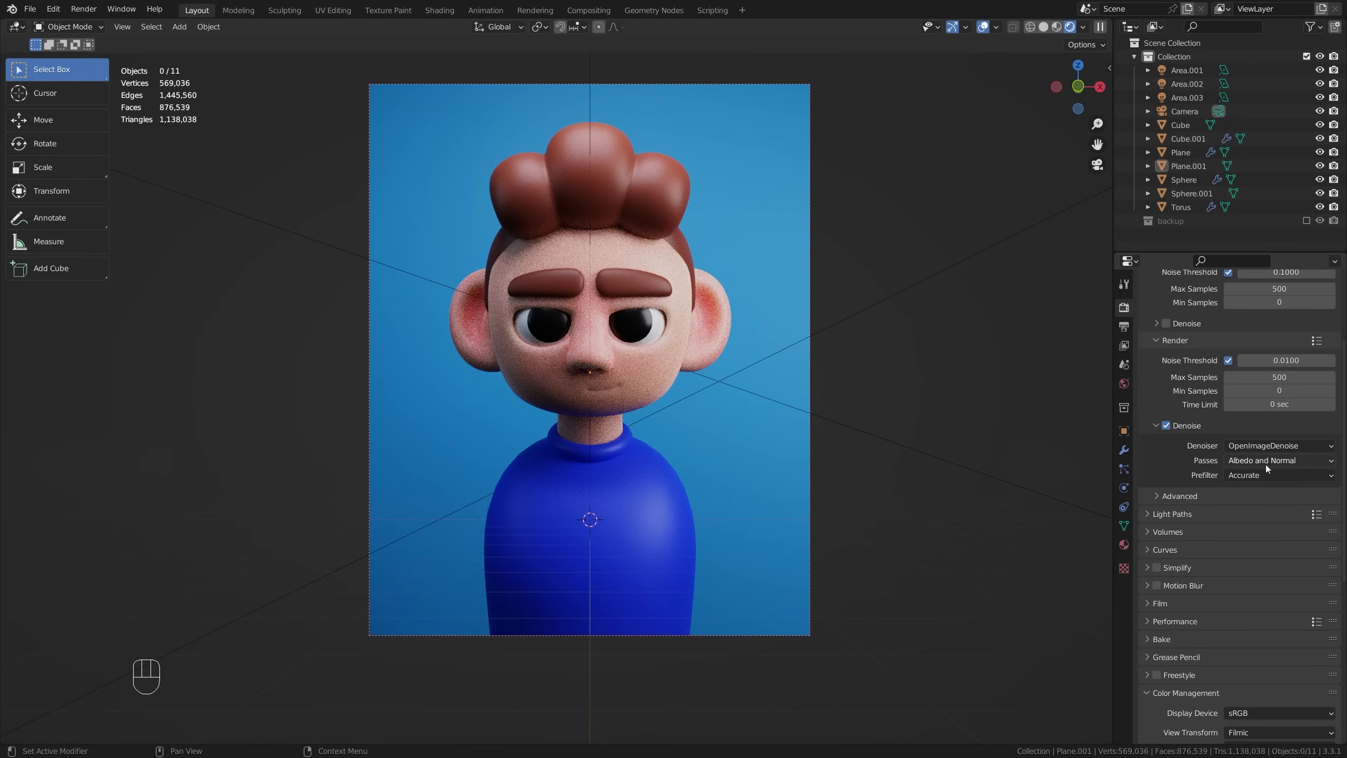
pyautogui.moveTo(1265, 467)
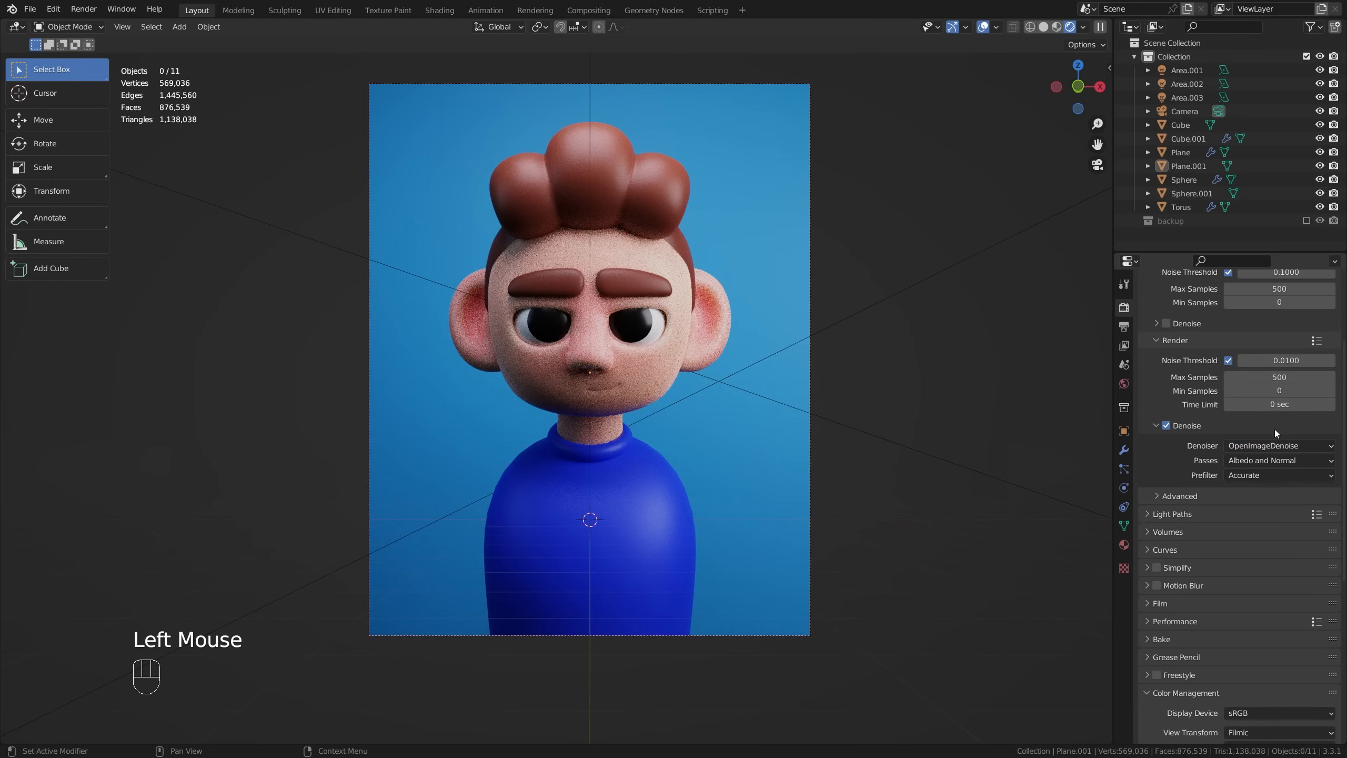
# Step: Switch the render denoiser to OptiX, keeping the Albedo and Normal passes
pyautogui.click(1280, 445)
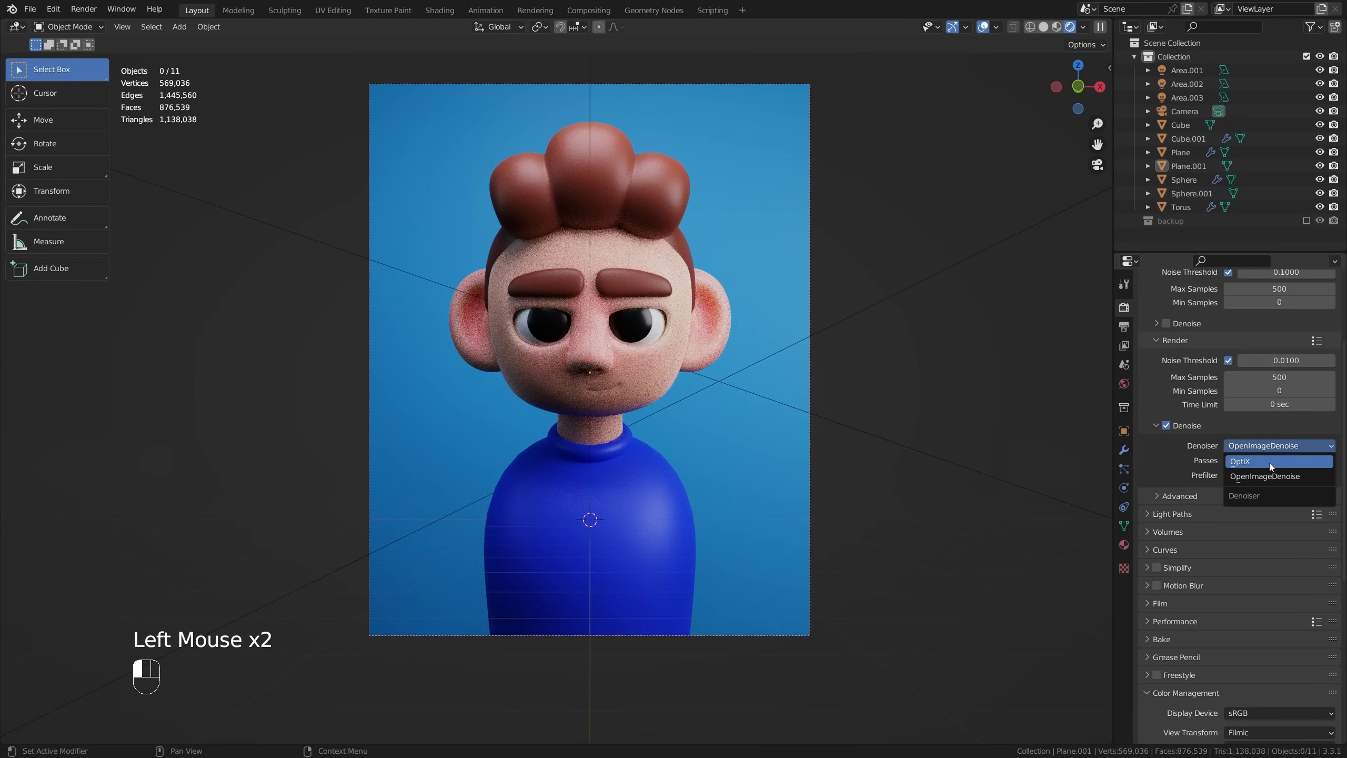
pyautogui.click(1240, 461)
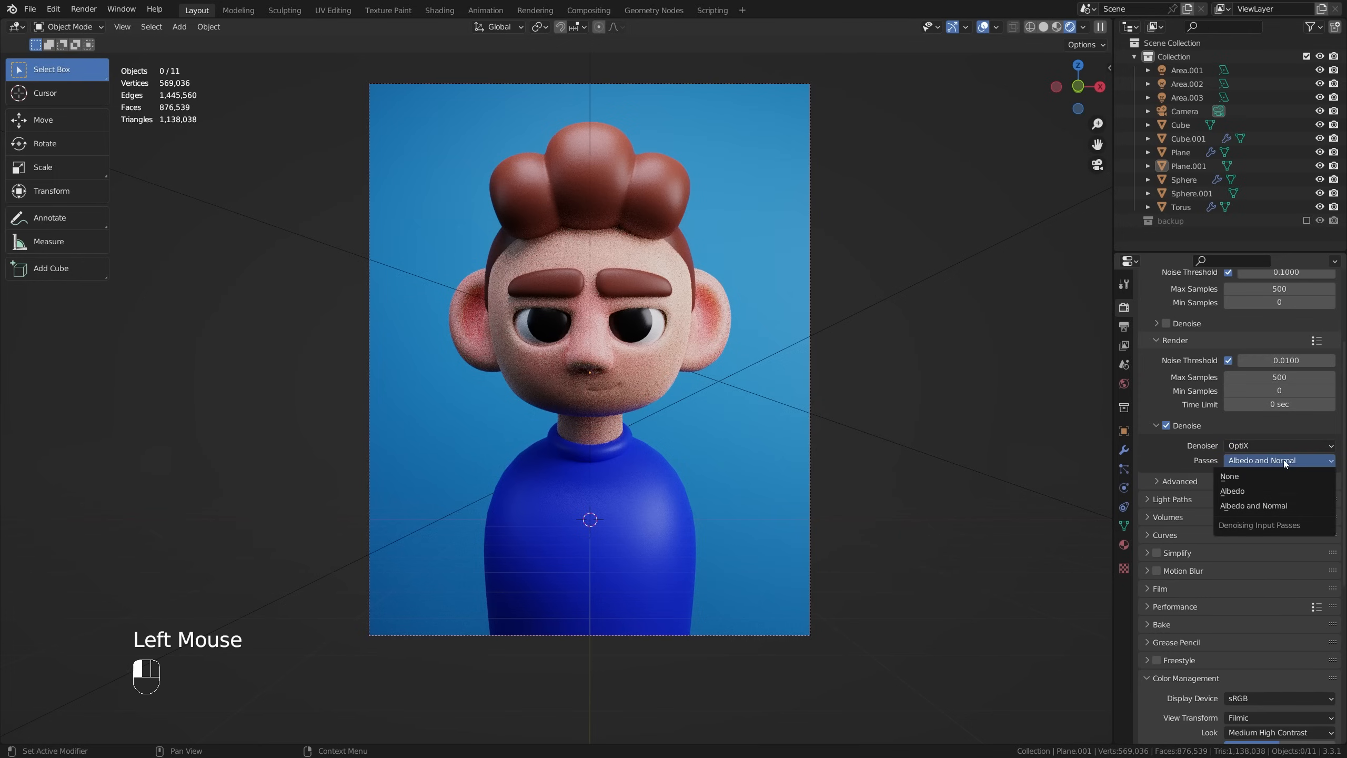
pyautogui.click(1253, 505)
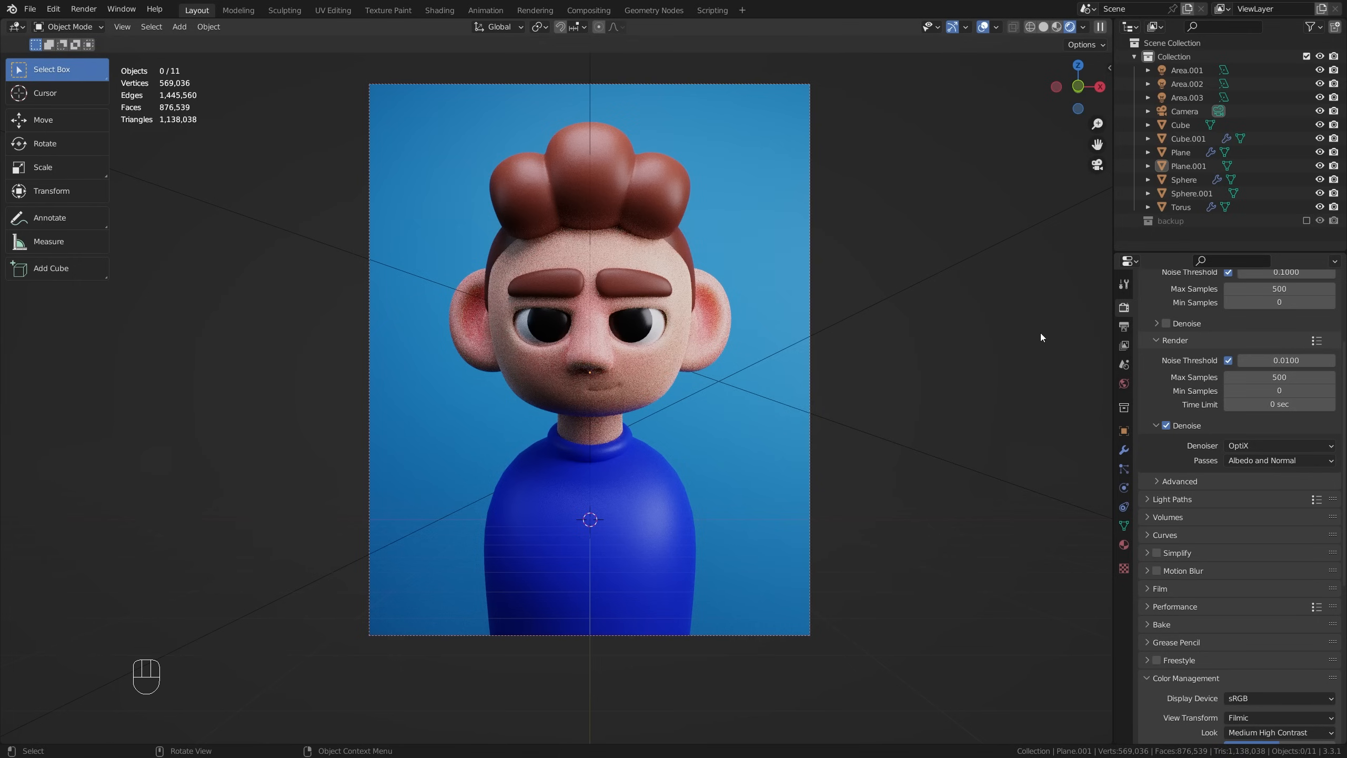
pyautogui.moveTo(994, 321)
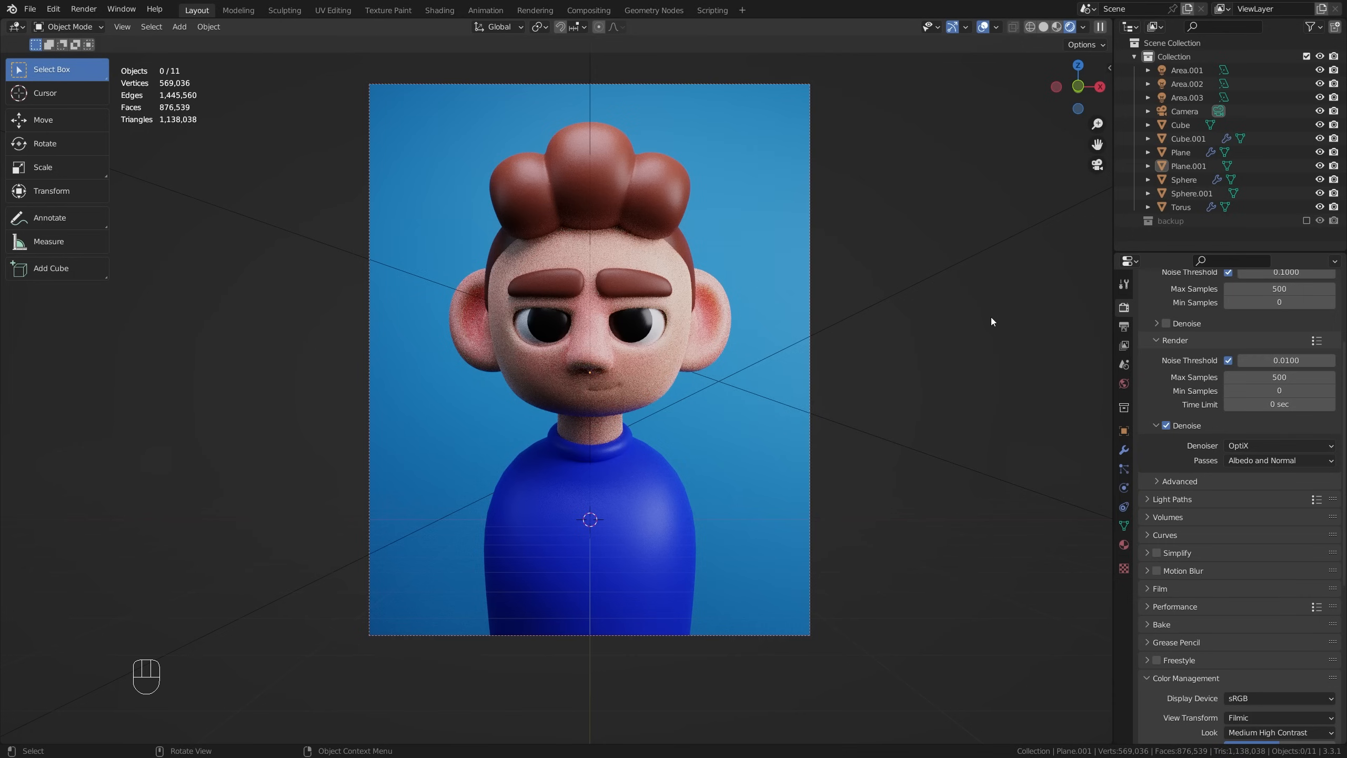
pyautogui.moveTo(851, 264)
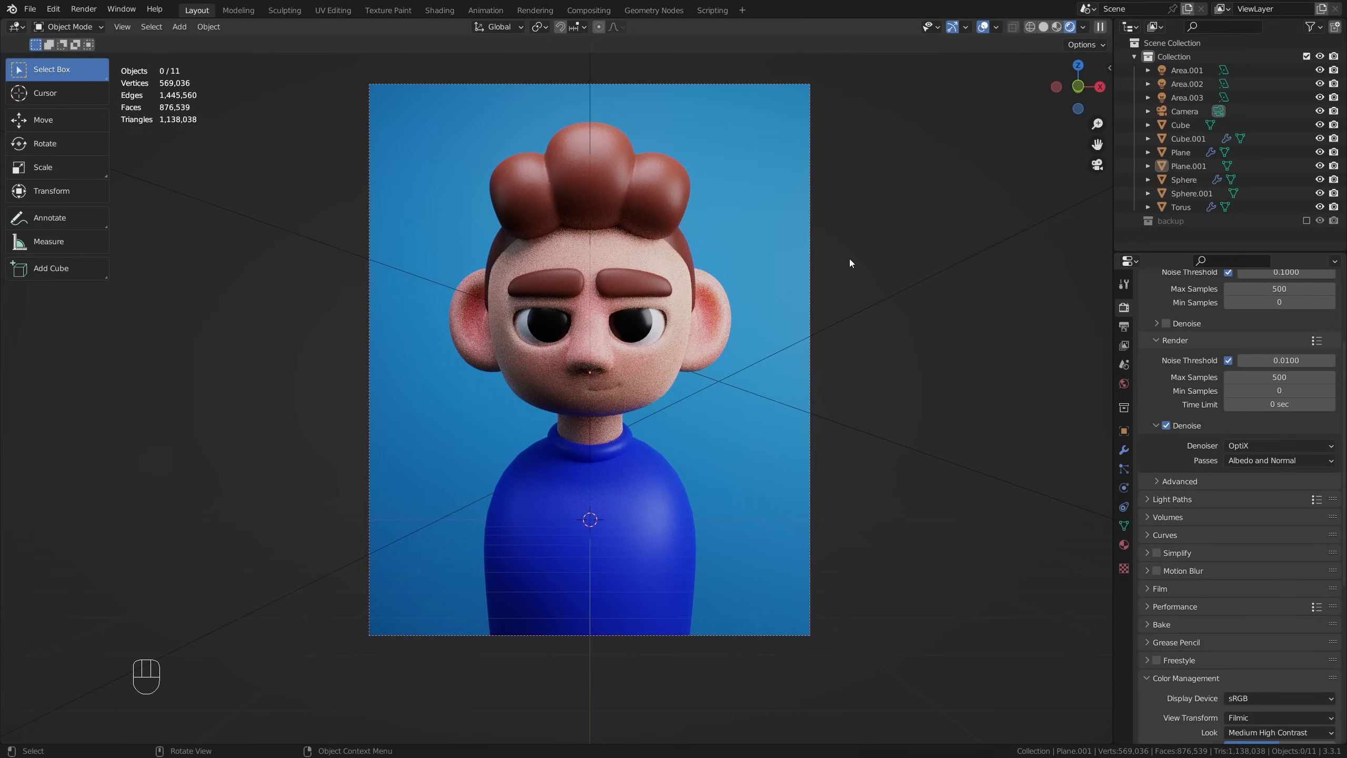
pyautogui.moveTo(920, 314)
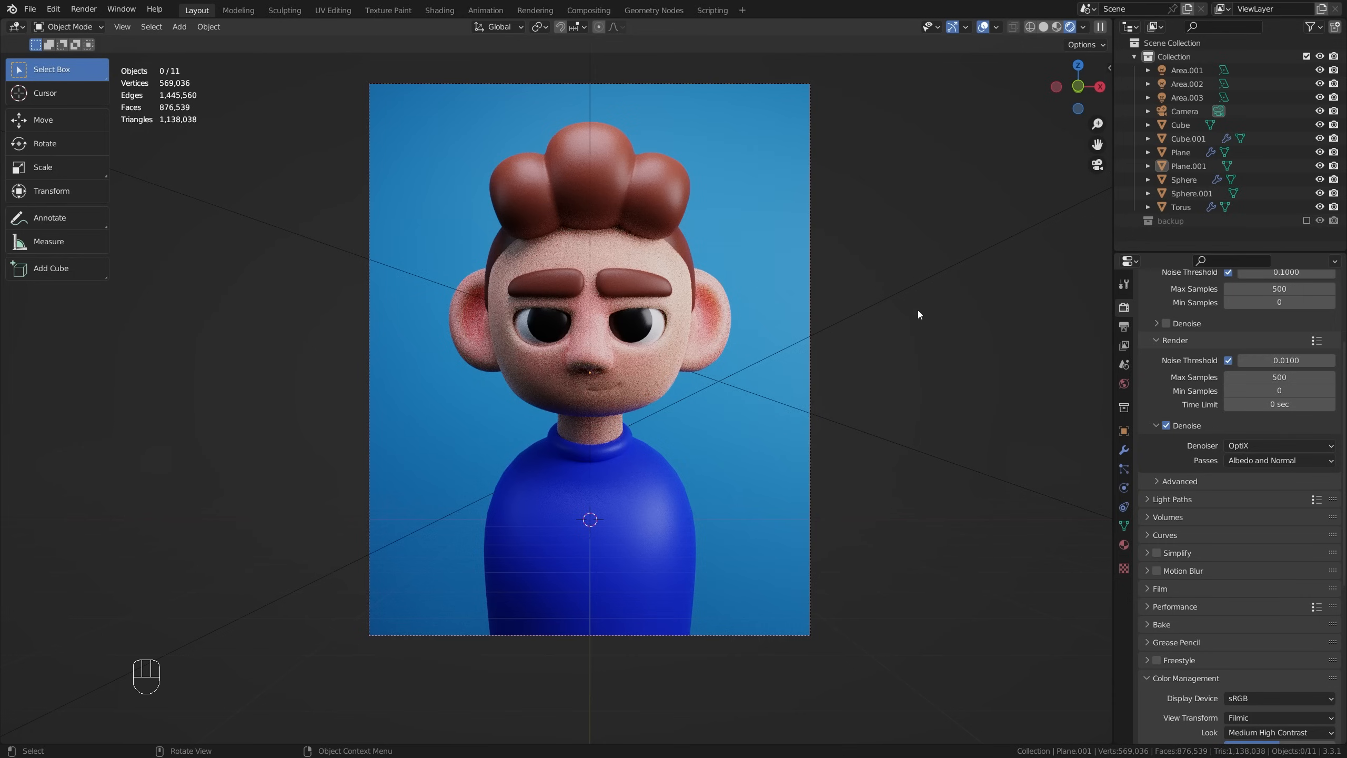
# Step: Render the final image of the bust via Render Image and view it in the Render Result window
pyautogui.click(82, 8)
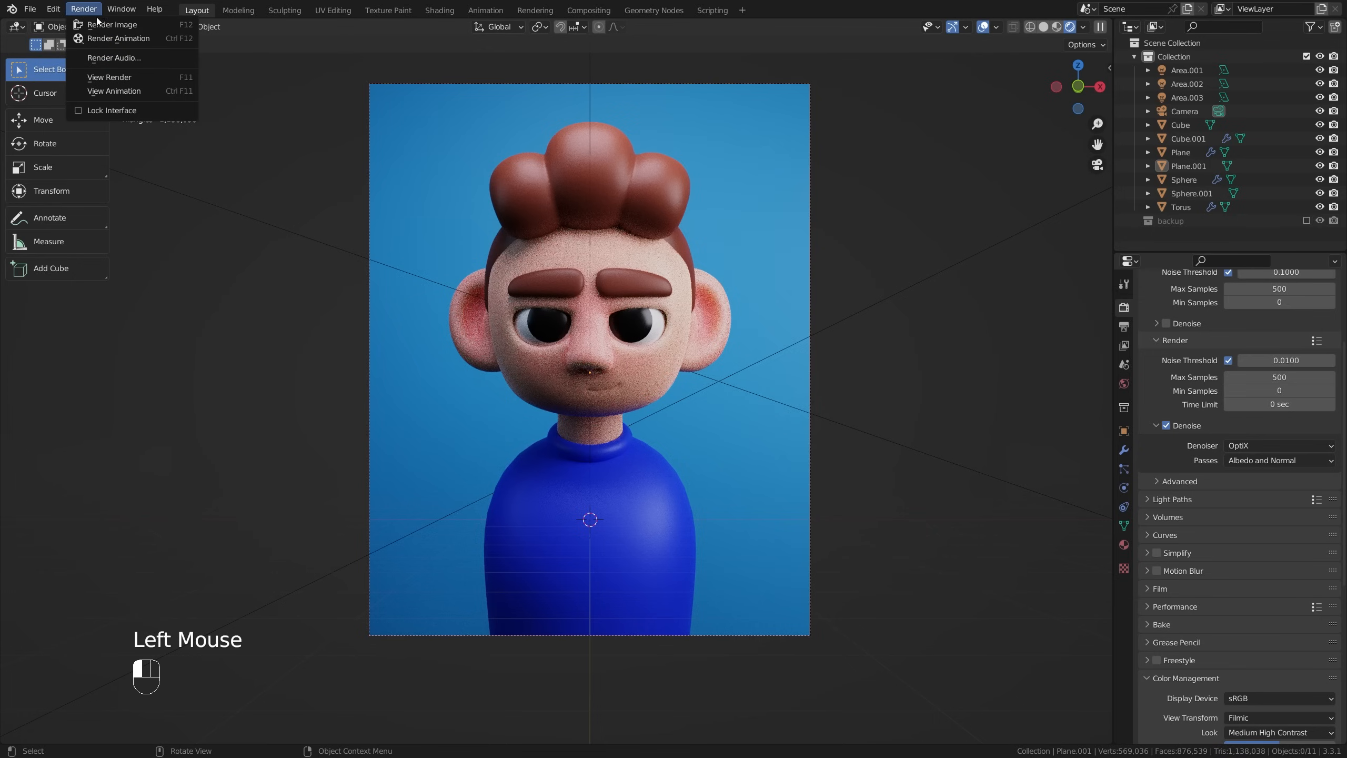
pyautogui.moveTo(110, 24)
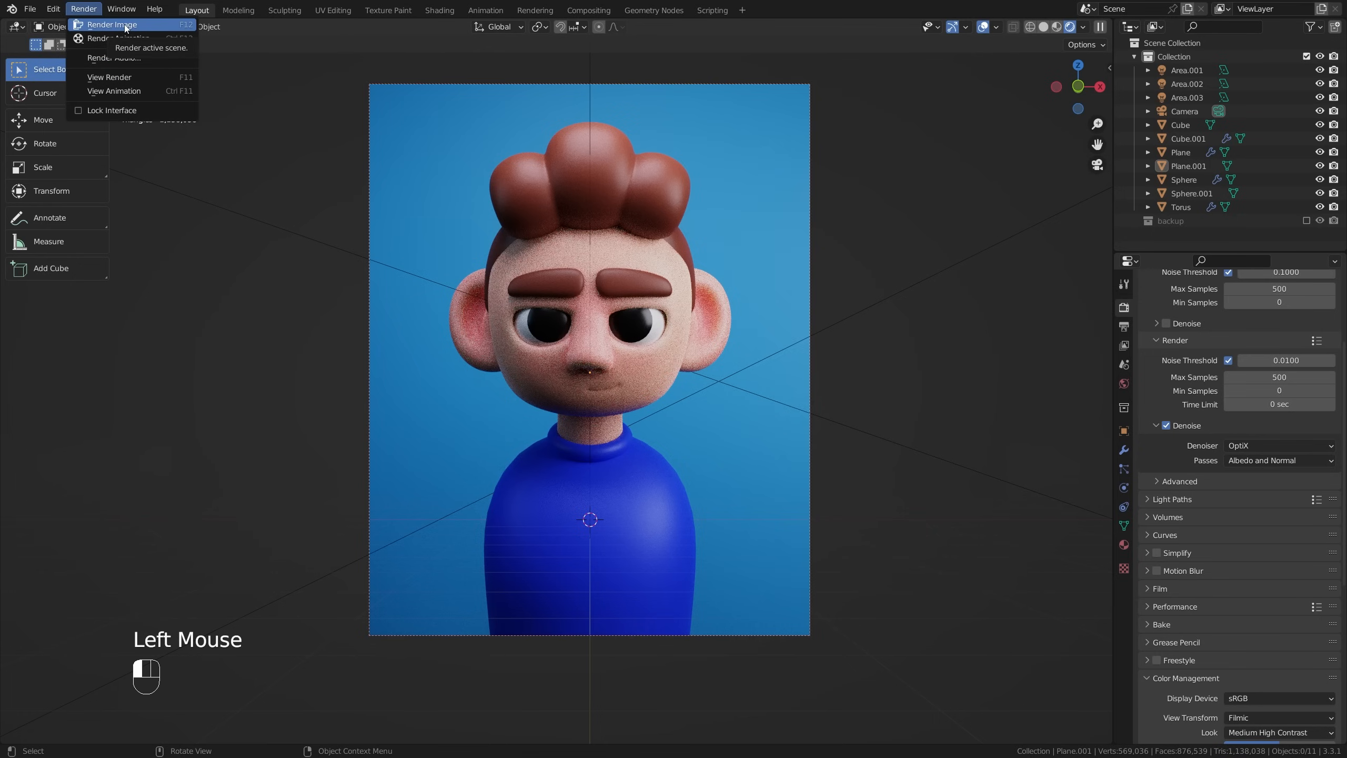
pyautogui.click(113, 24)
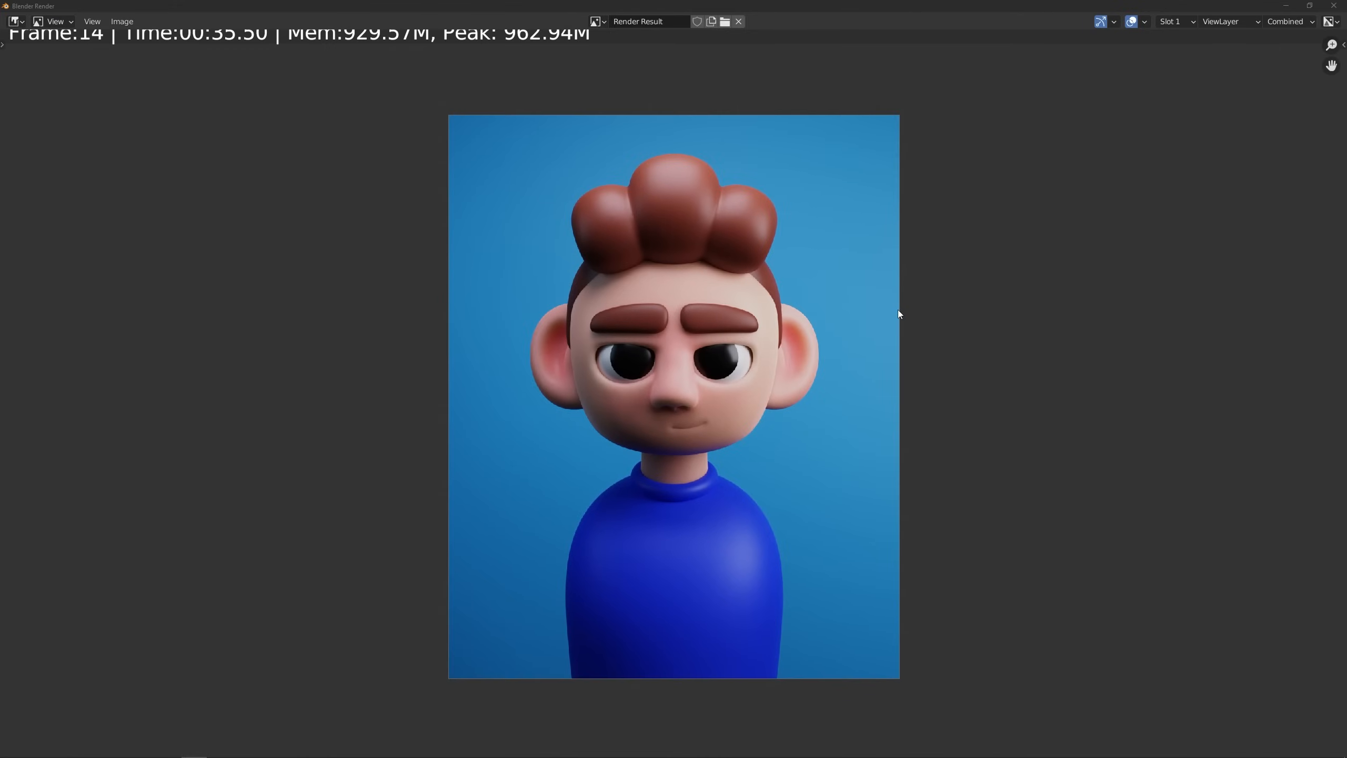
pyautogui.moveTo(780, 249)
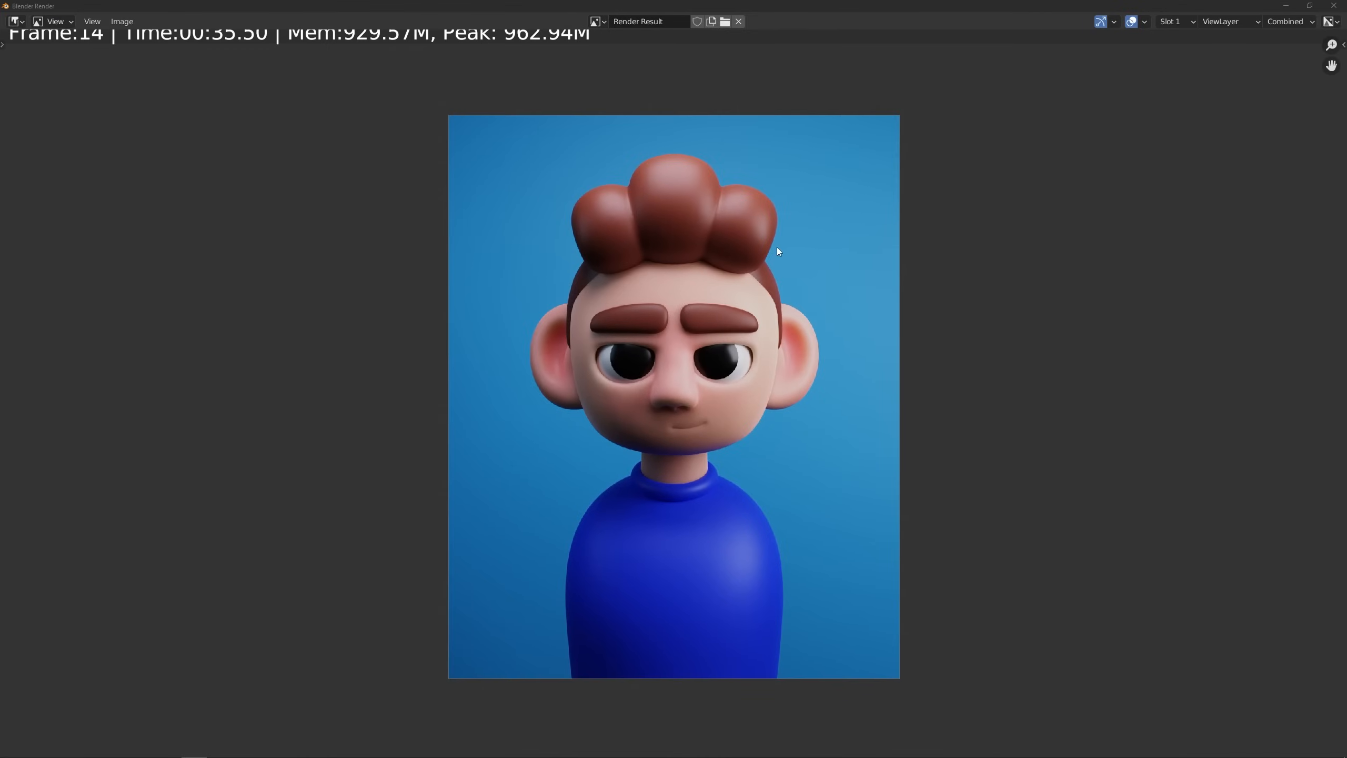
pyautogui.moveTo(583, 265)
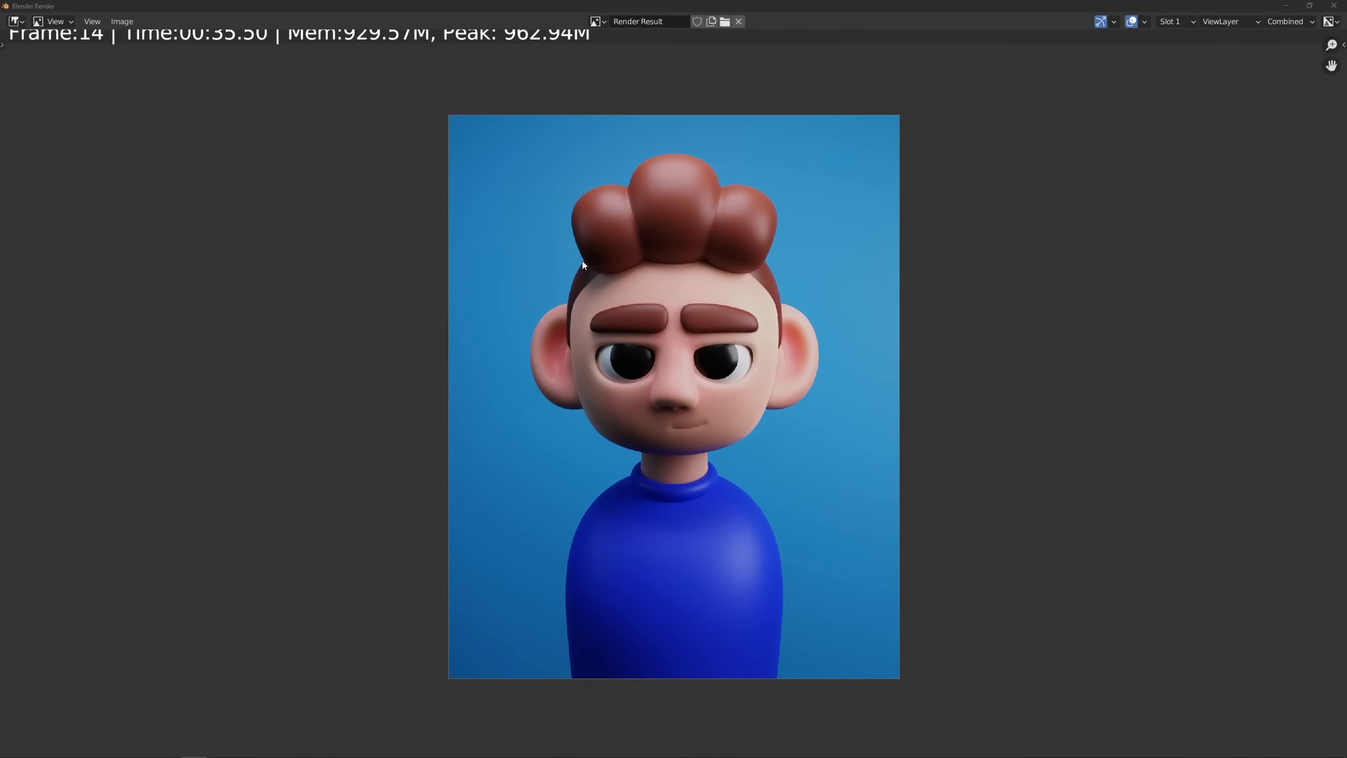
pyautogui.click(121, 21)
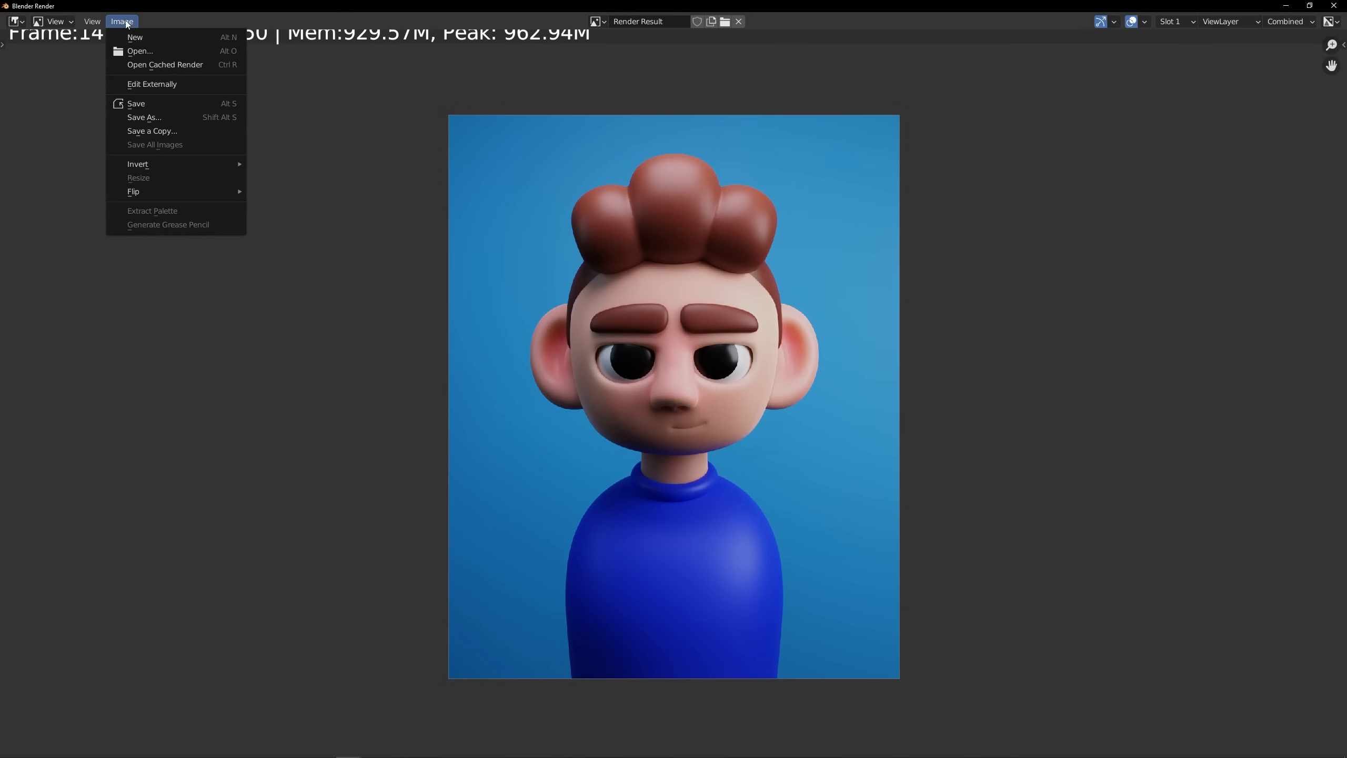
pyautogui.moveTo(151, 118)
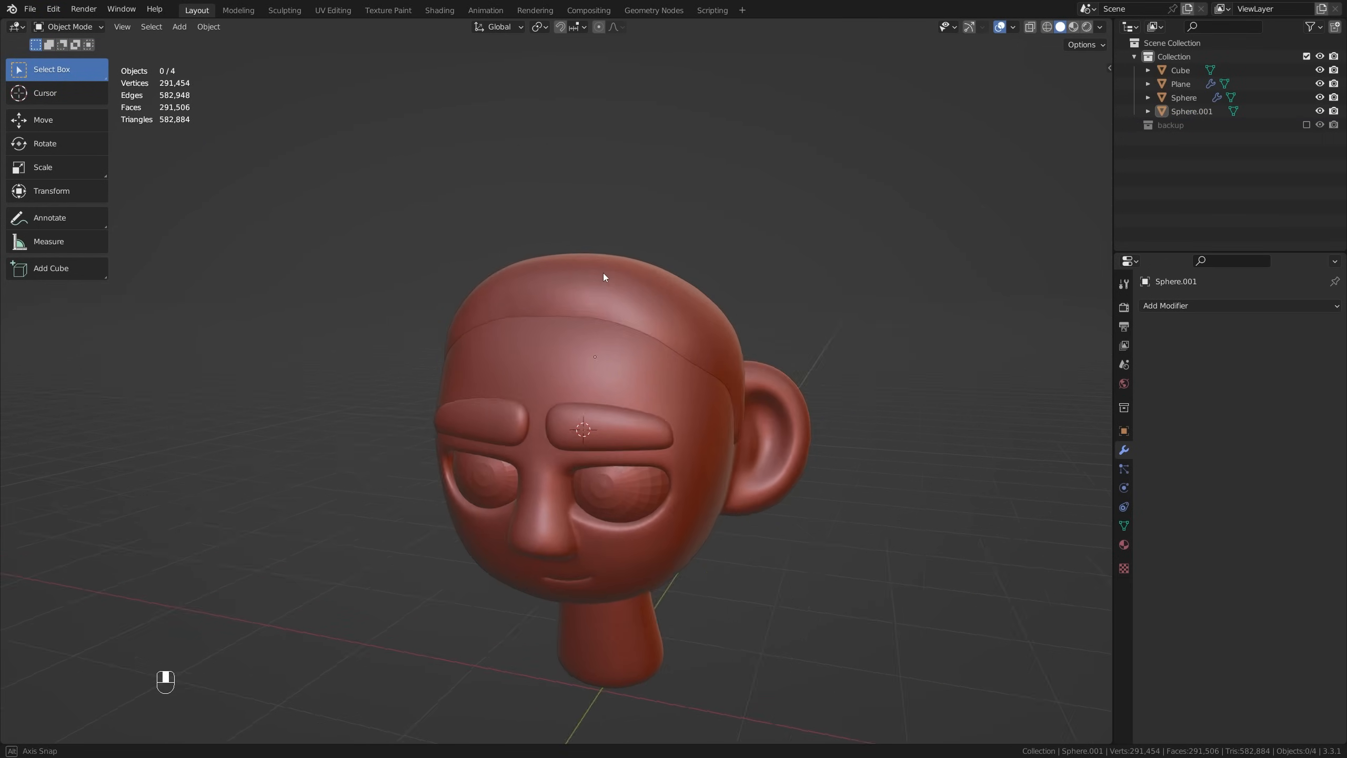
# Step: Add a cube, smooth it with level-3 subdivision, and scale it along the Y axis
pyautogui.press('s')
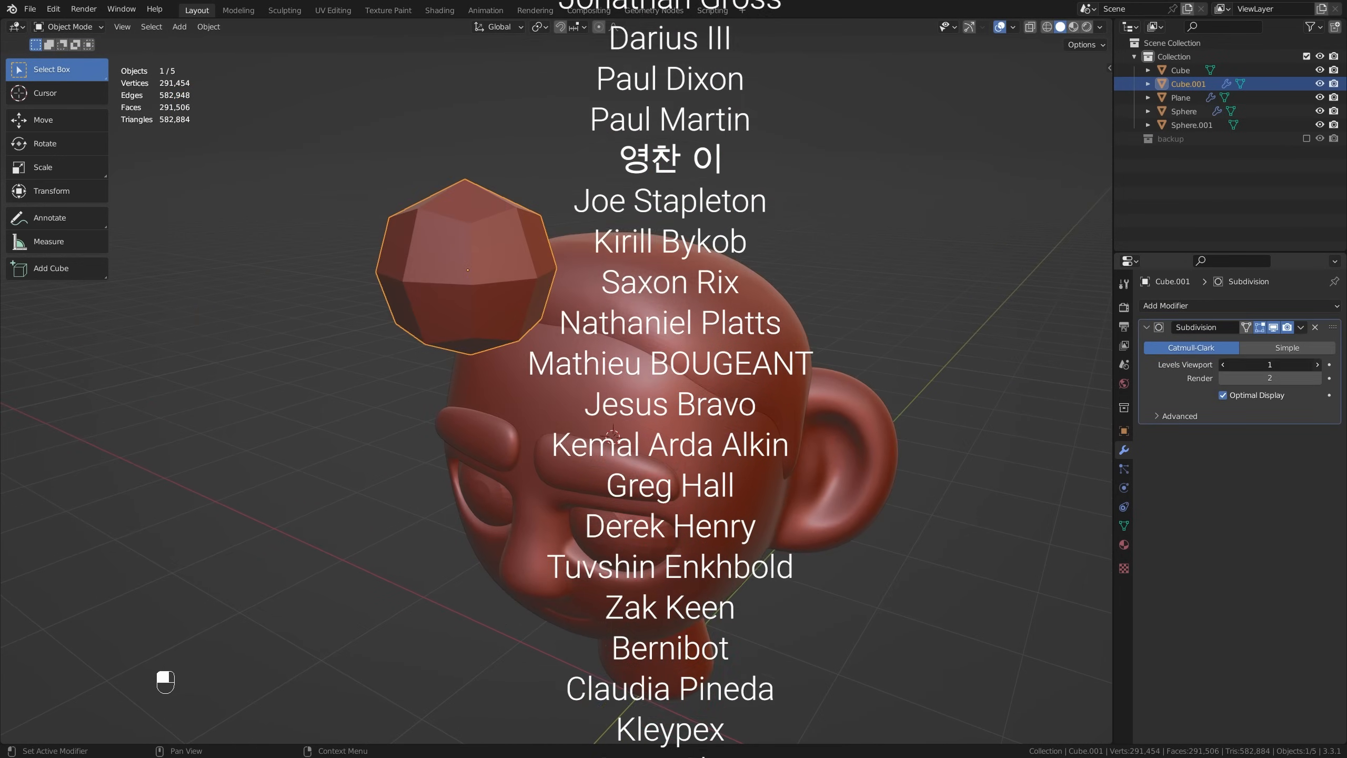
pyautogui.press('s')
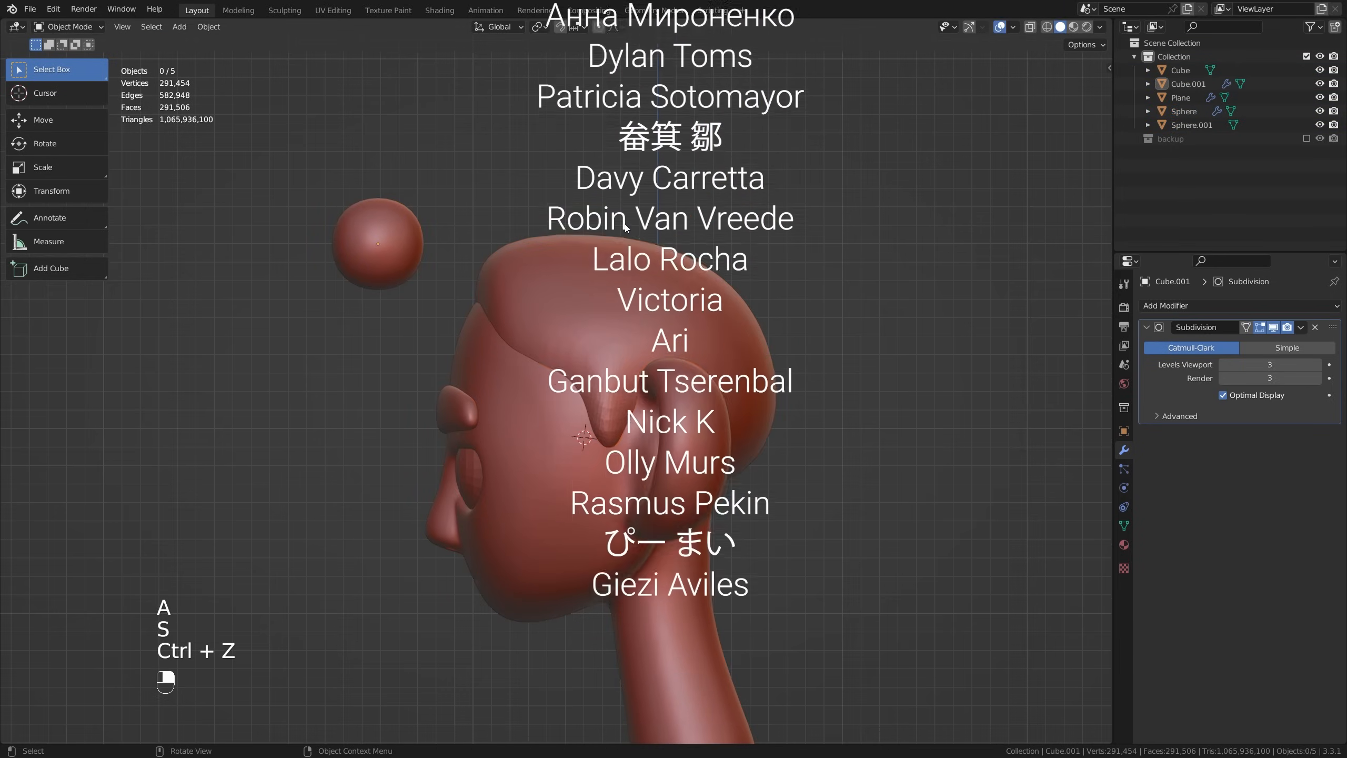
pyautogui.press('s')
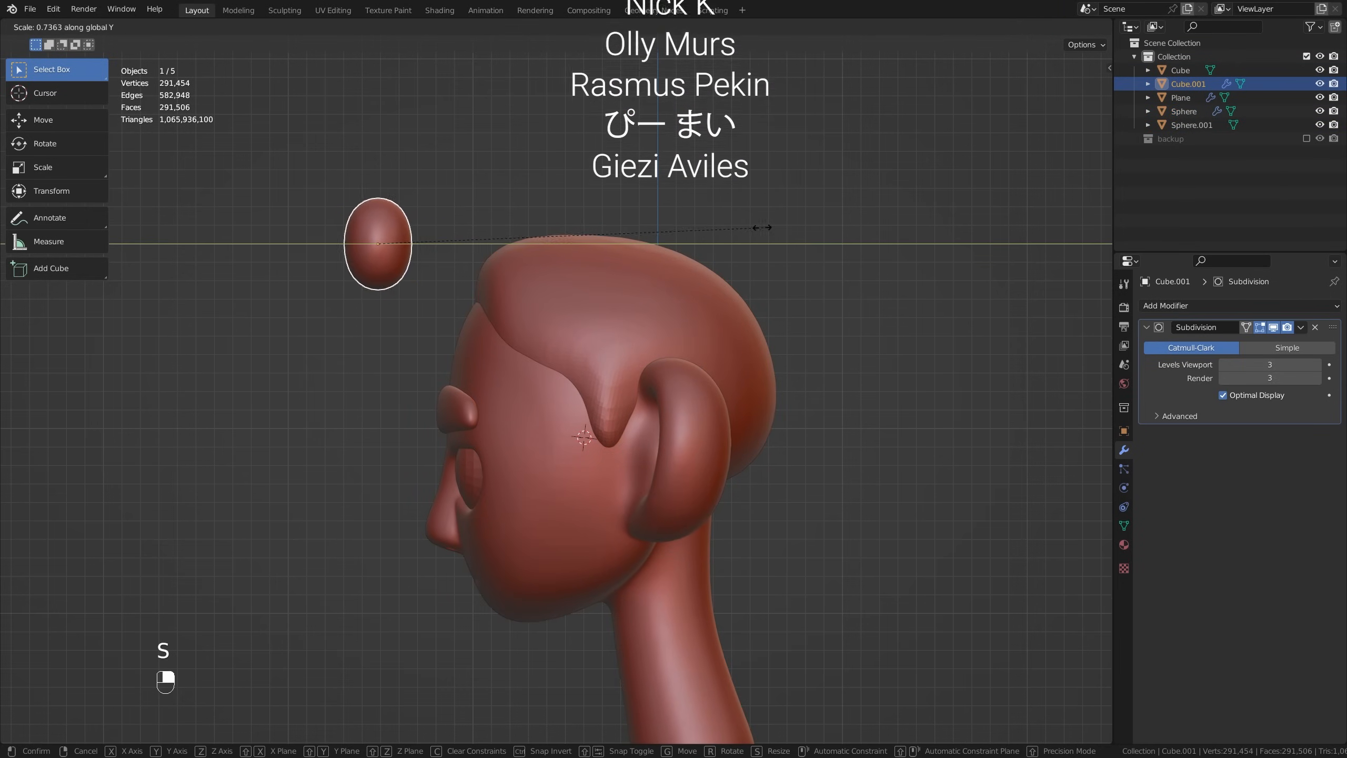